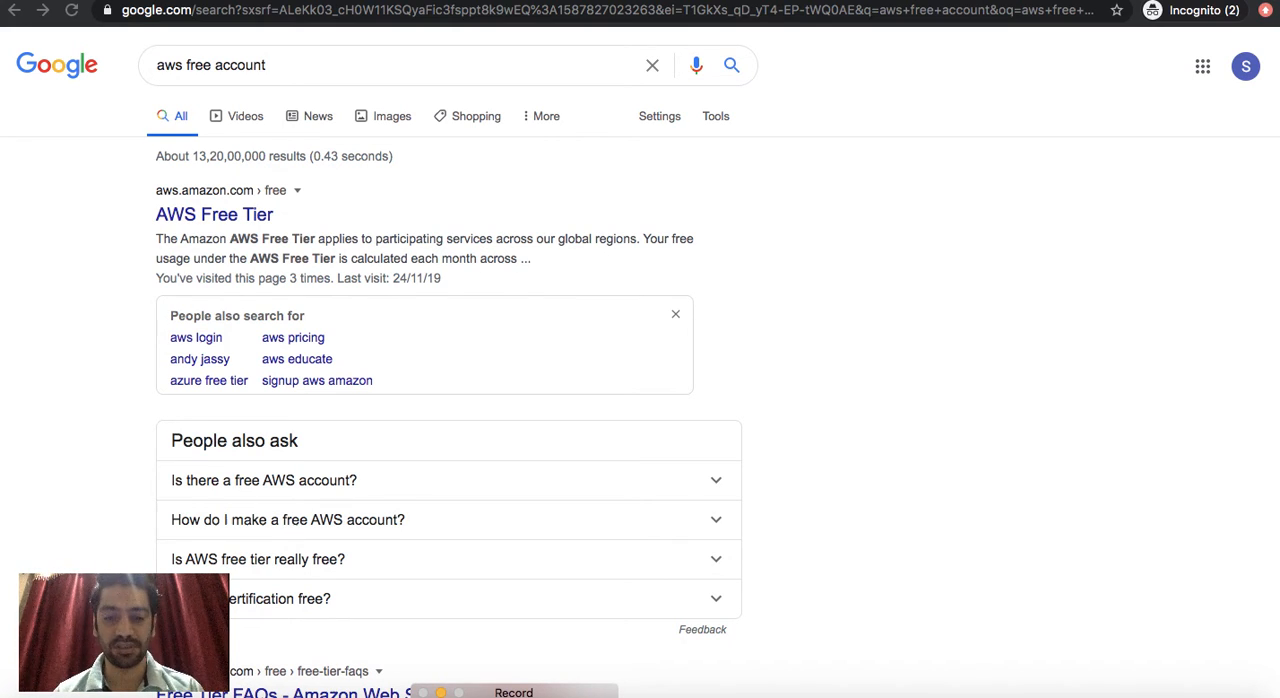
mouse_move(368, 164)
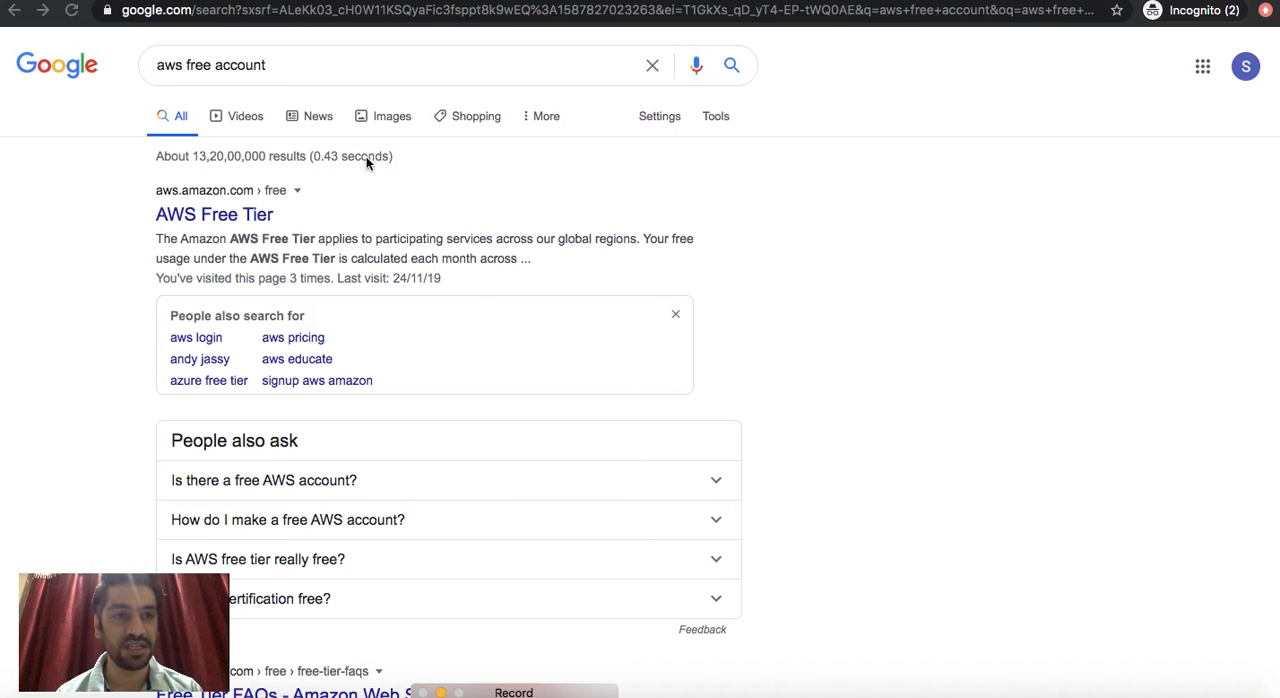
mouse_move(240, 78)
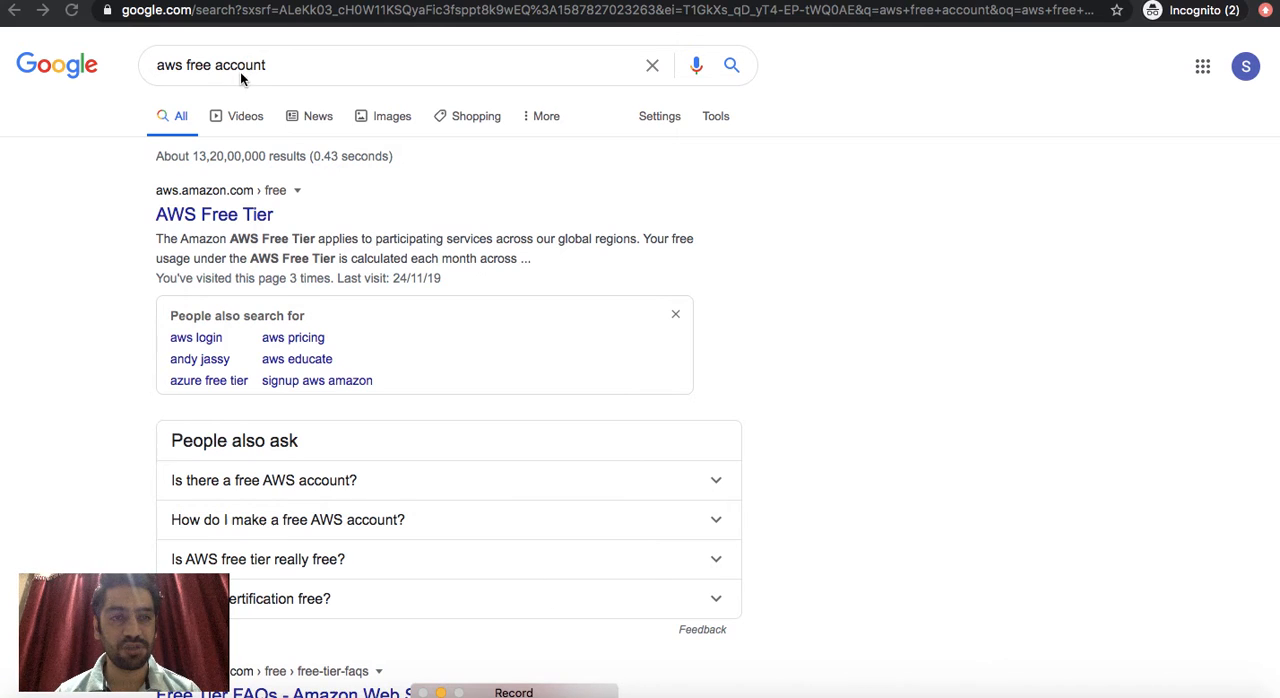
mouse_move(332, 202)
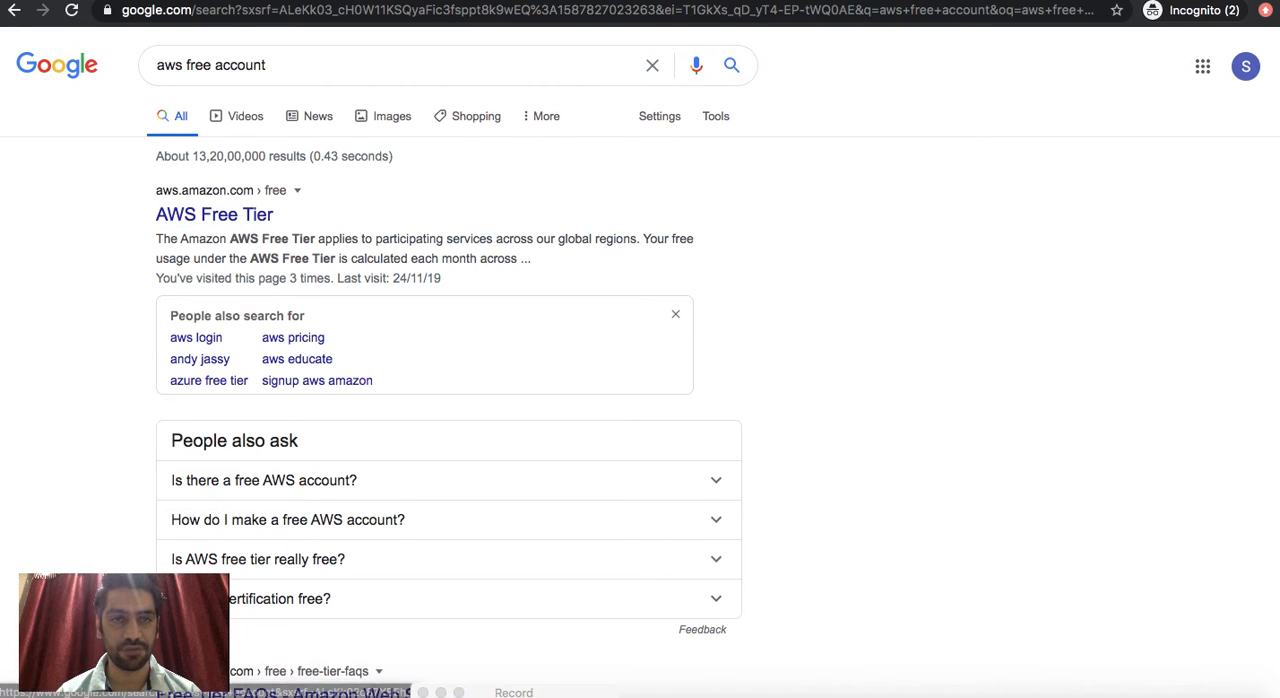
- Open the AWS Free Tier page from the search results and scroll to the Types of offers section
click(214, 214)
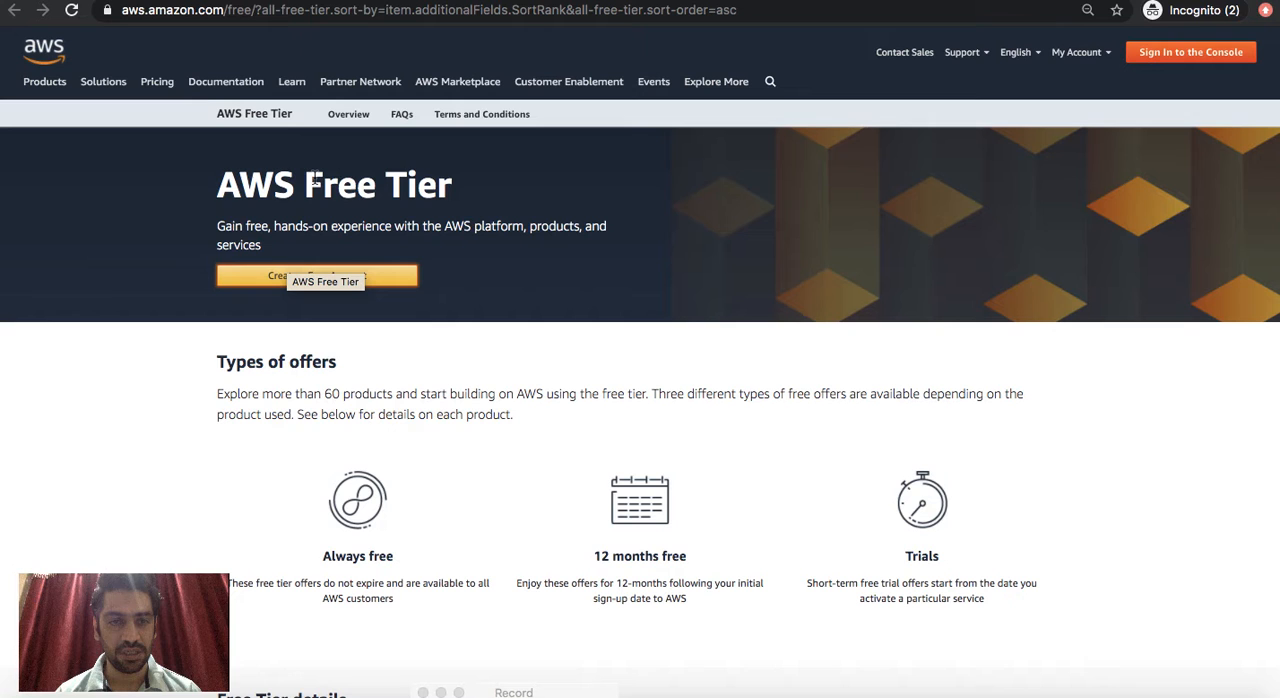
mouse_move(464, 244)
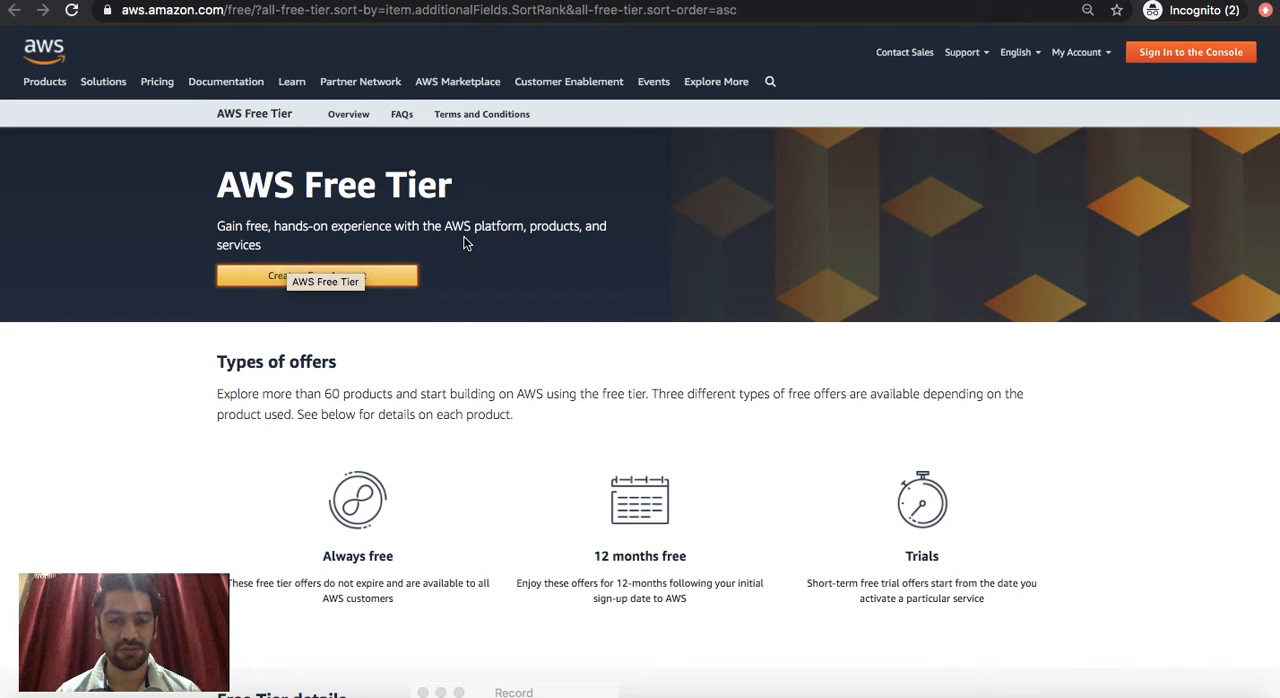
scroll(down, 3)
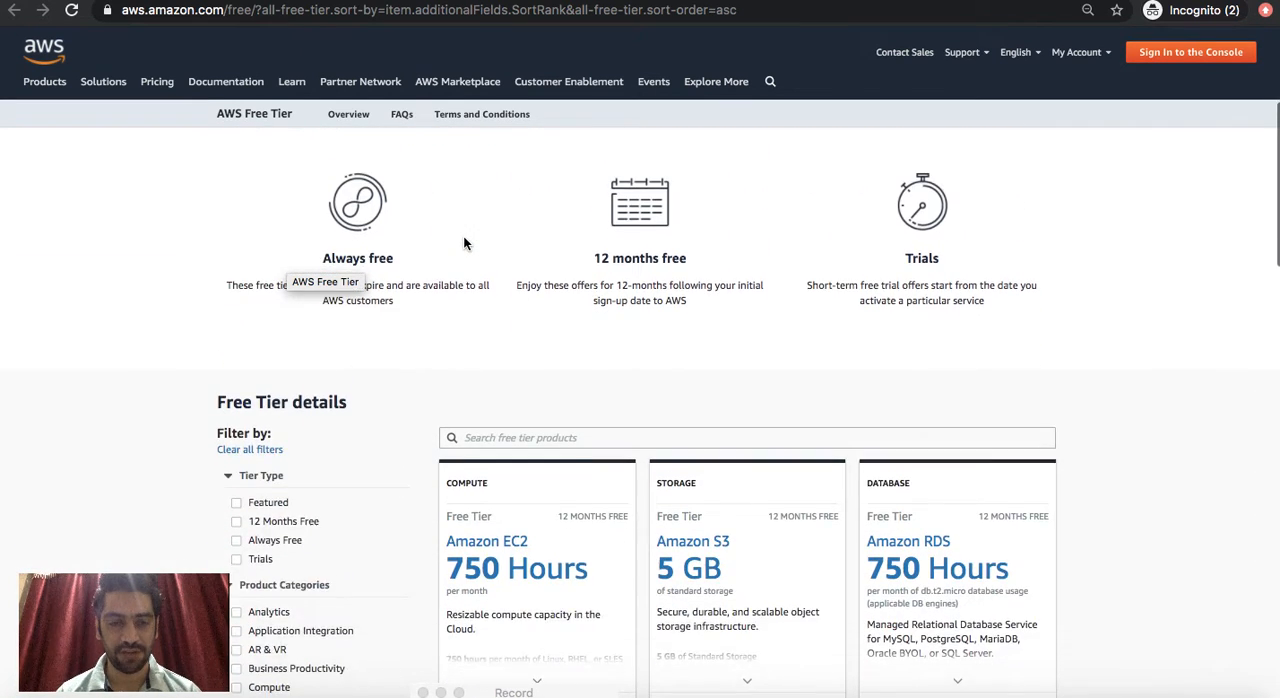
scroll(up, 3)
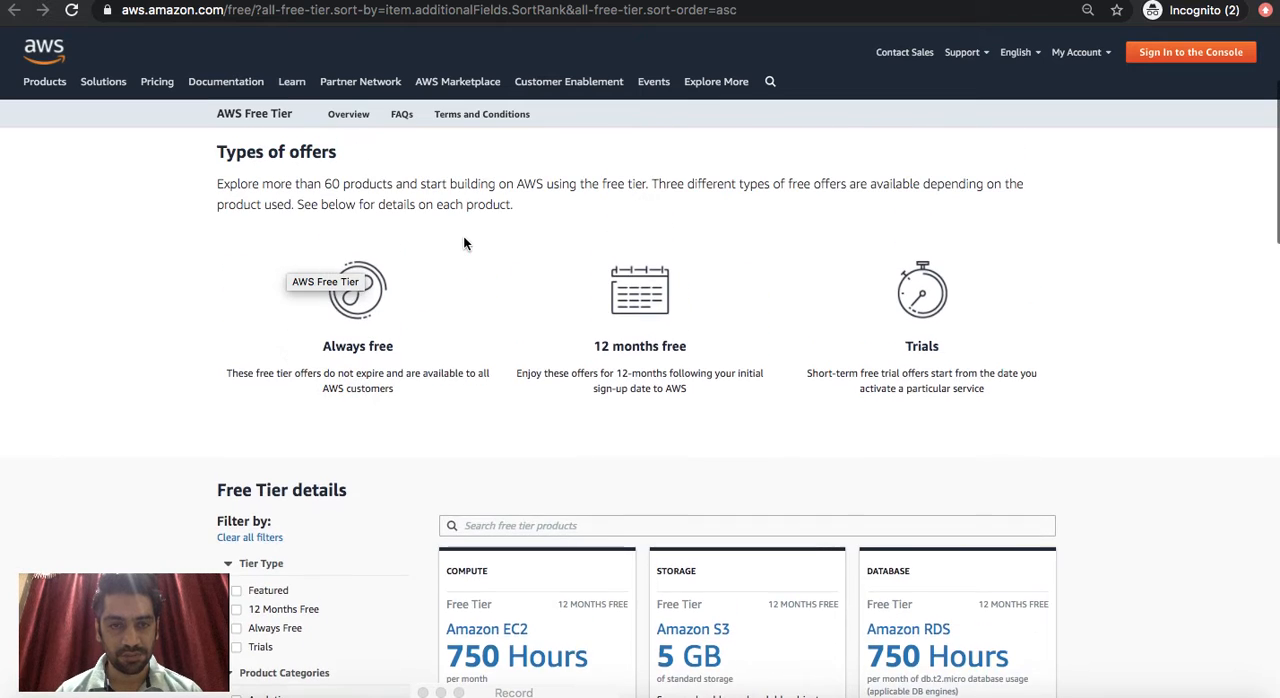
scroll(down, 3)
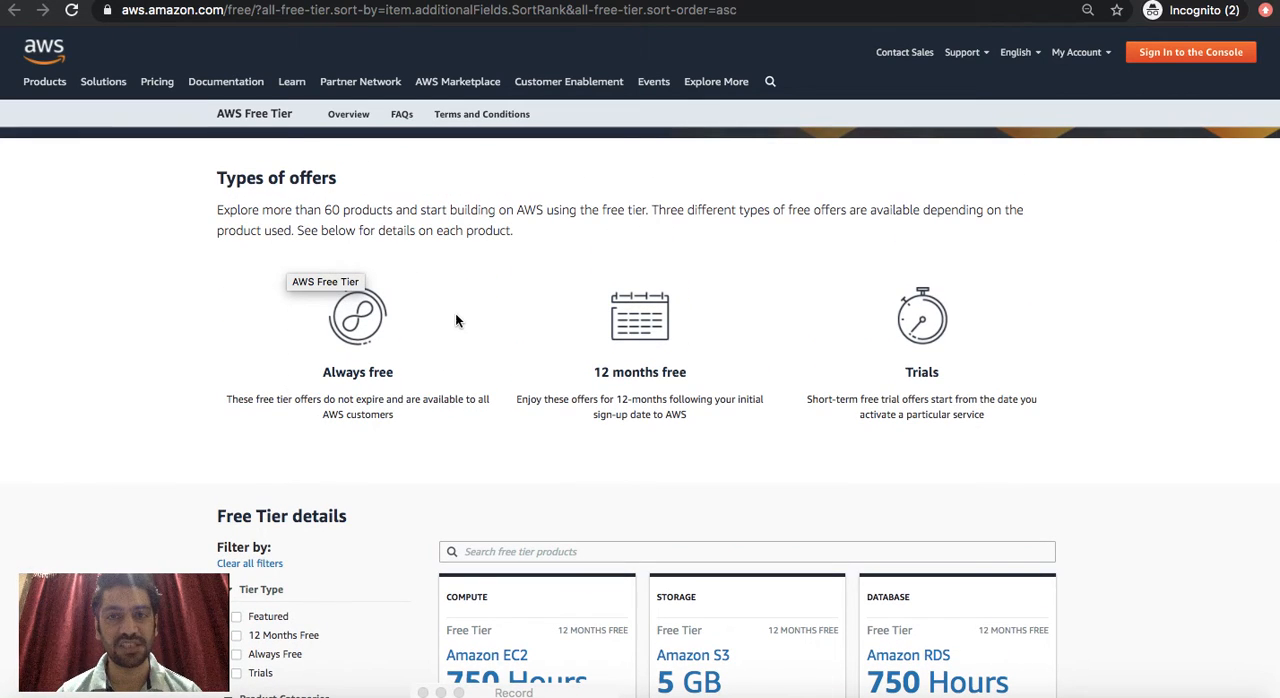
mouse_move(324, 380)
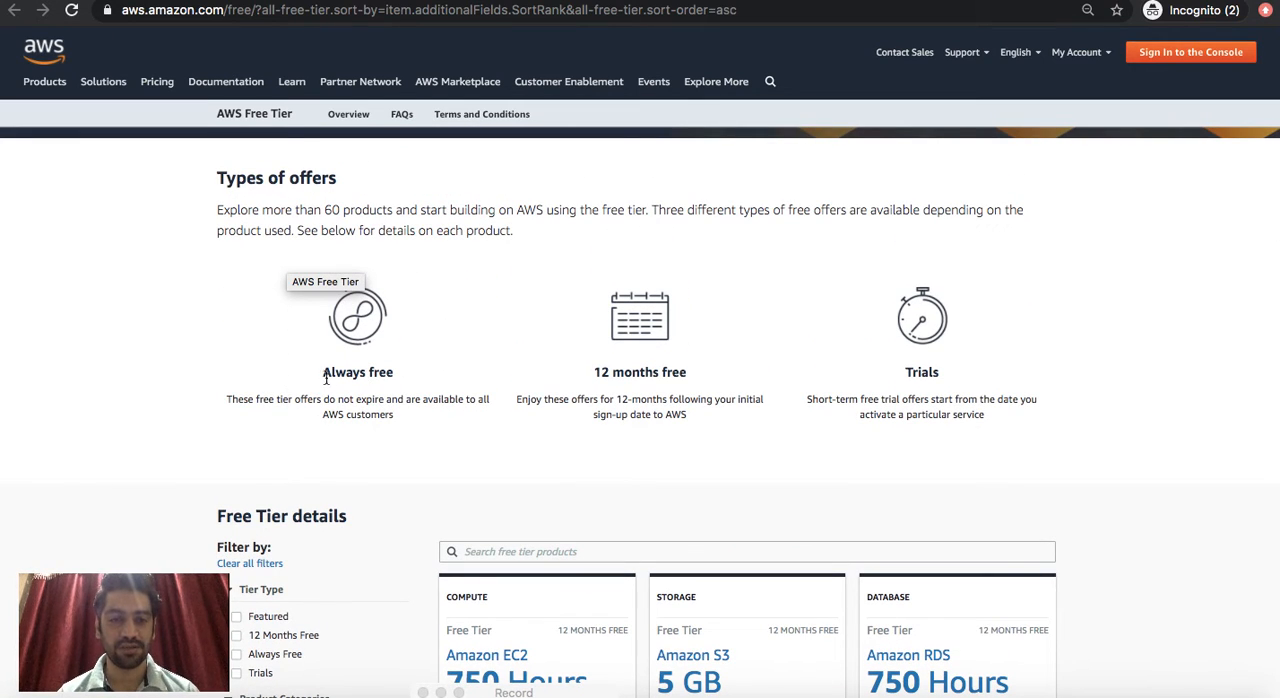
mouse_move(280, 416)
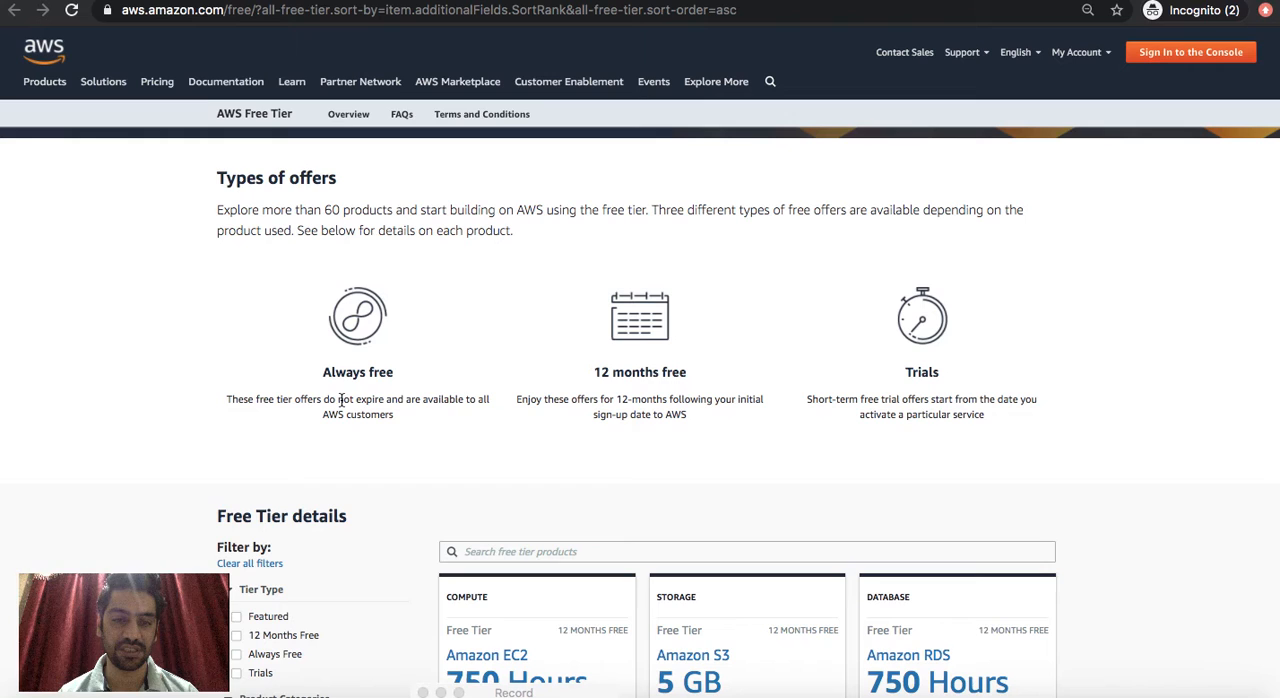
mouse_move(490, 402)
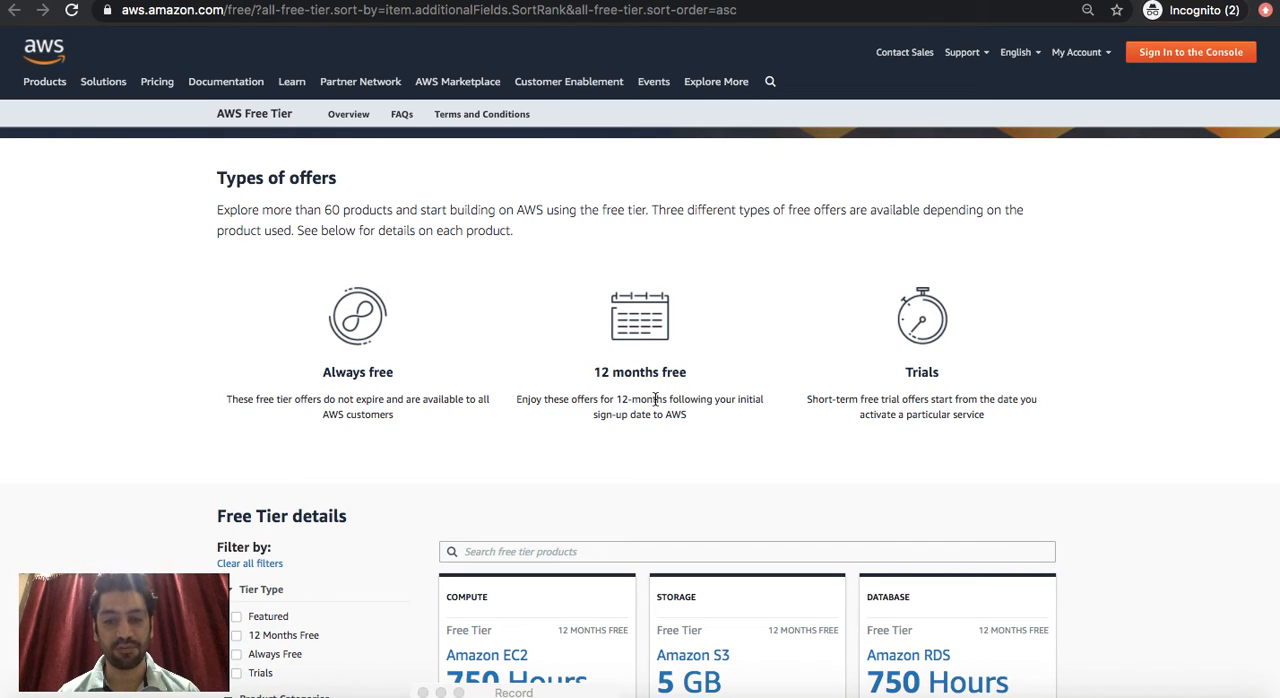
mouse_move(842, 402)
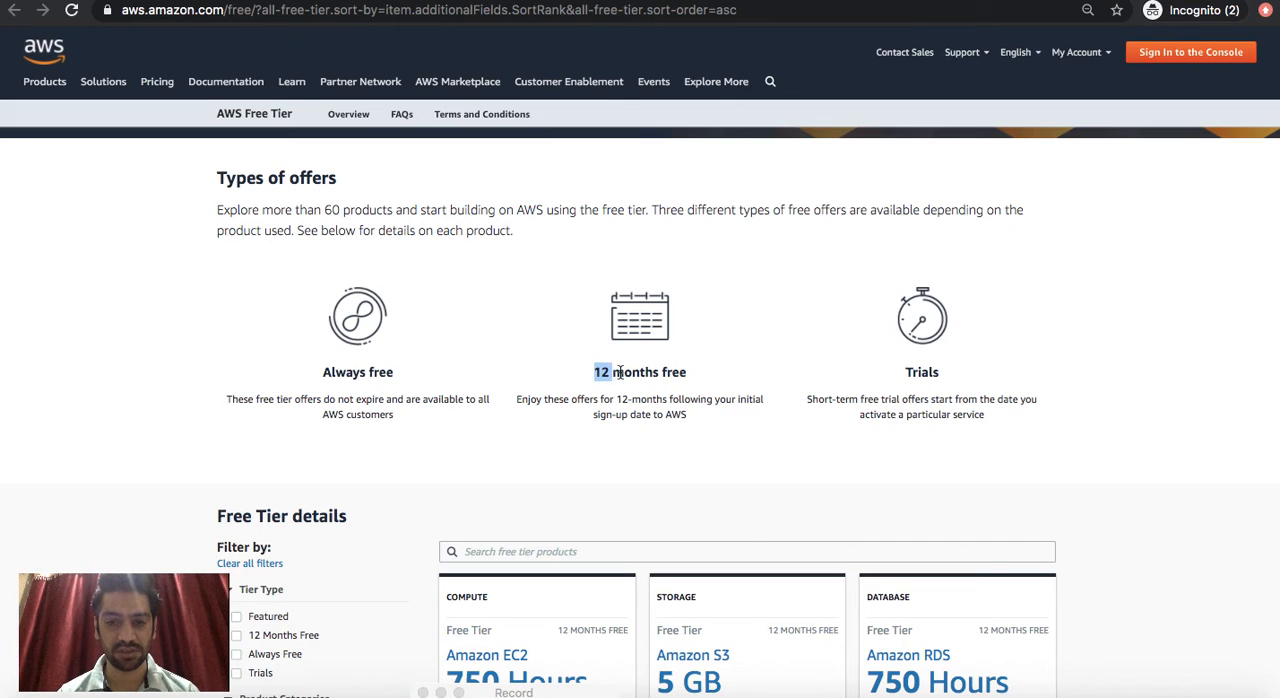
- Highlight the '12 months free' offer type and bring the Free Tier details product listing into view
double_click(640, 372)
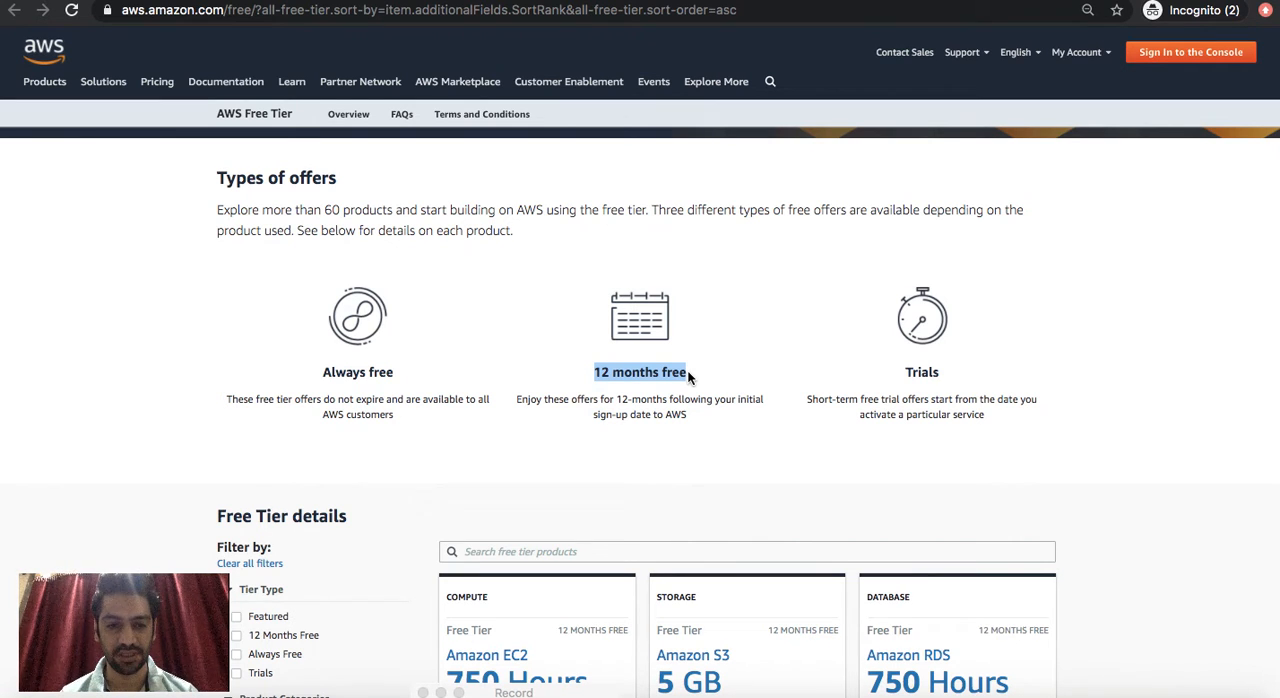
scroll(down, 3)
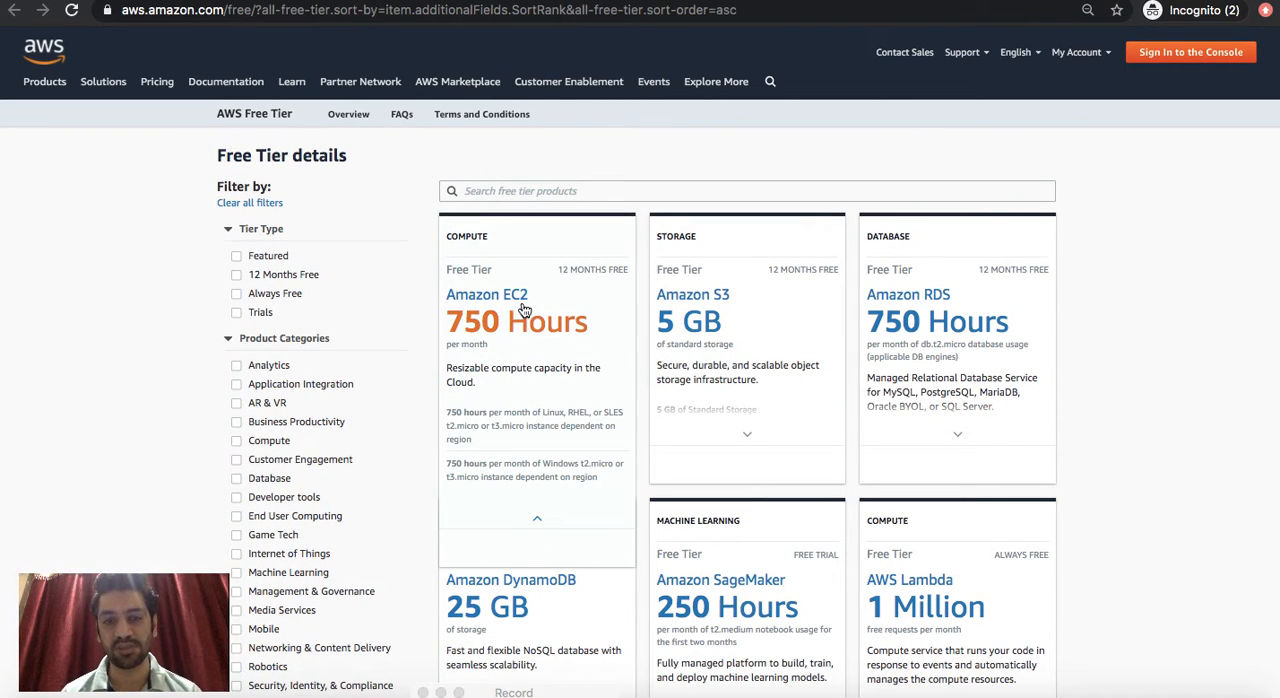
mouse_move(490, 340)
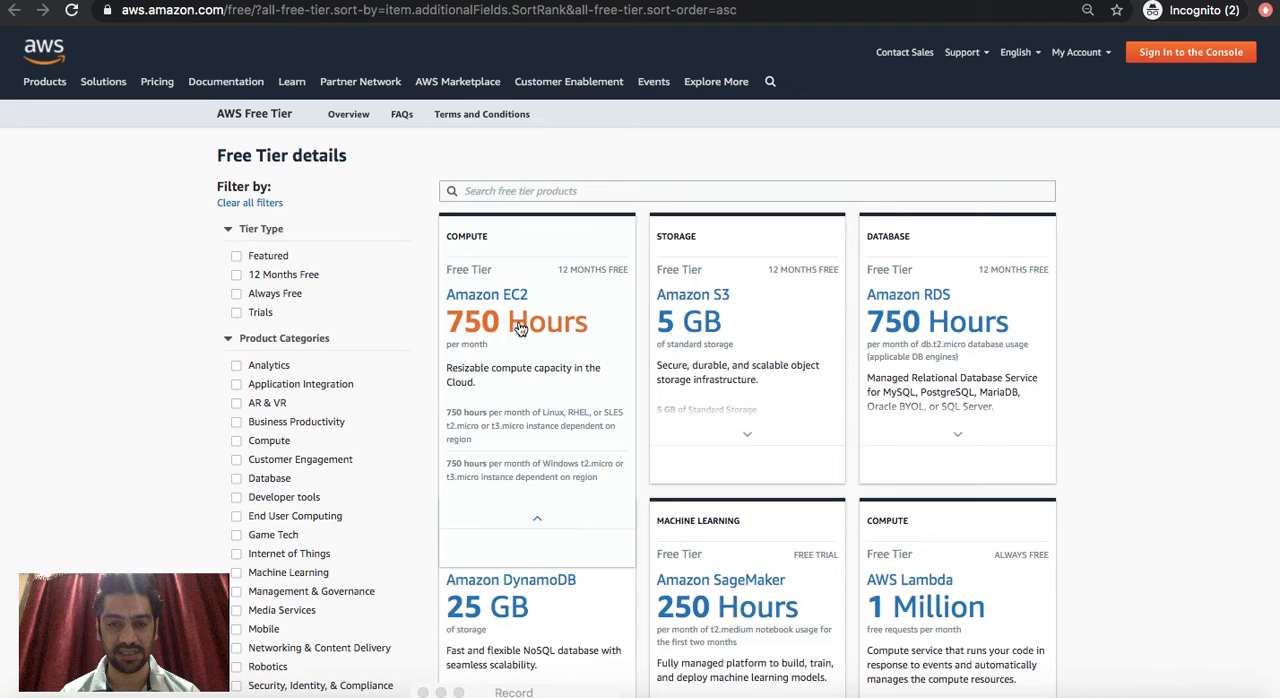
mouse_move(496, 430)
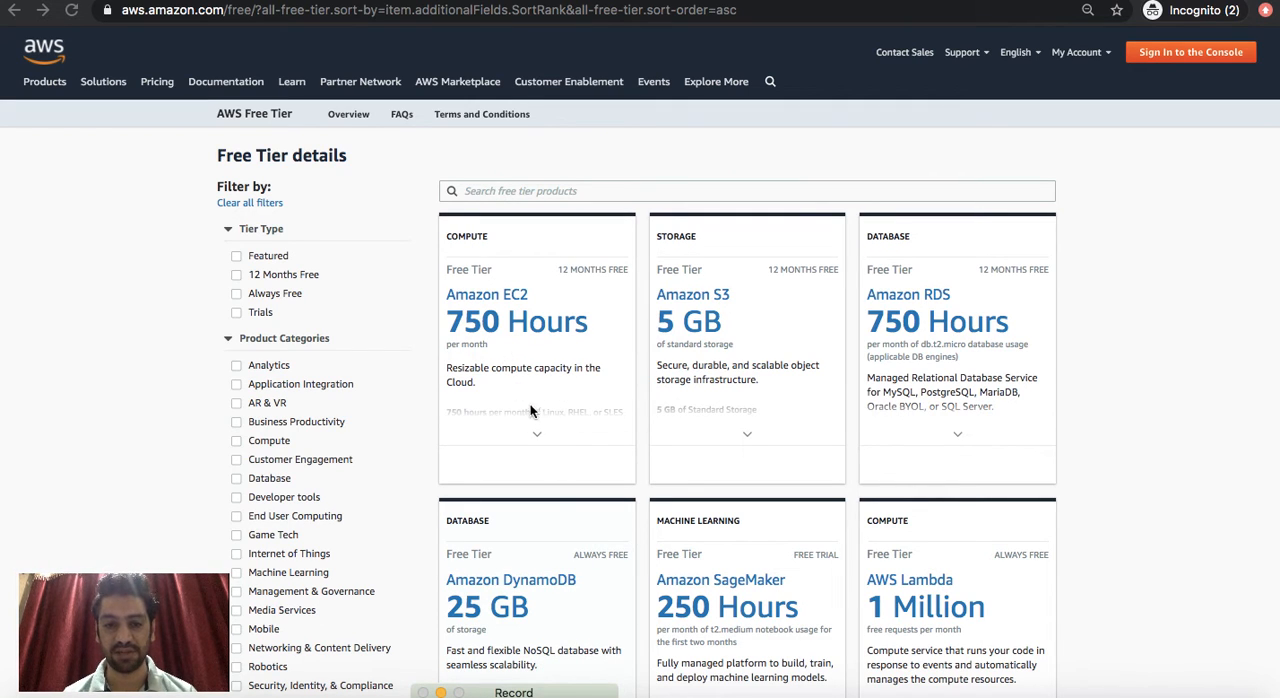
mouse_move(538, 338)
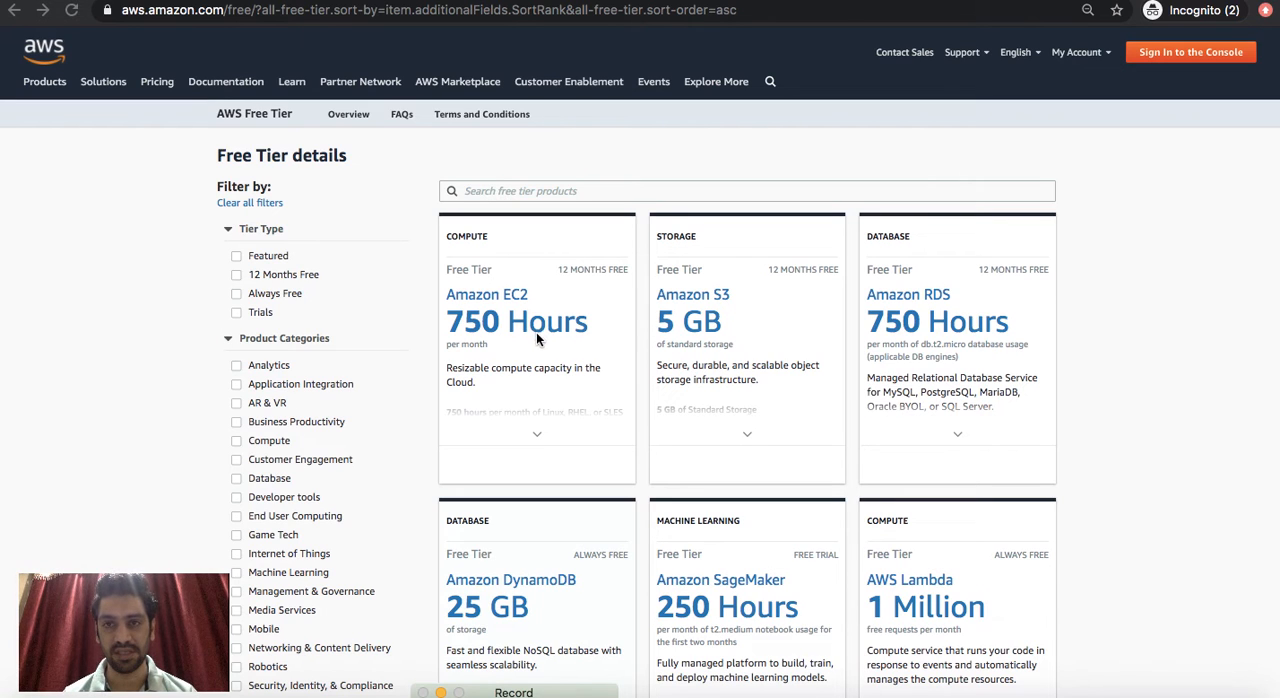
mouse_move(692, 266)
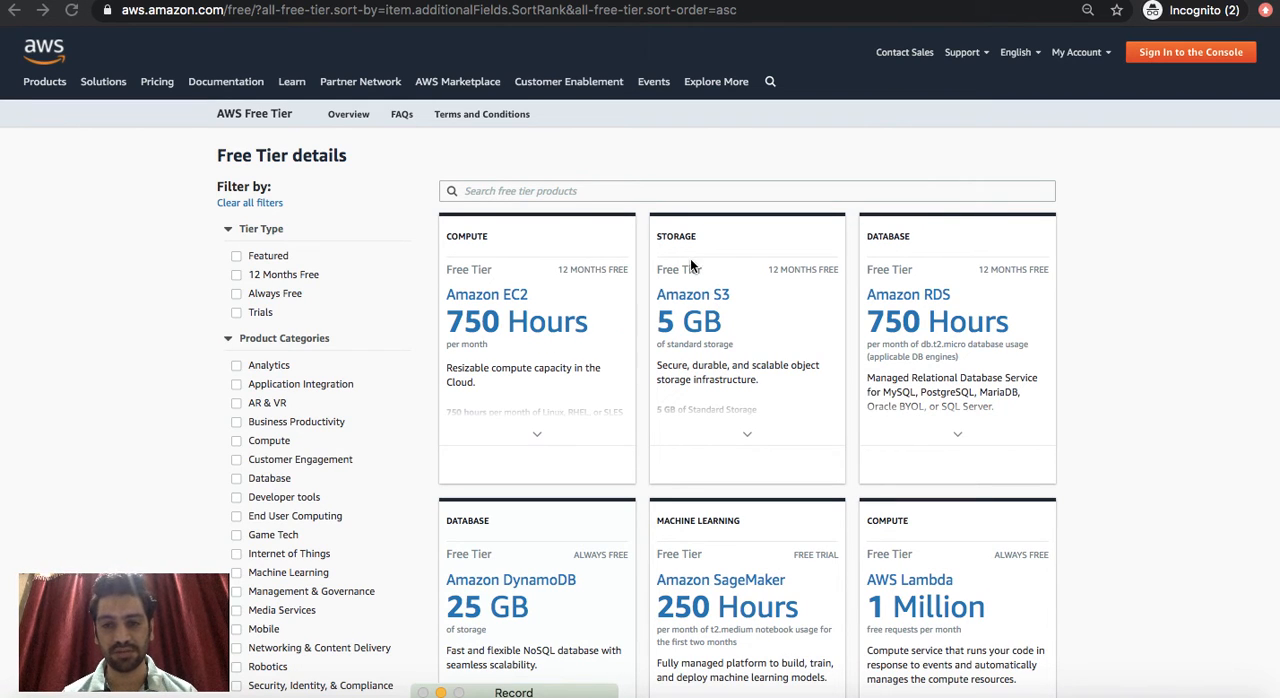
mouse_move(676, 328)
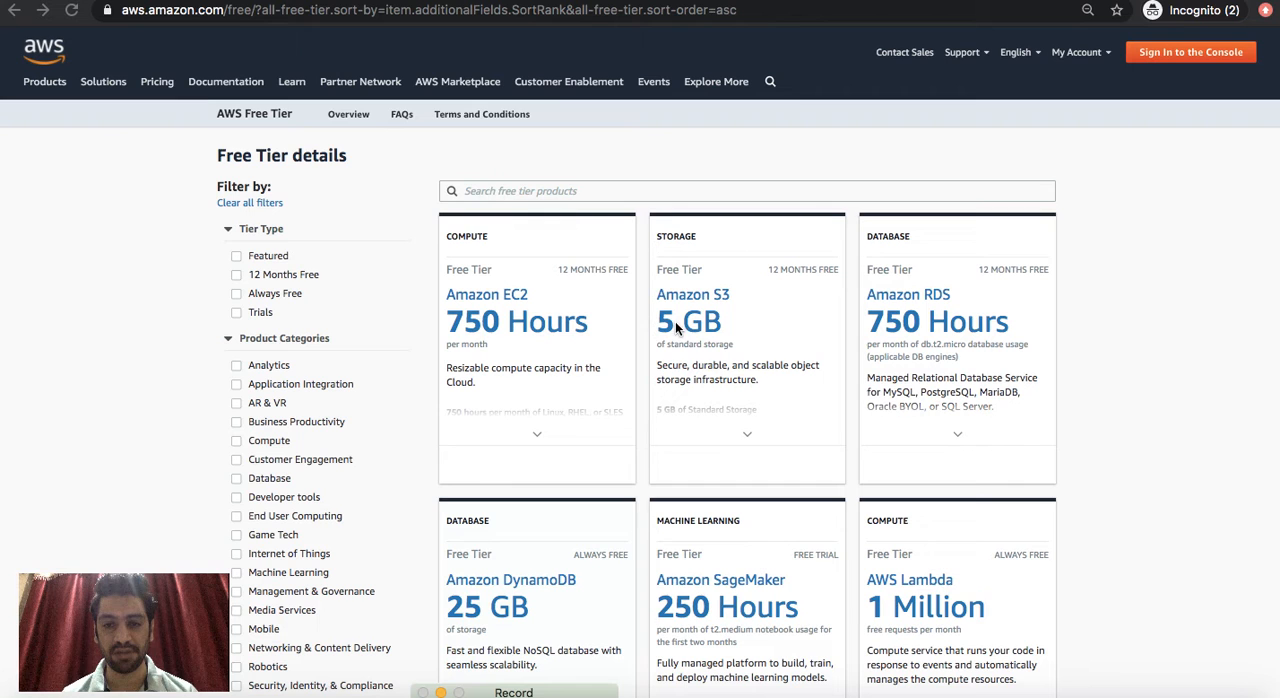
mouse_move(752, 390)
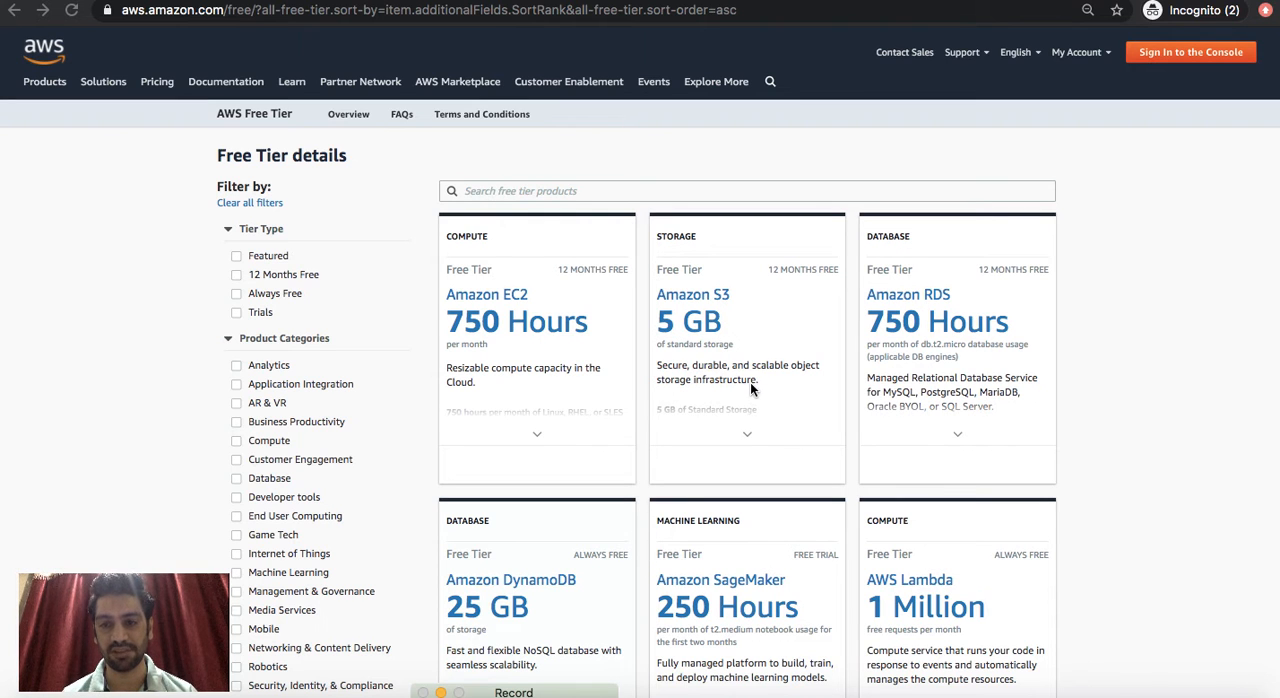
mouse_move(1004, 264)
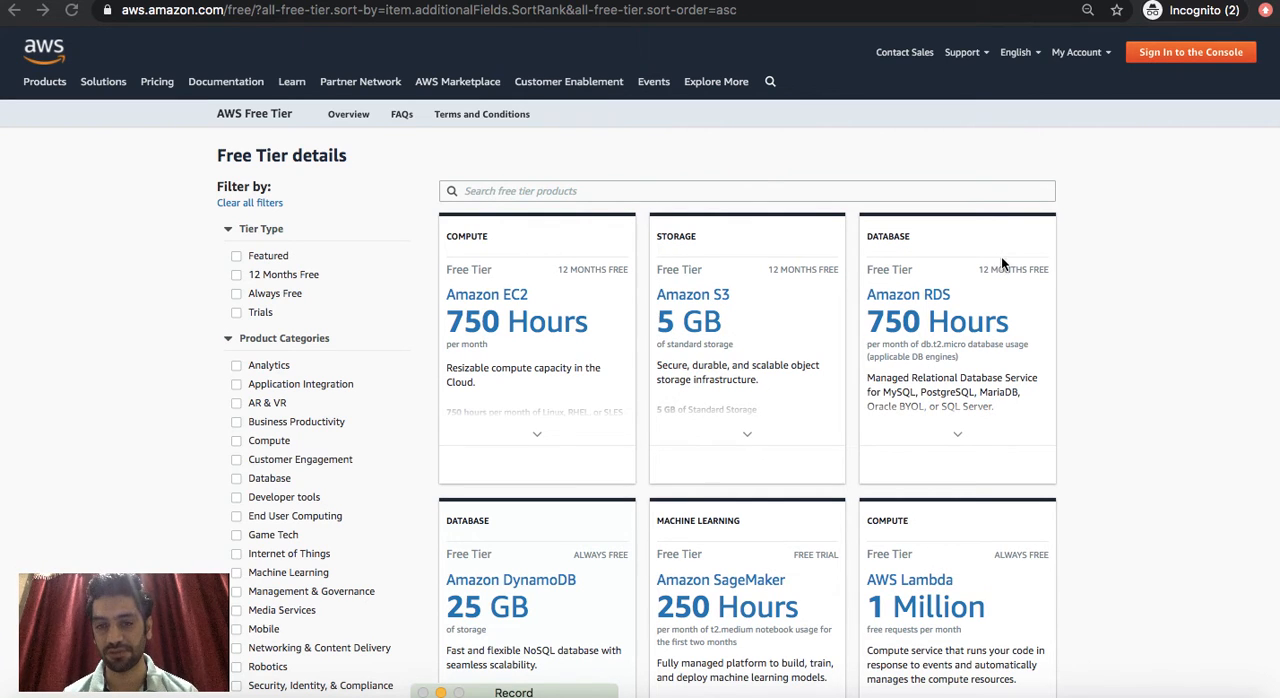
scroll(down, 3)
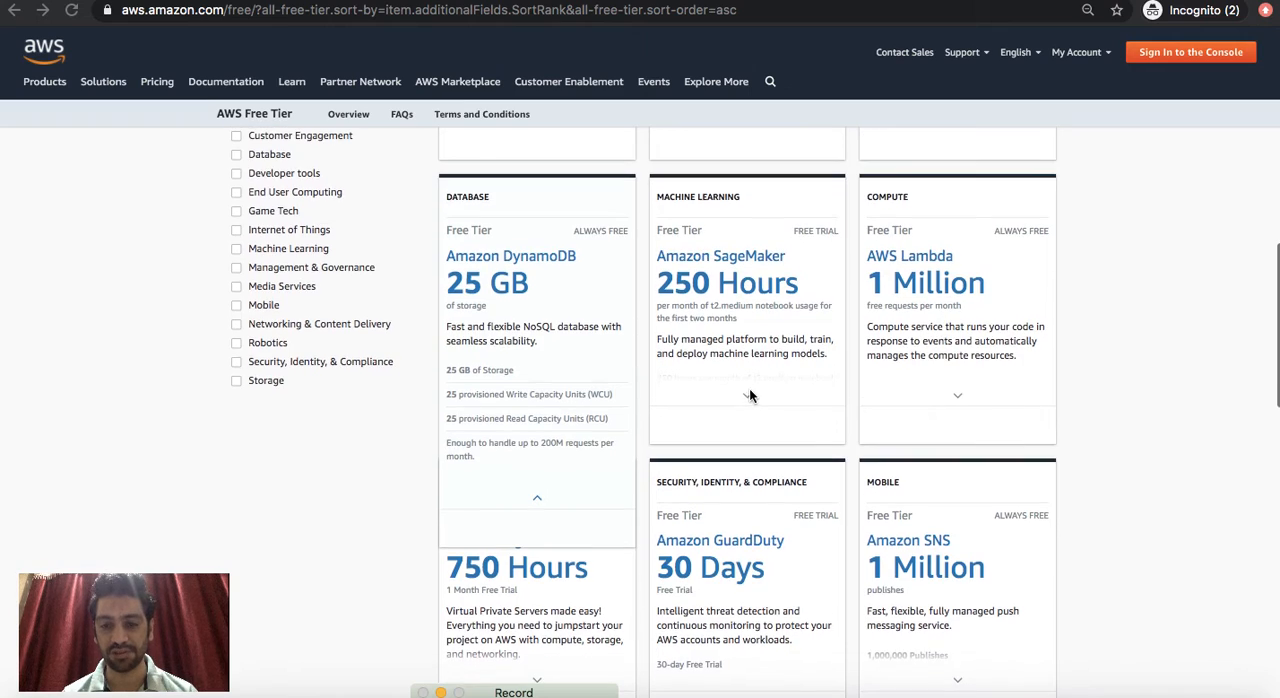
scroll(up, 3)
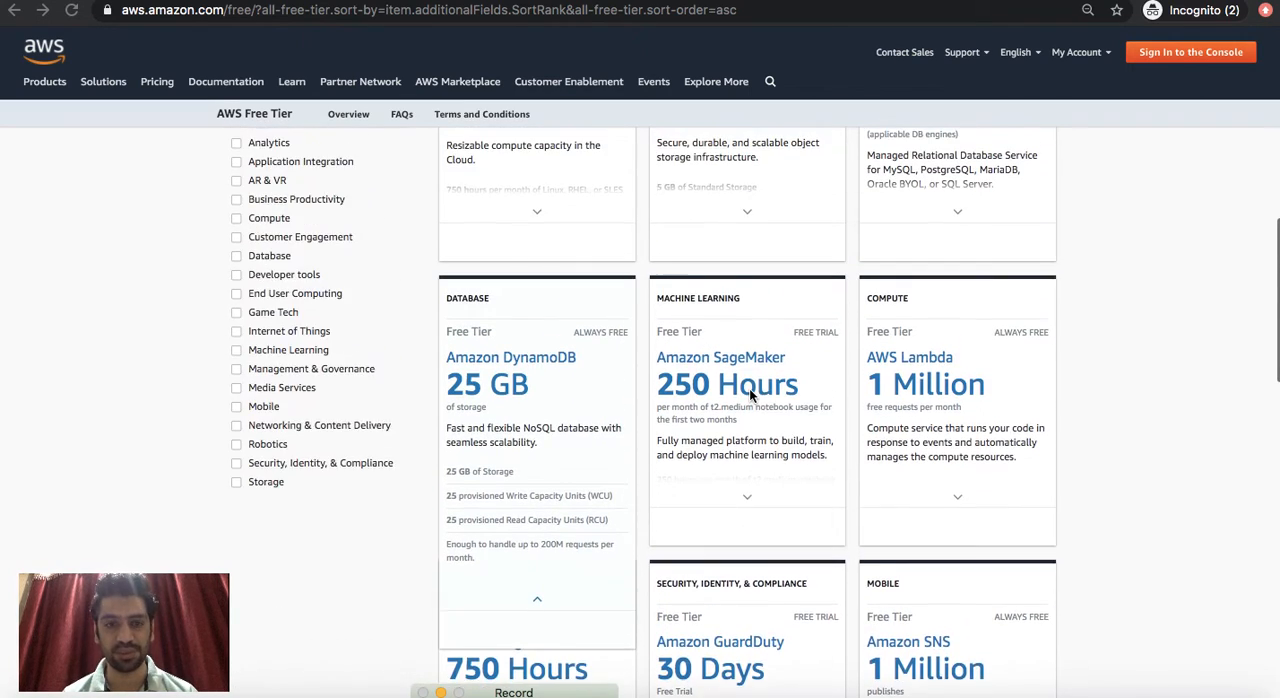
scroll(up, 3)
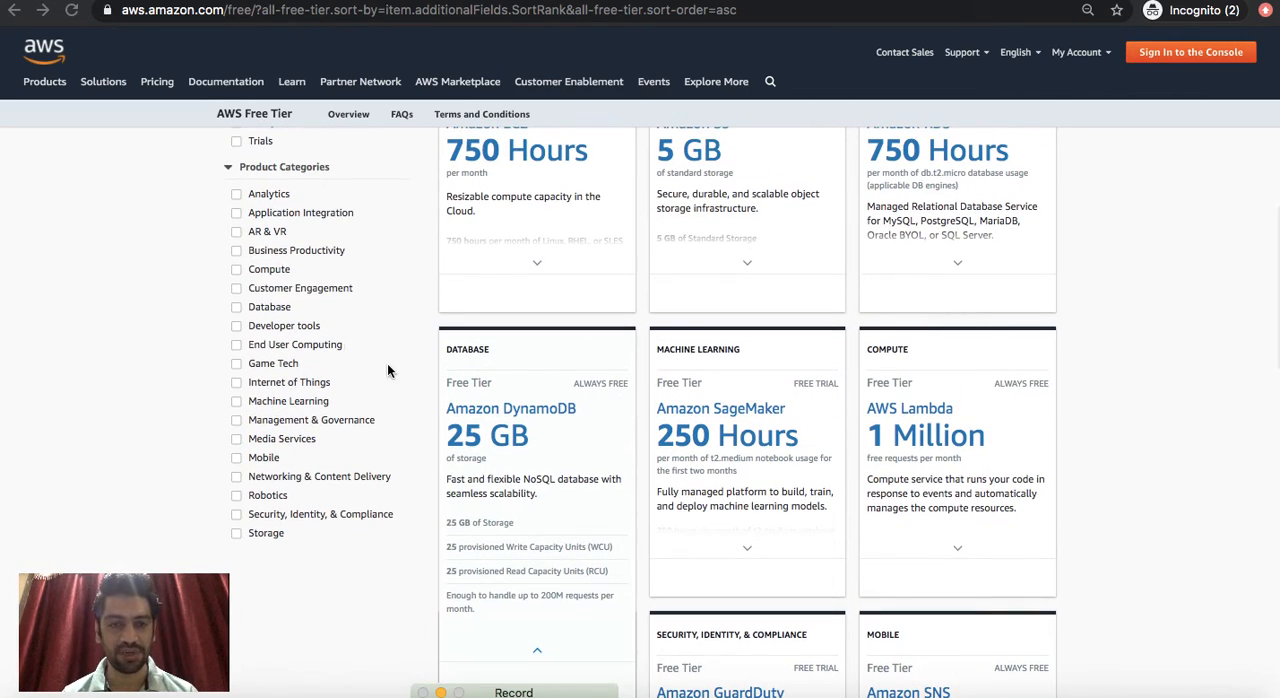
scroll(up, 3)
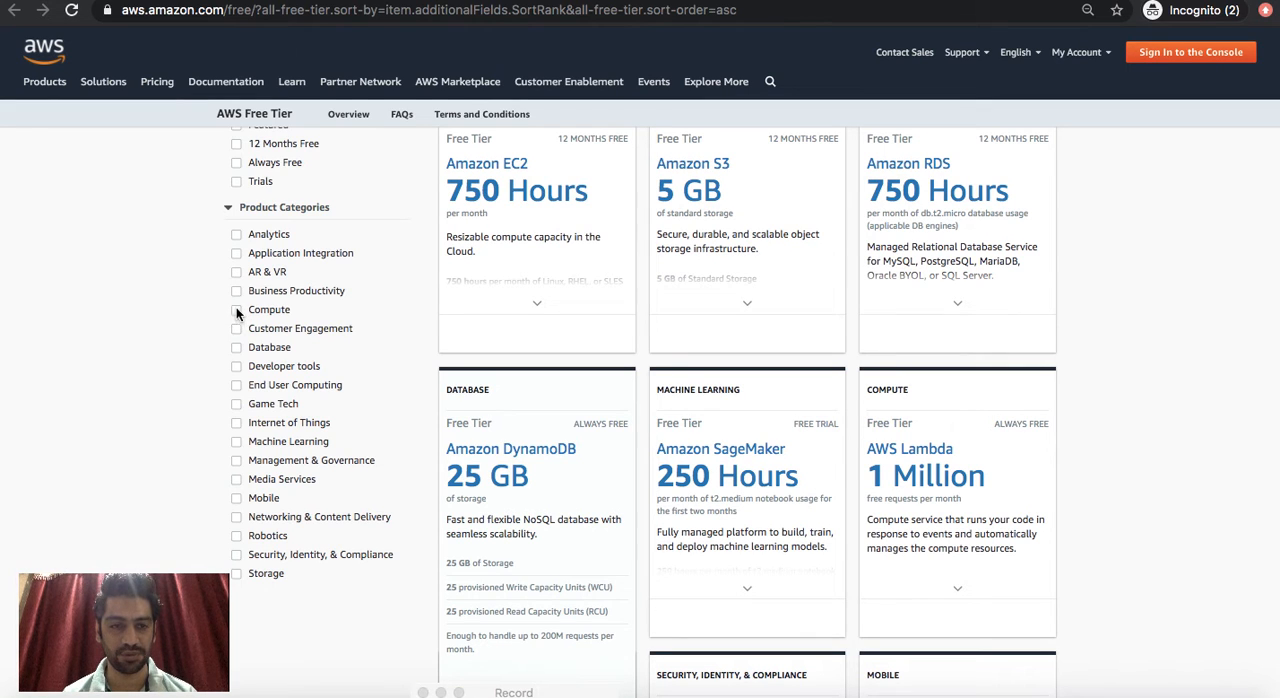
click(236, 308)
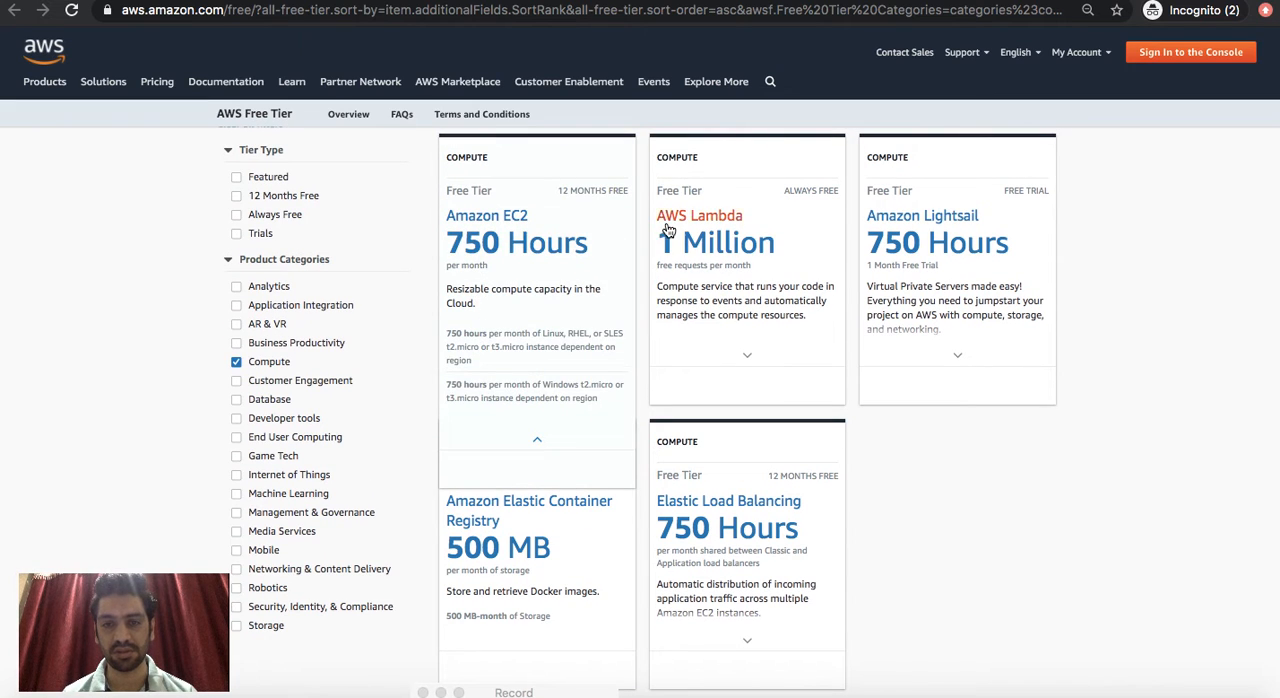
click(536, 440)
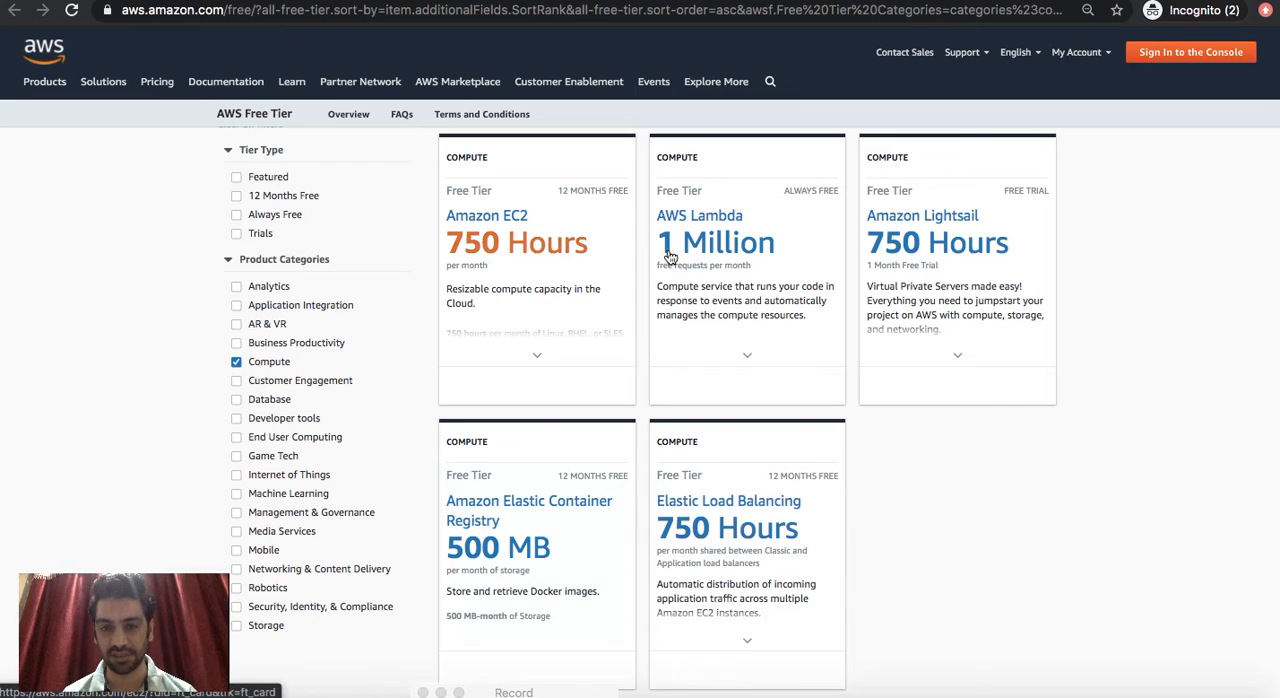
mouse_move(684, 400)
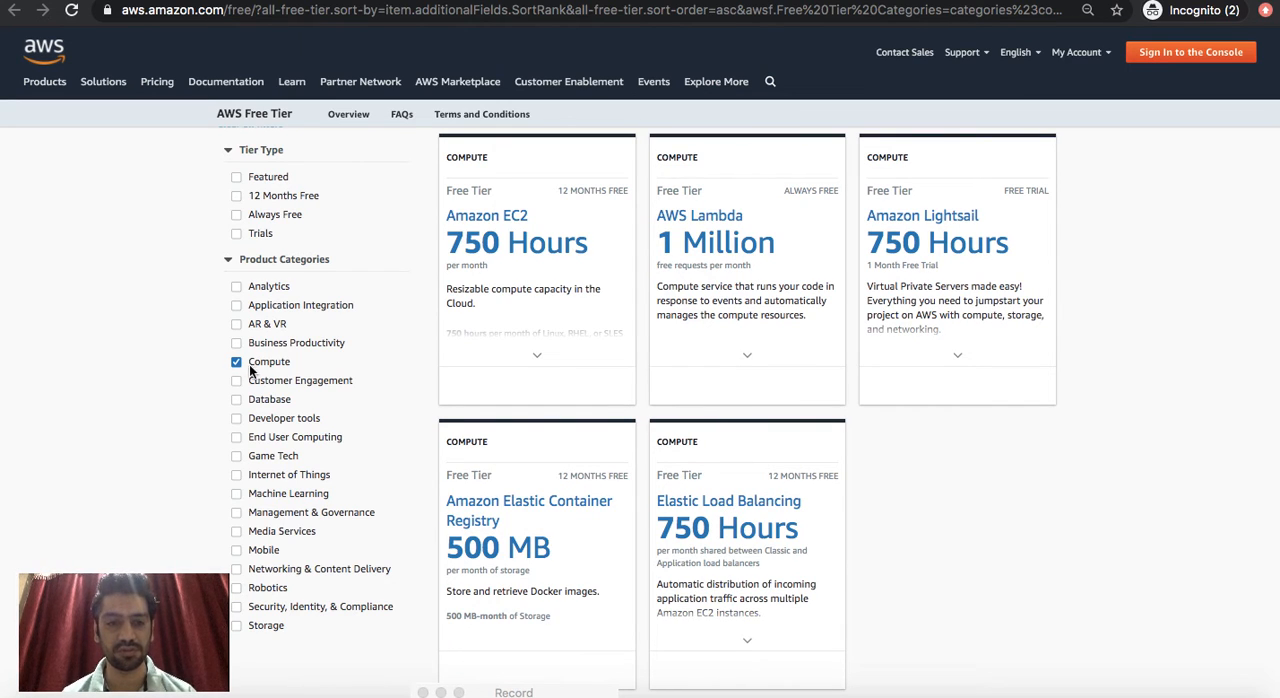
click(236, 360)
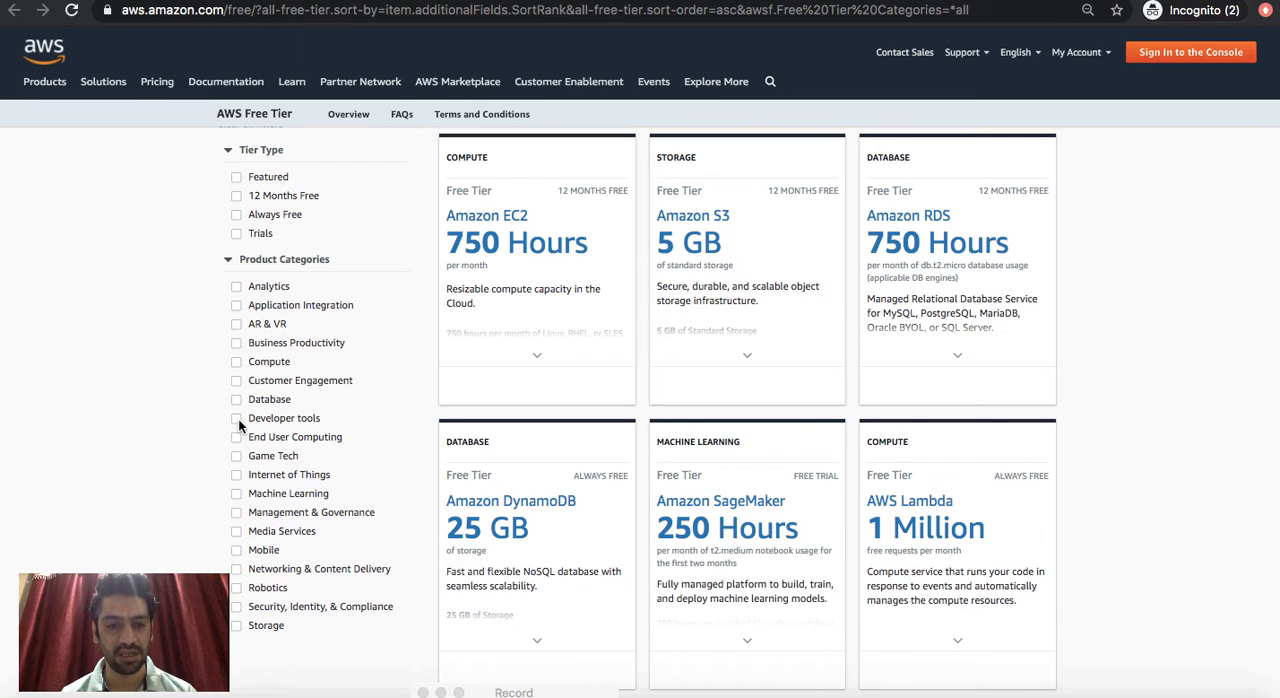
click(236, 418)
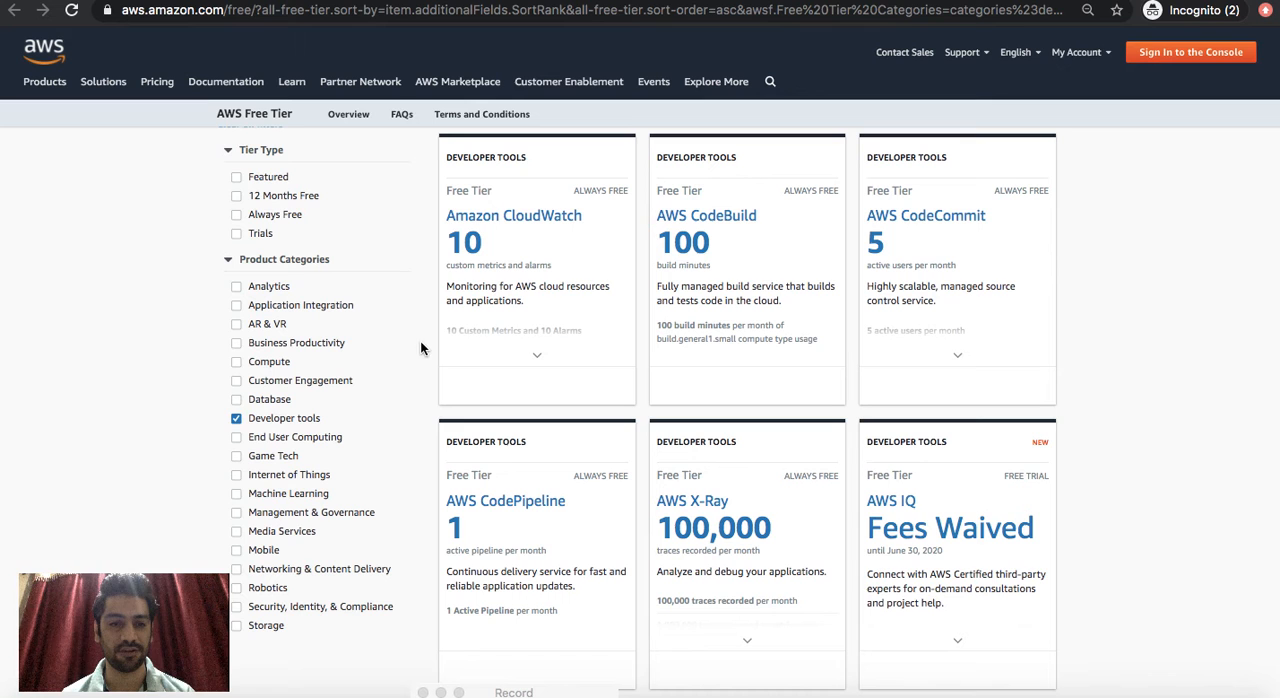
click(236, 418)
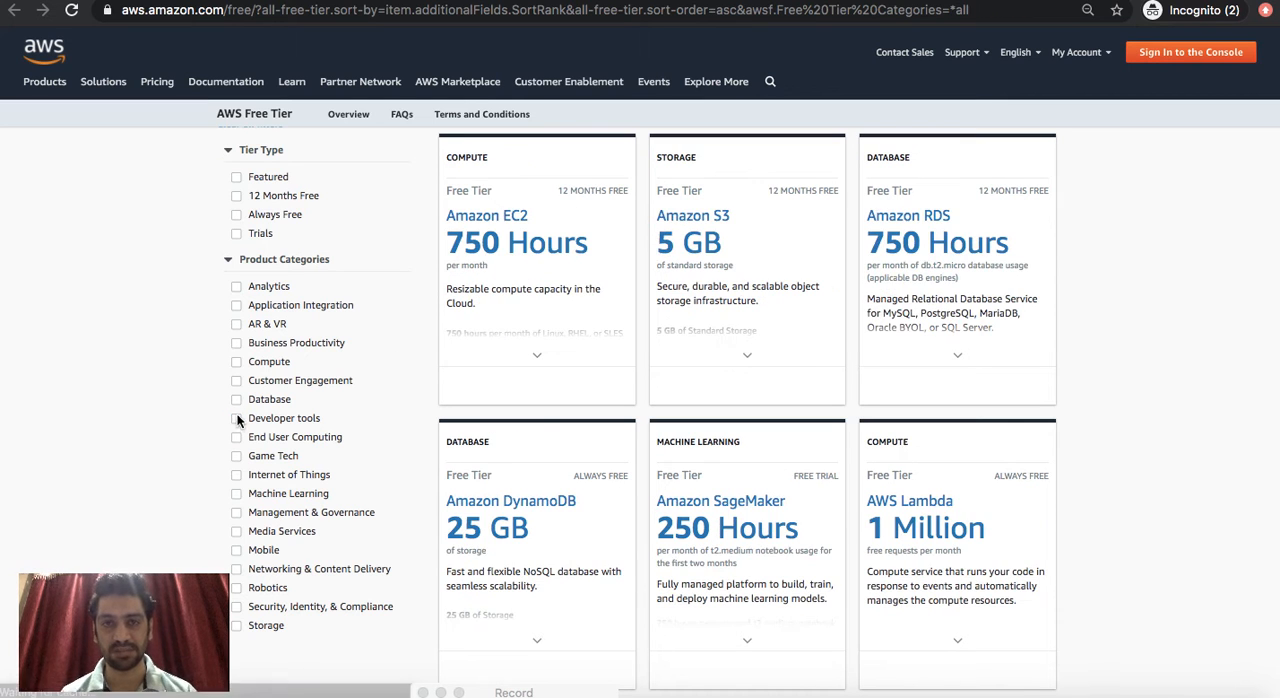
scroll(up, 3)
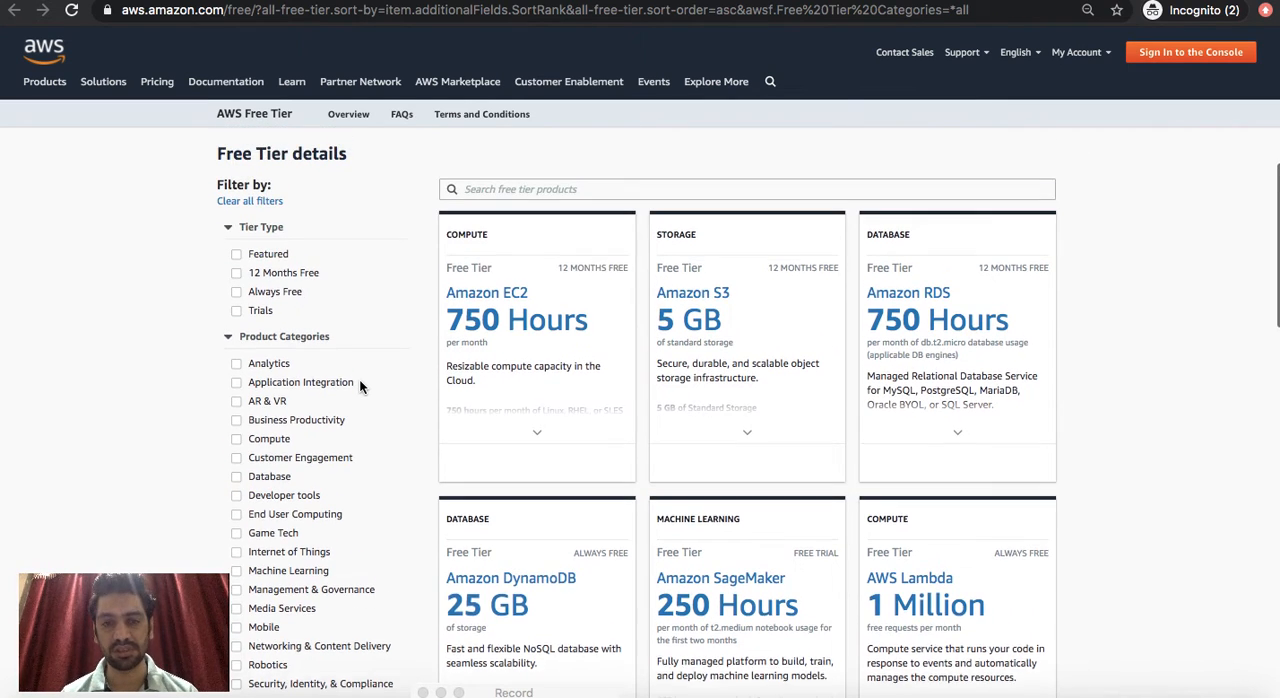
scroll(up, 3)
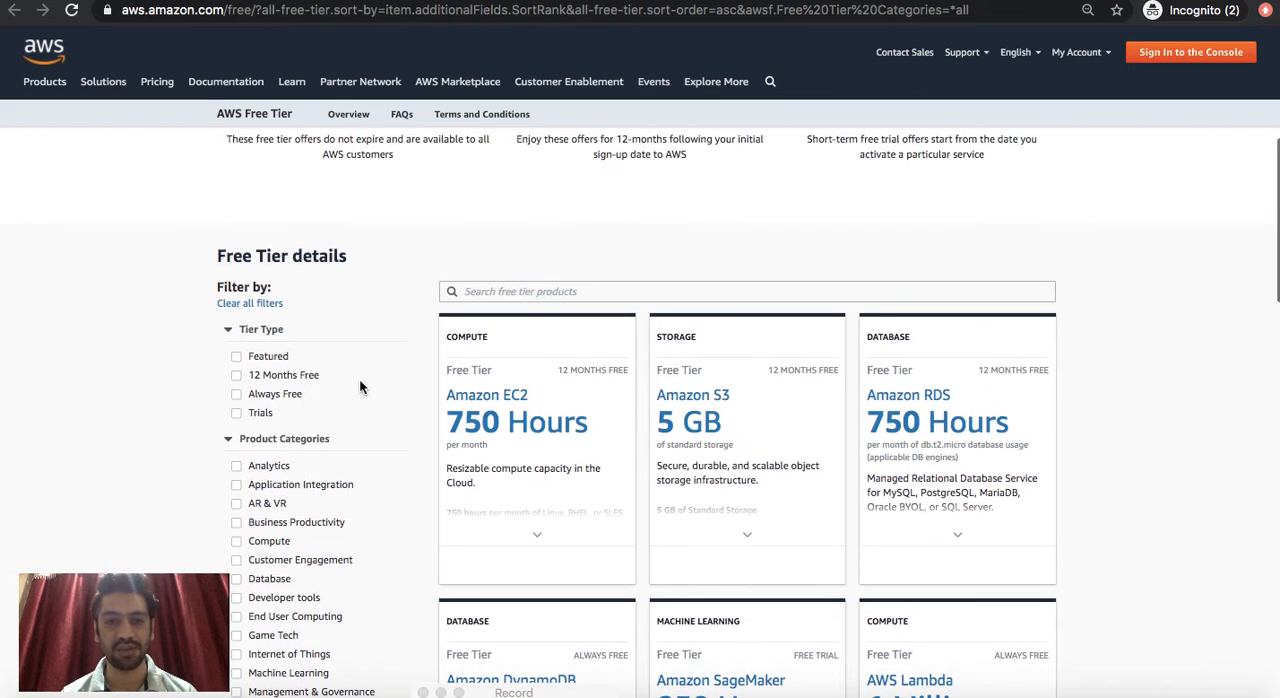
scroll(up, 3)
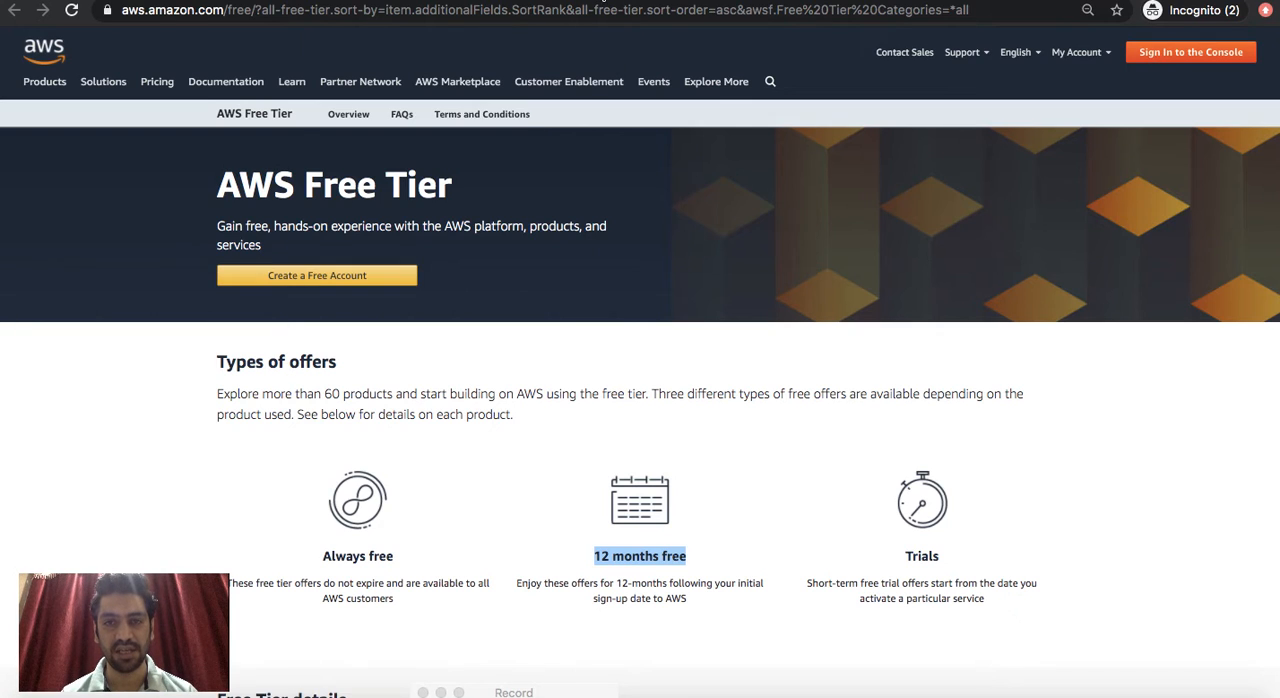
- Start a free AWS account and fill the password and account name controltower on the sign-up form
click(316, 276)
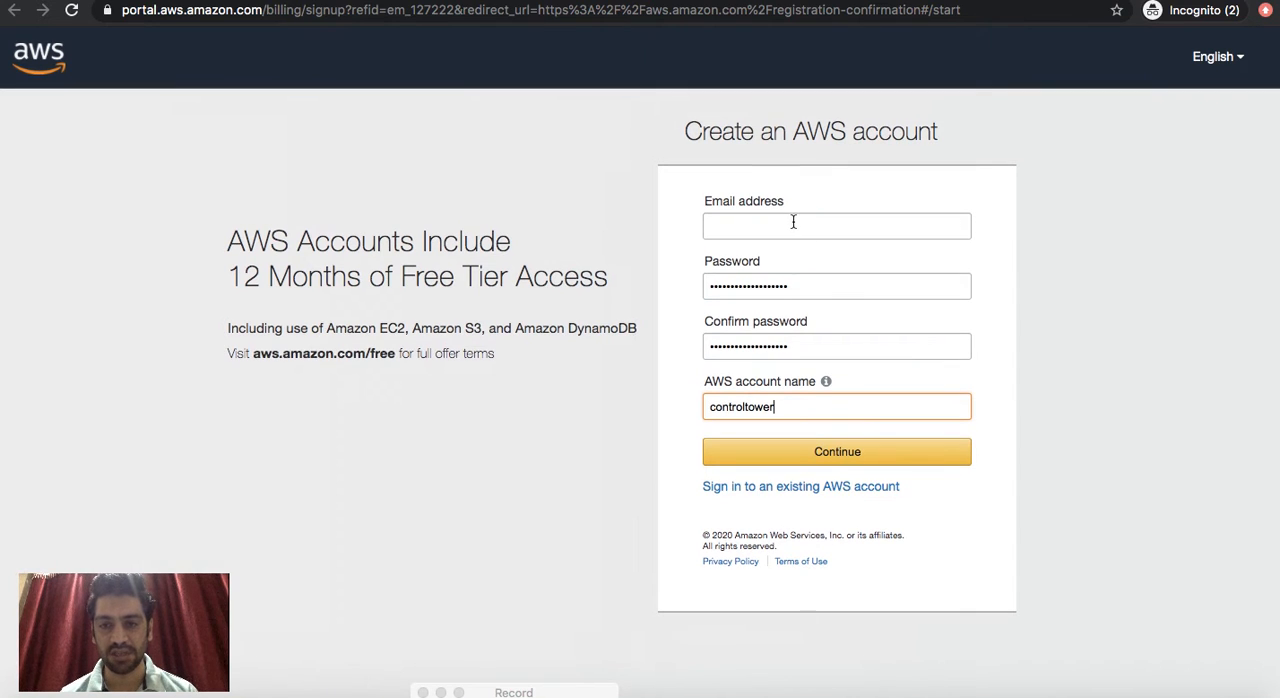
click(836, 226)
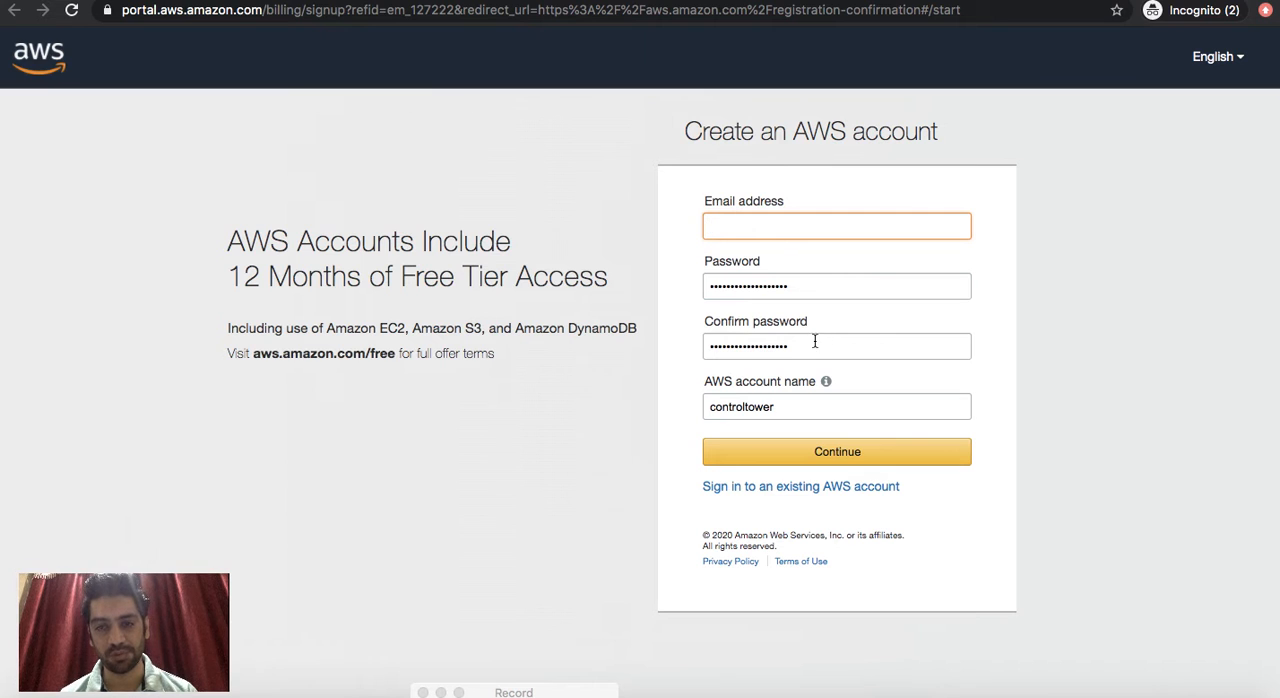
click(836, 452)
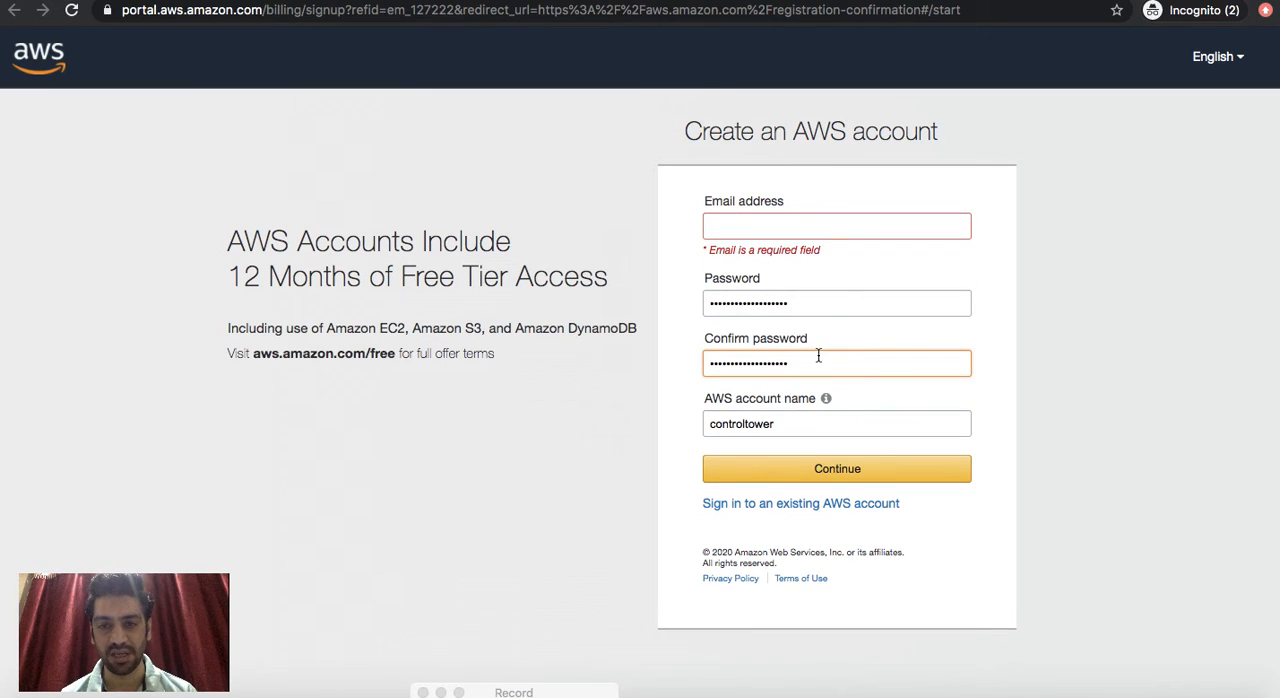
click(836, 424)
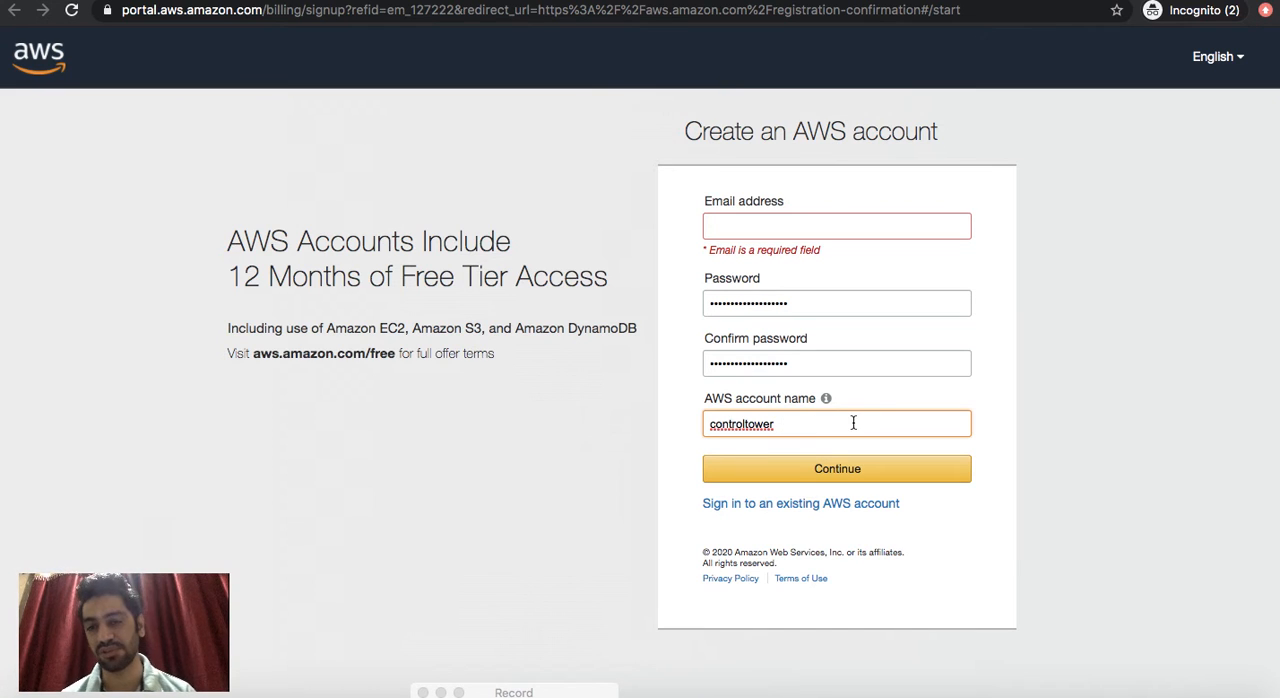
click(836, 226)
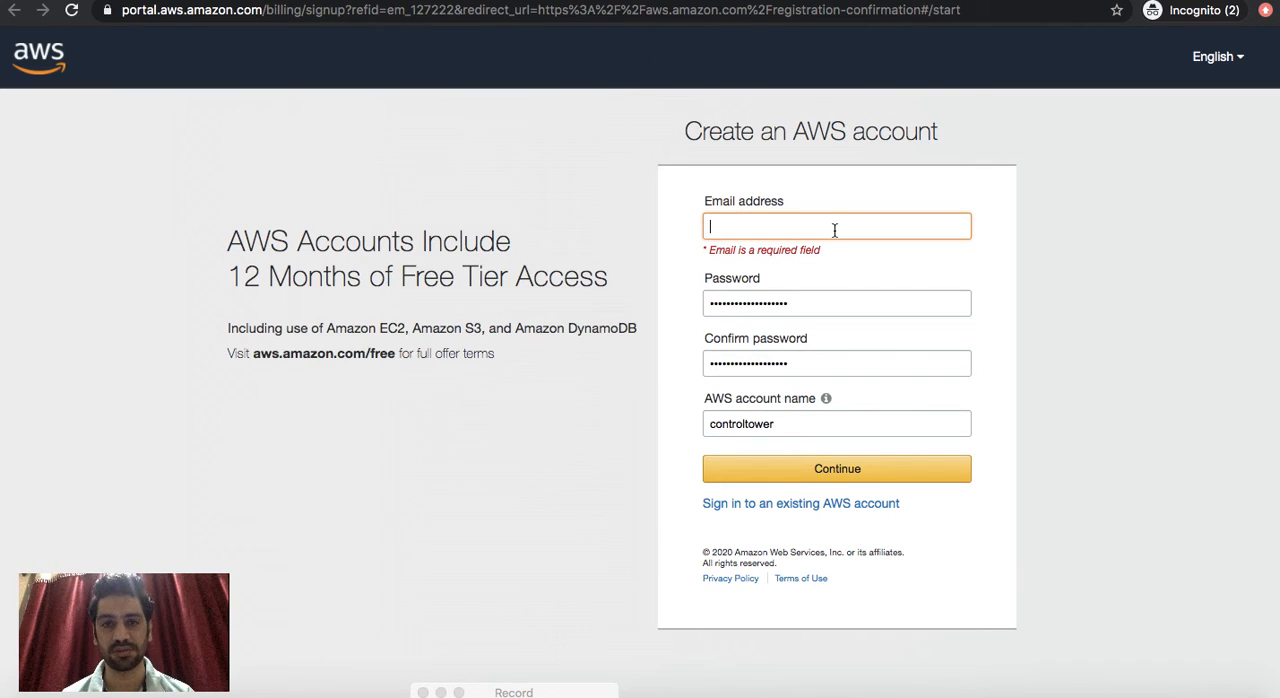
- Continue to Contact Information, set the account type to Personal and begin the phone number entry
click(836, 468)
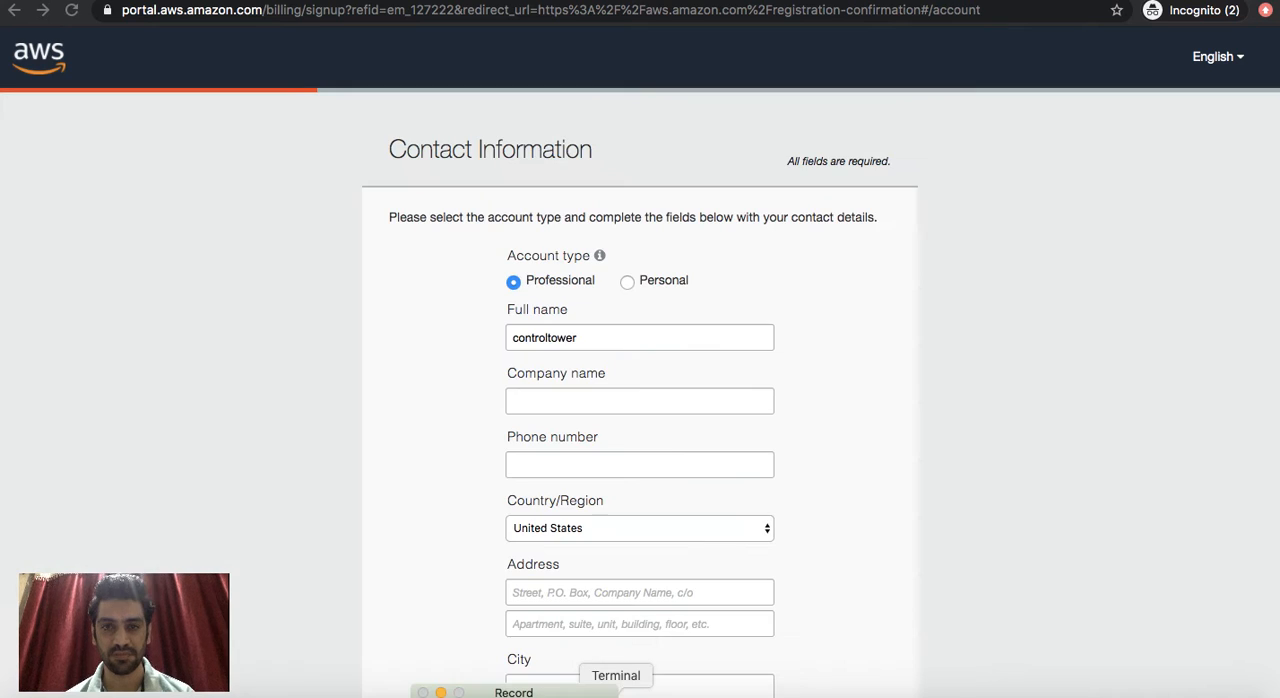
mouse_move(728, 330)
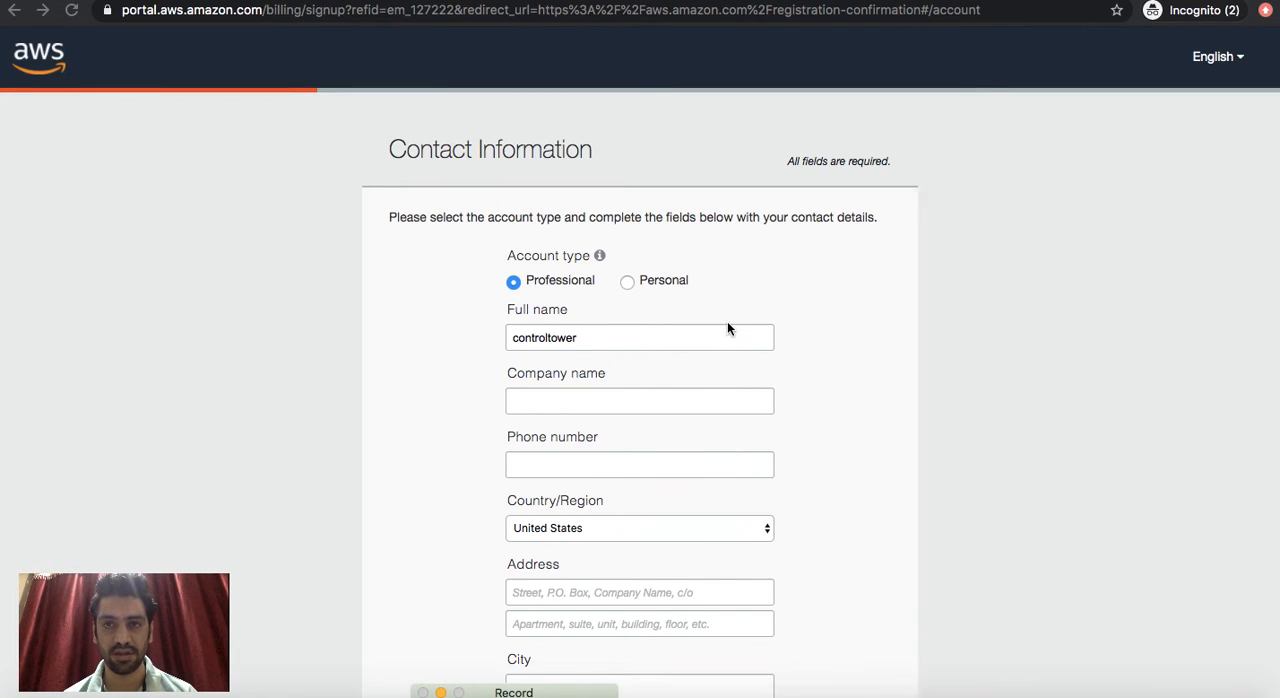
mouse_move(604, 256)
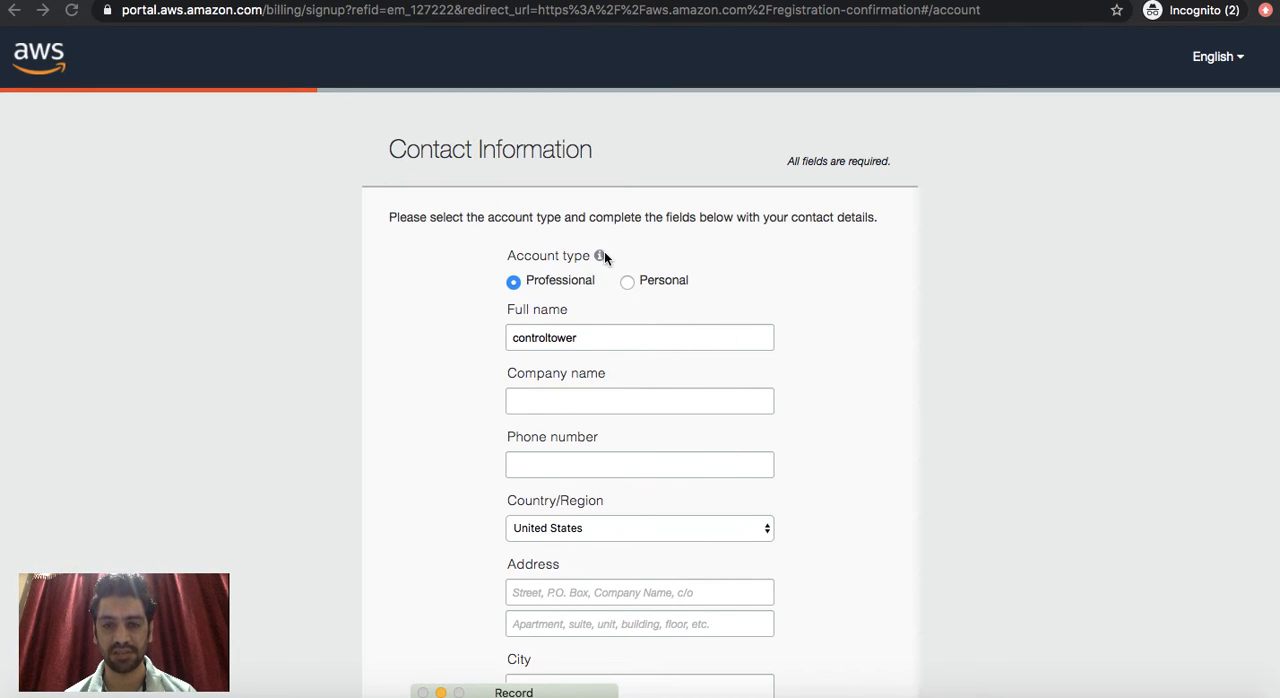
mouse_move(600, 256)
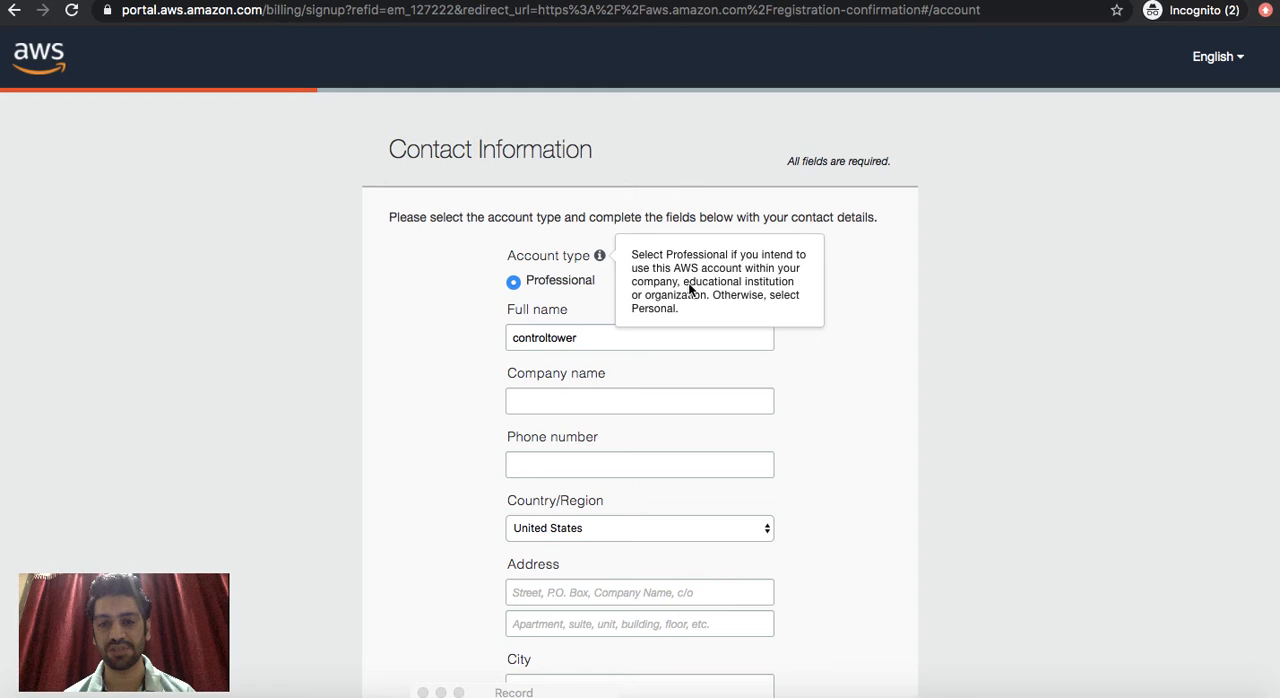
mouse_move(630, 284)
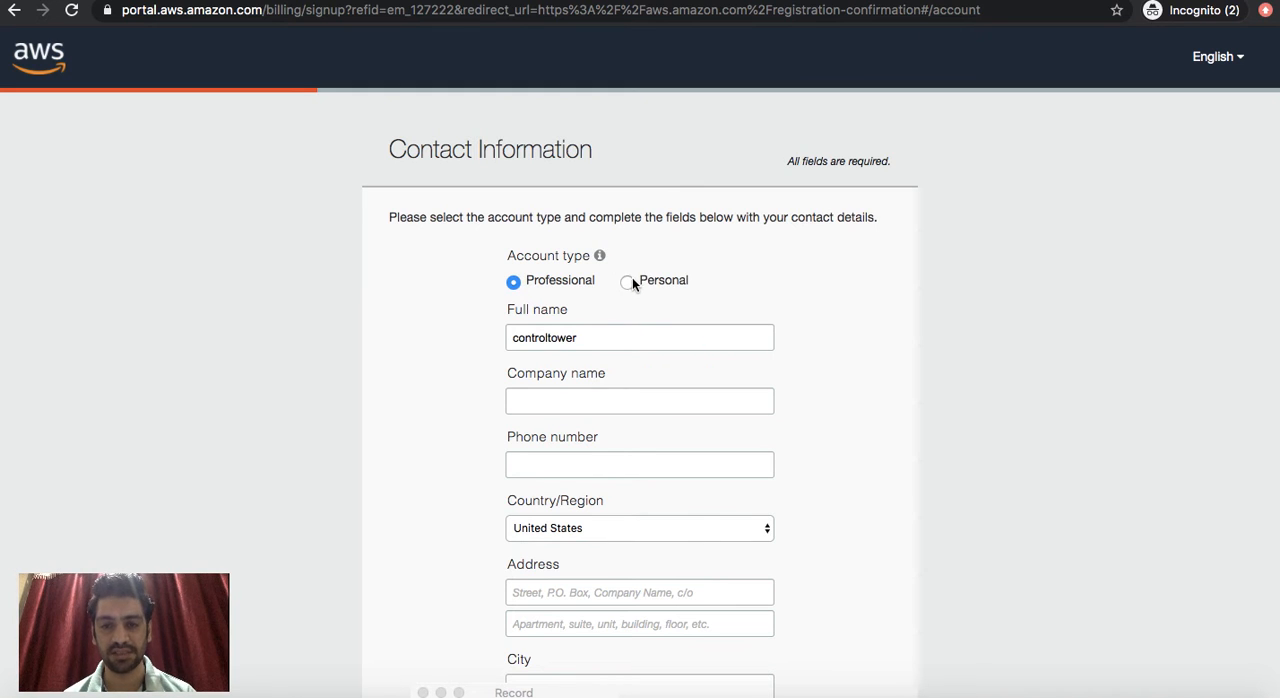
click(628, 280)
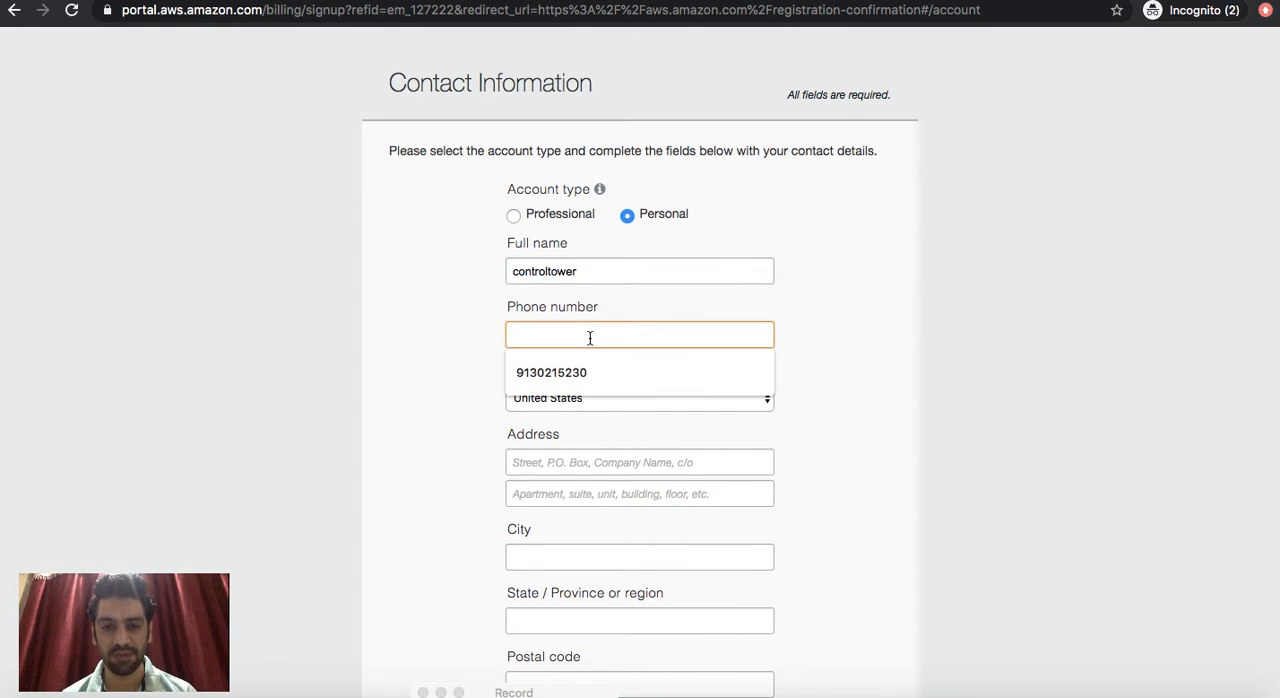
scroll(down, 3)
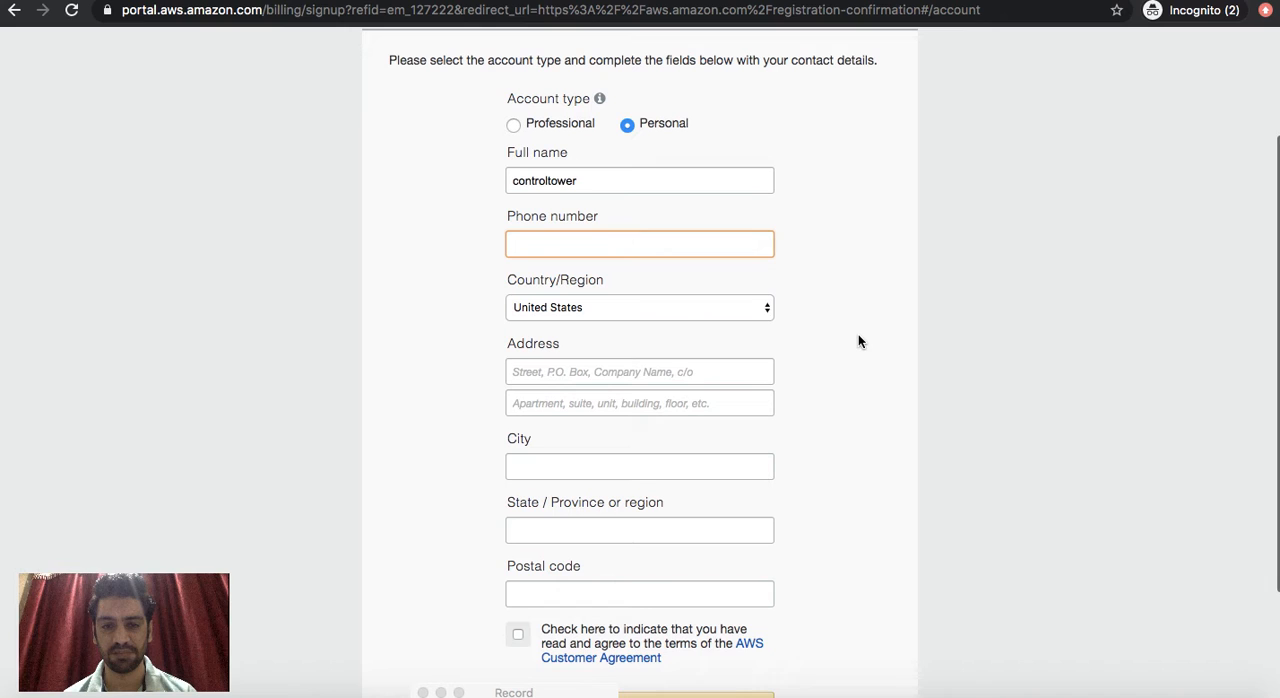
scroll(down, 3)
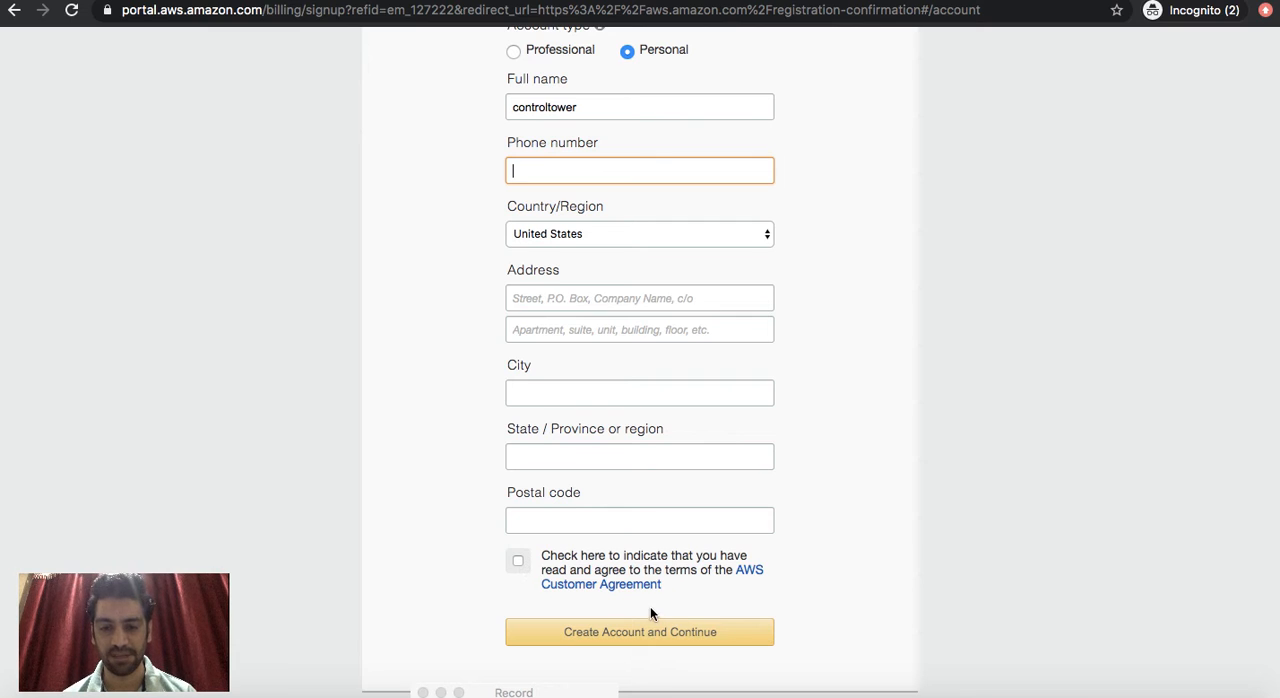
mouse_move(624, 690)
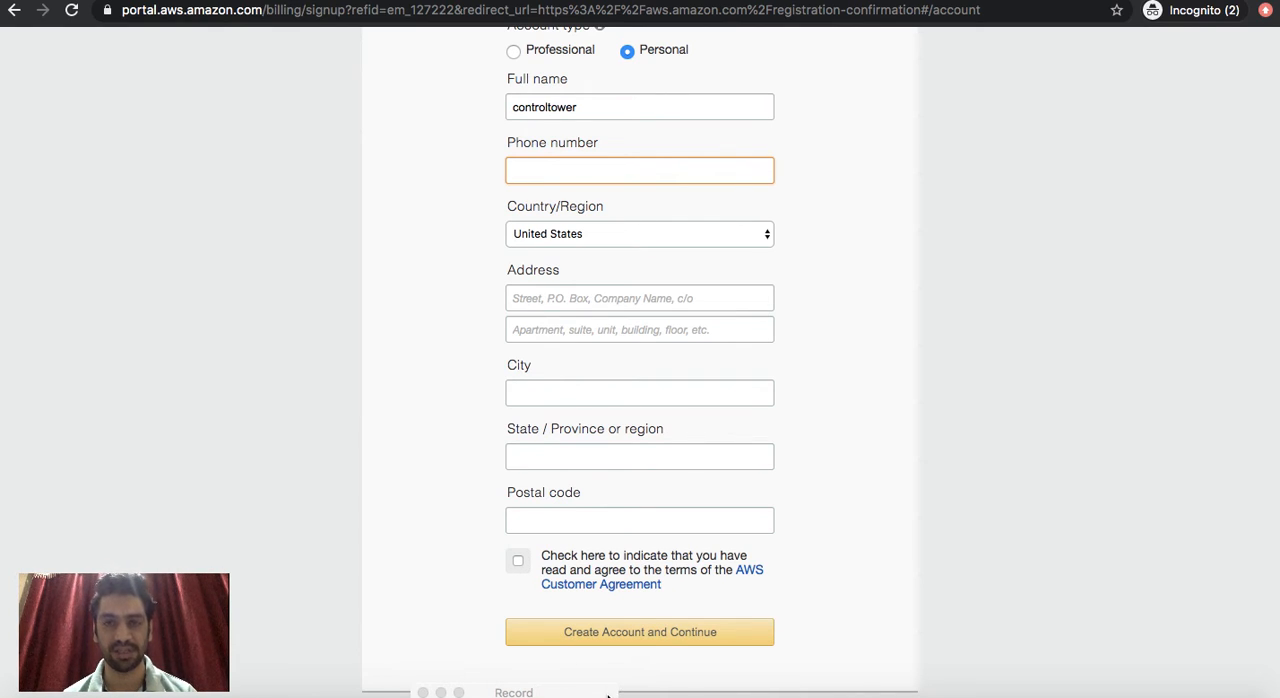
click(640, 170)
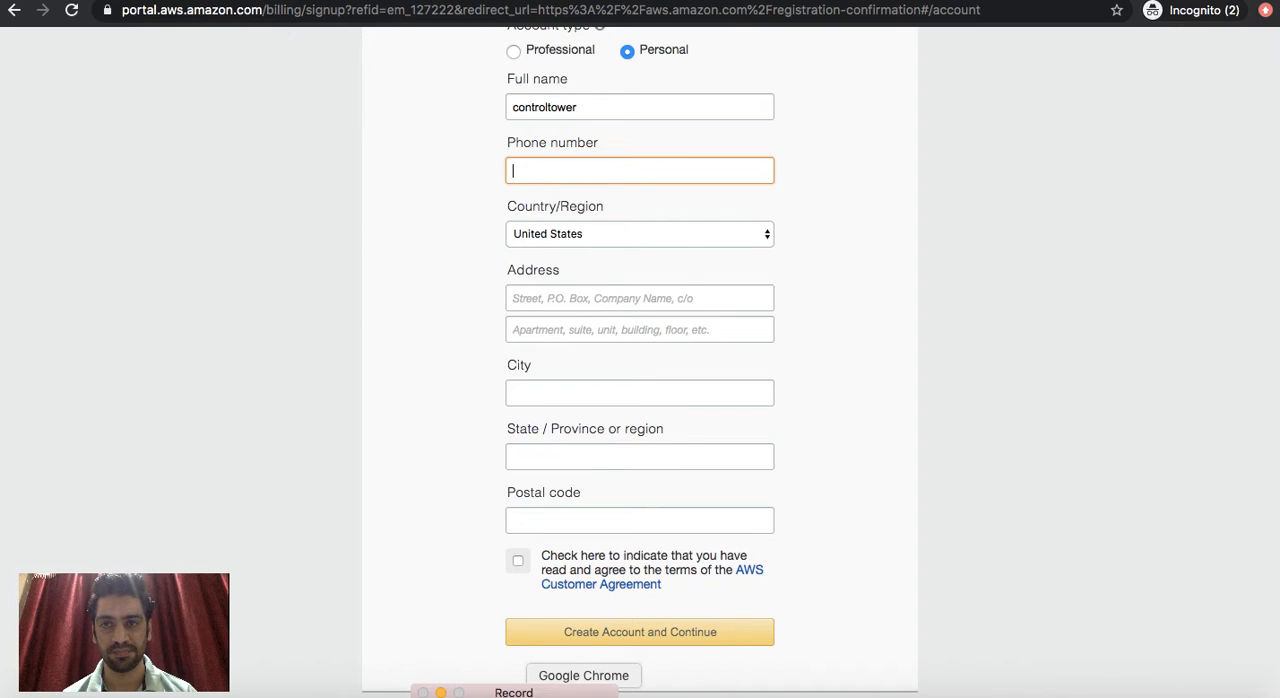
click(640, 632)
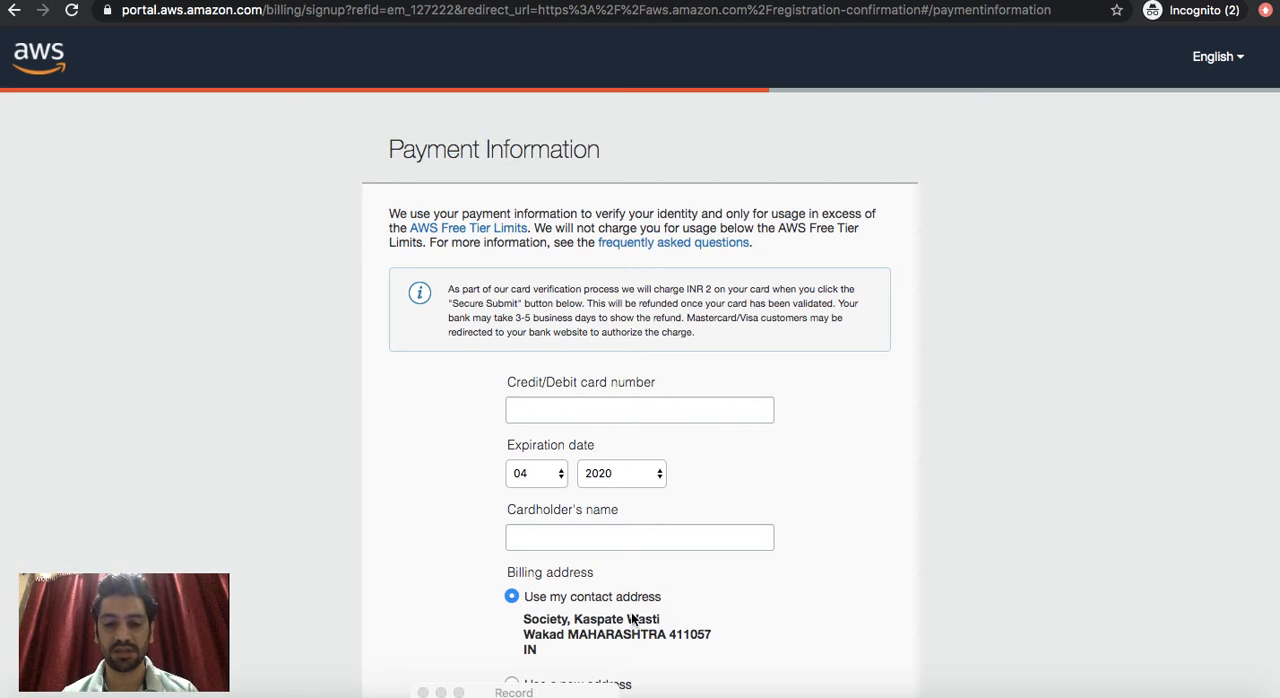
mouse_move(684, 548)
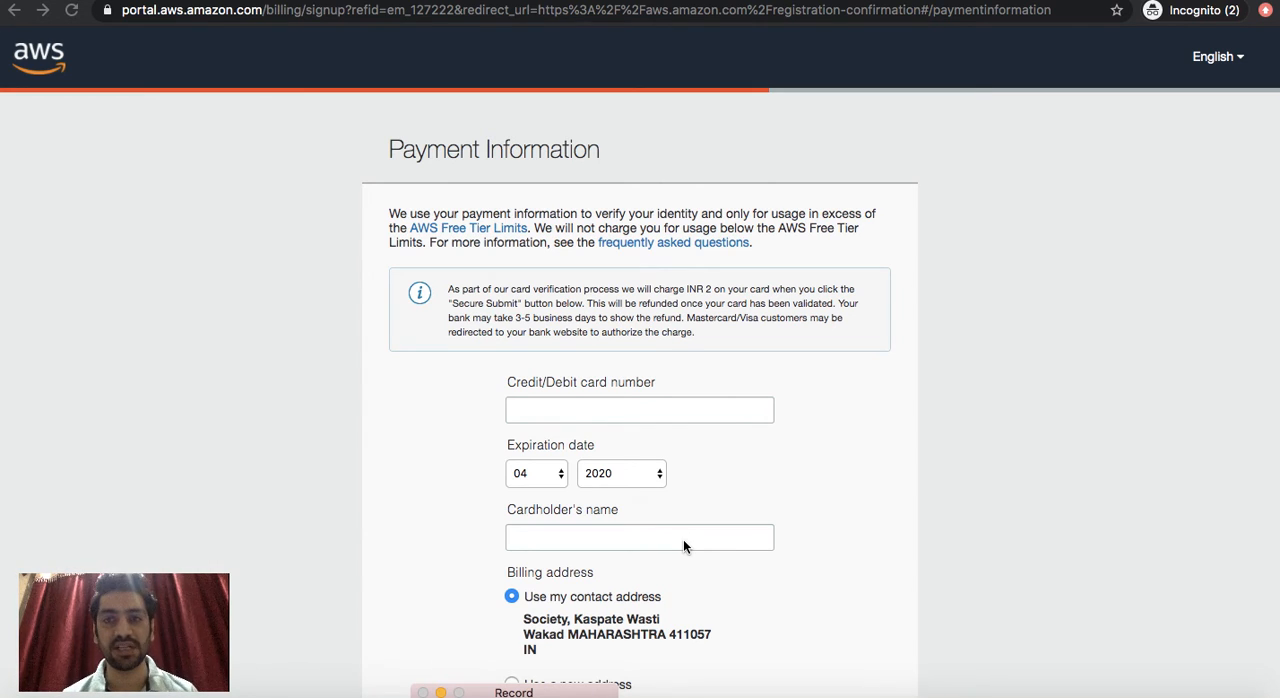
mouse_move(640, 444)
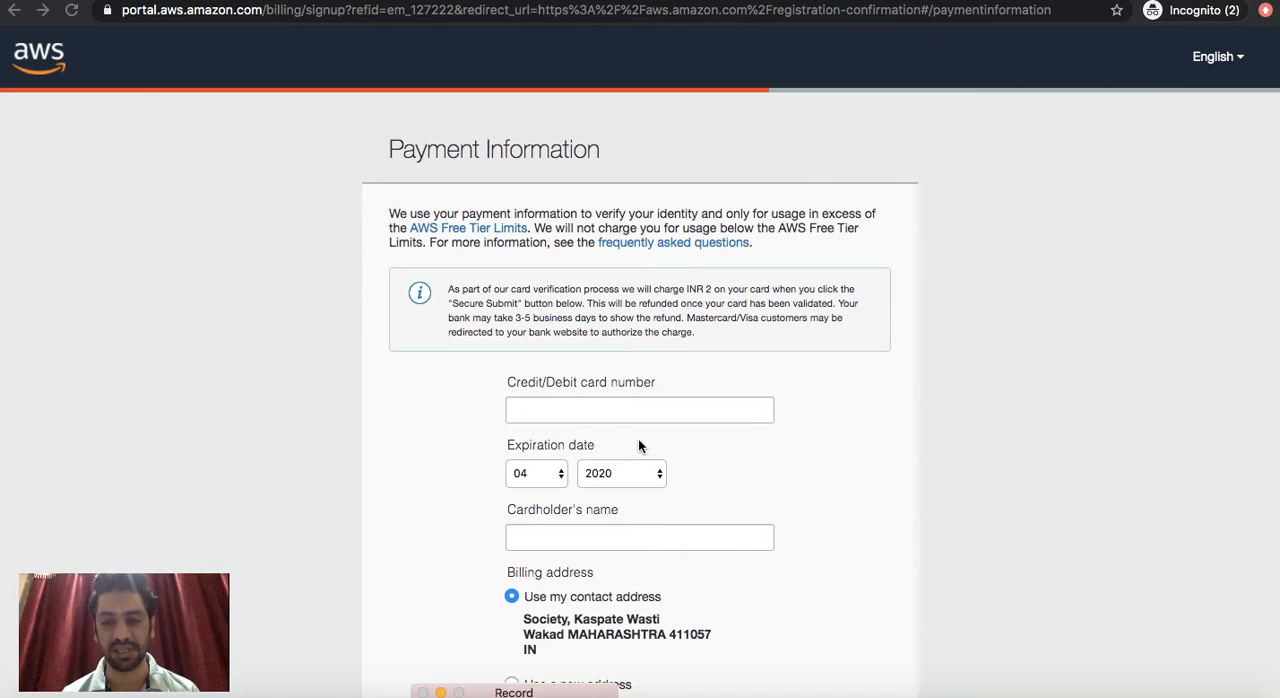
mouse_move(636, 496)
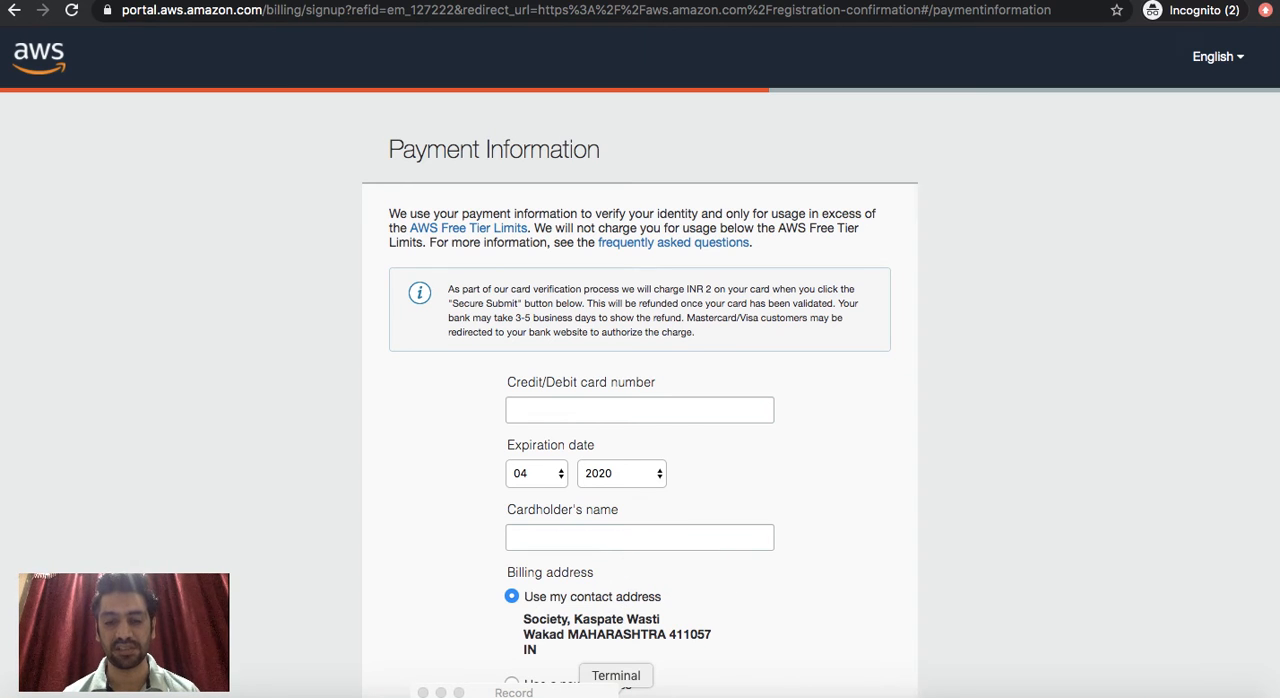
- Submit the card payment details with Verify and Add, reaching the bank's OTP verification page
scroll(down, 3)
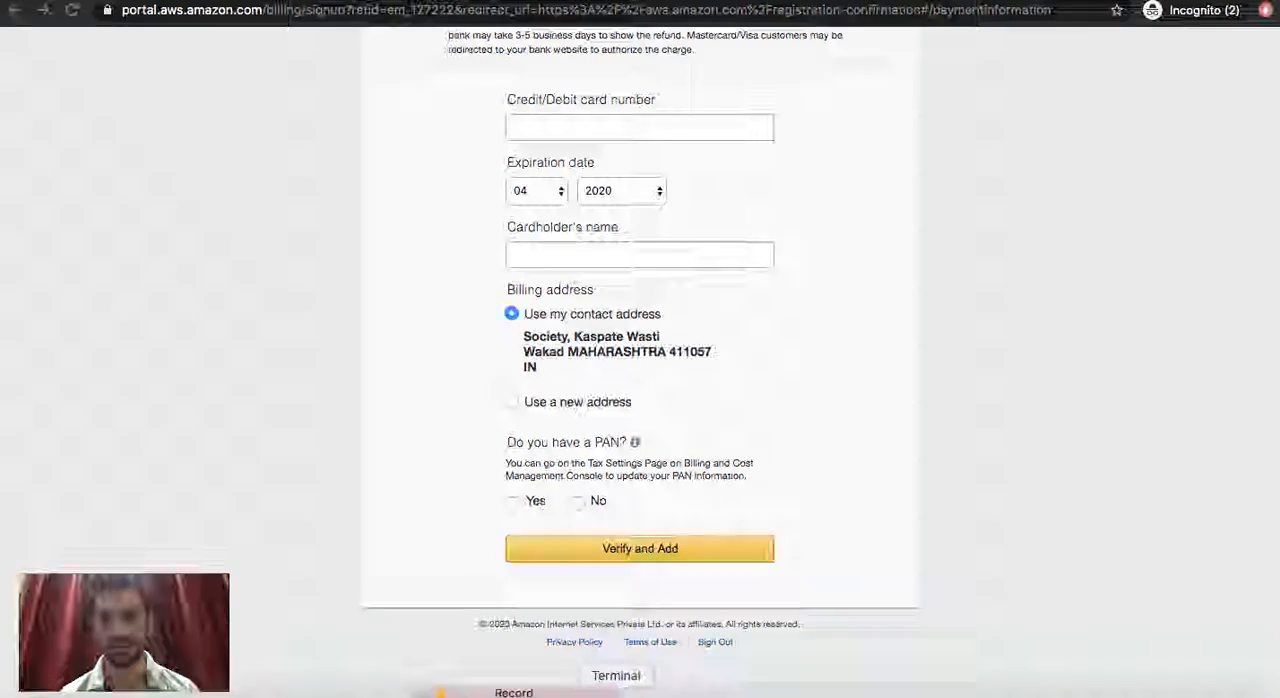
click(640, 548)
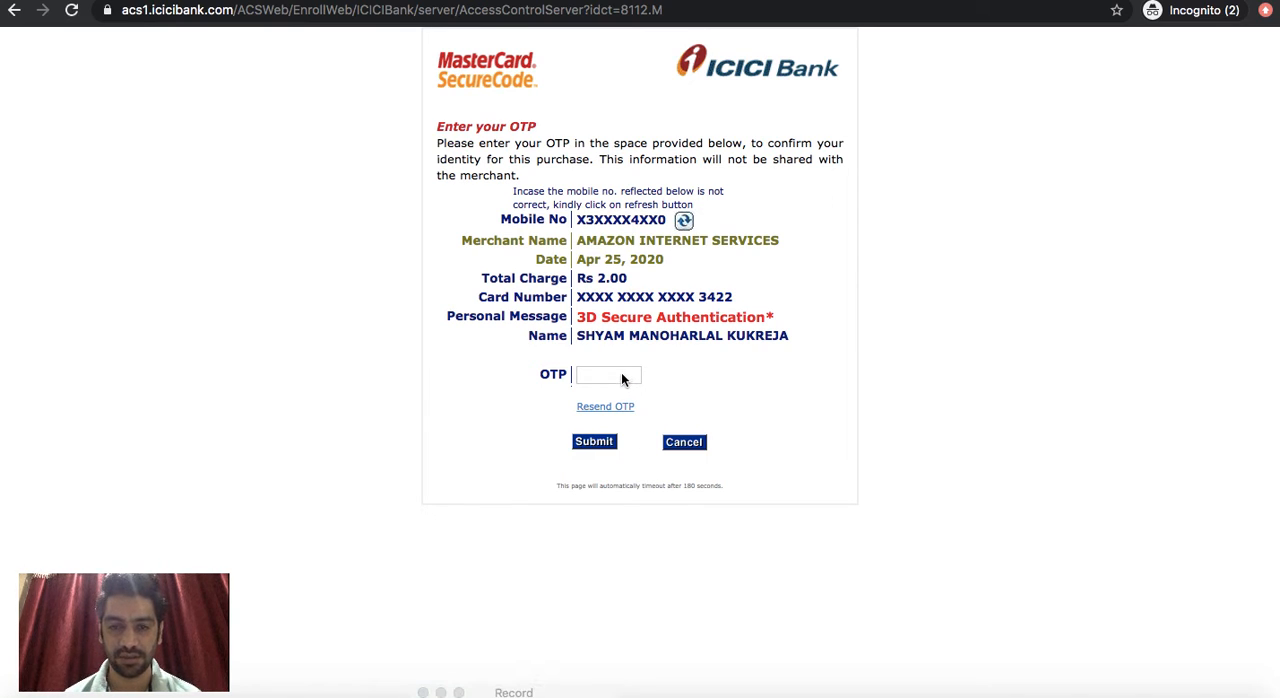
- Enter the one-time password and submit it to authorise the Rs 2.00 card verification charge
click(608, 374)
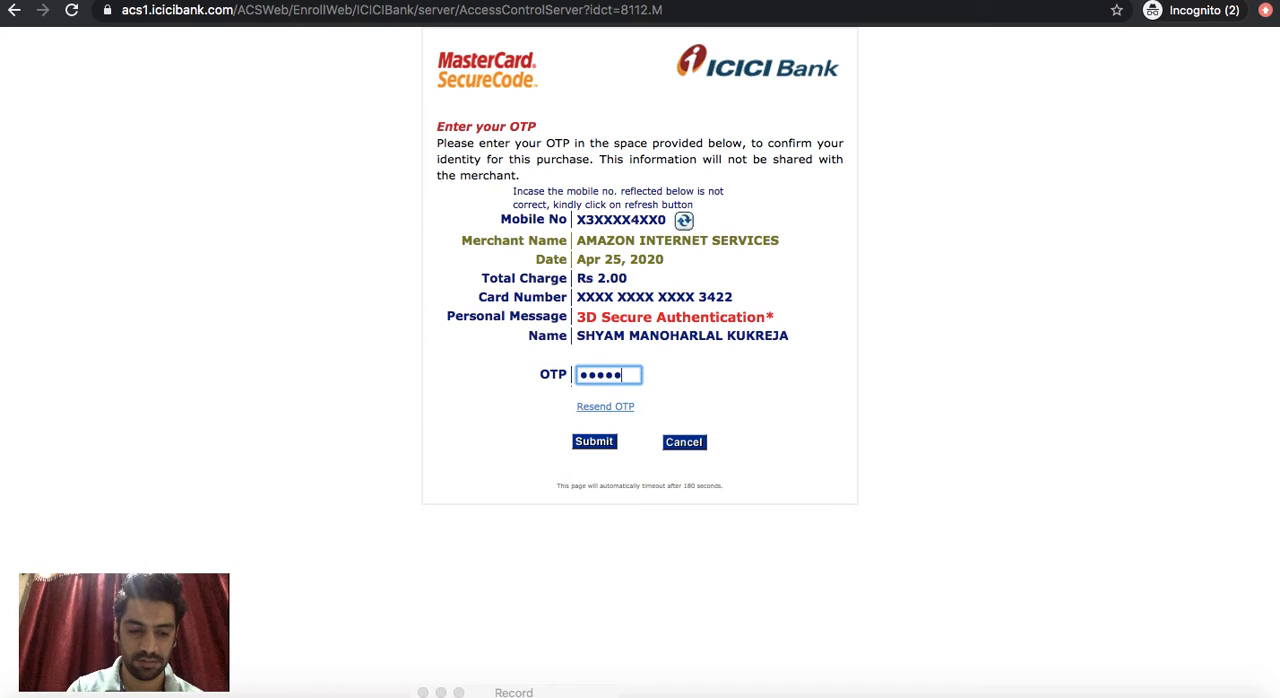
text(6)
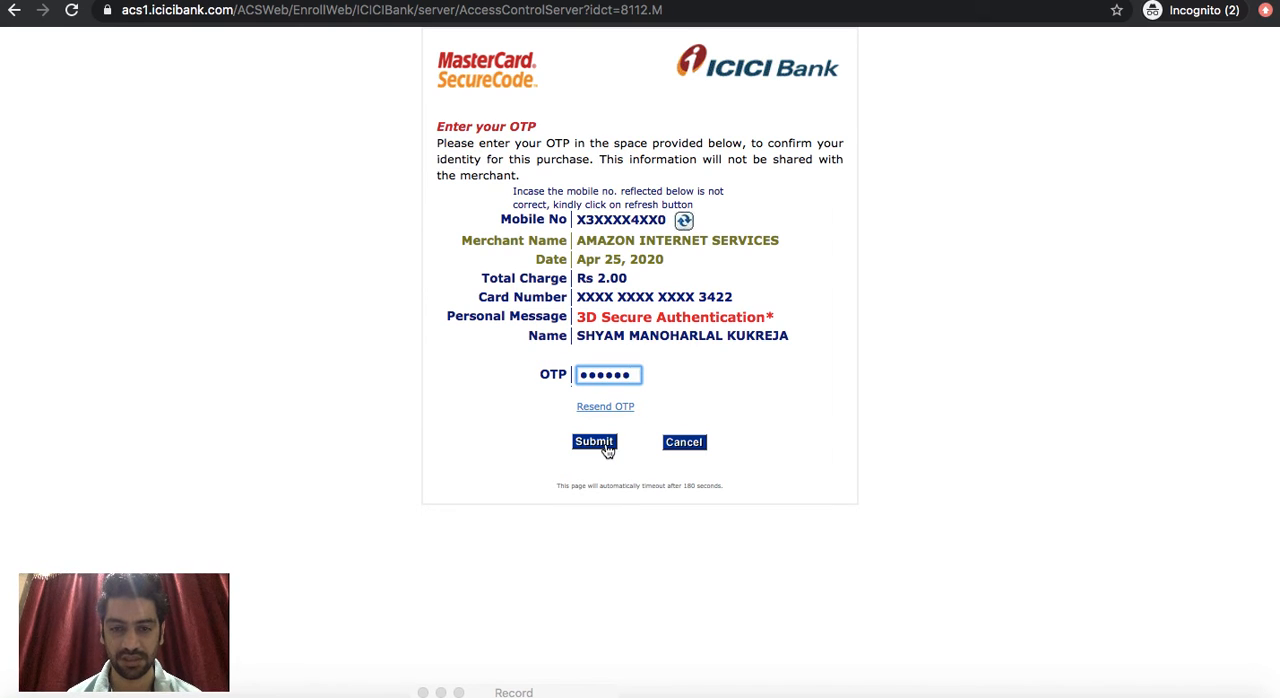
click(592, 442)
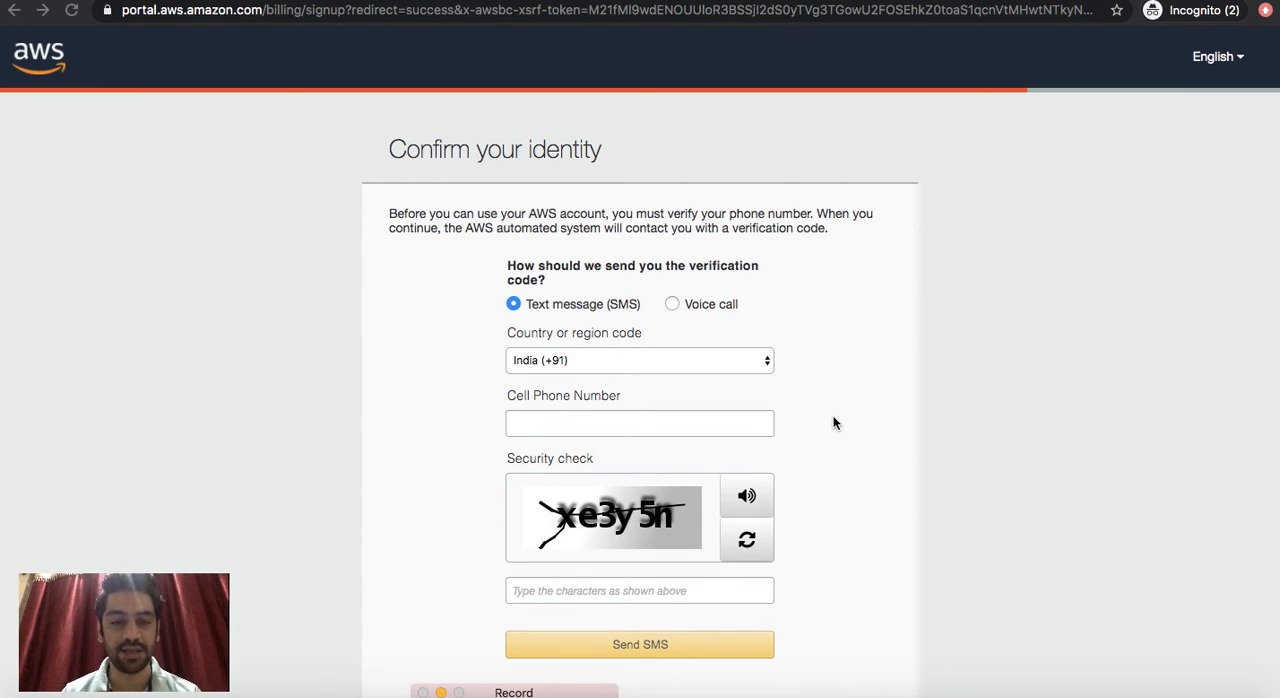
mouse_move(810, 420)
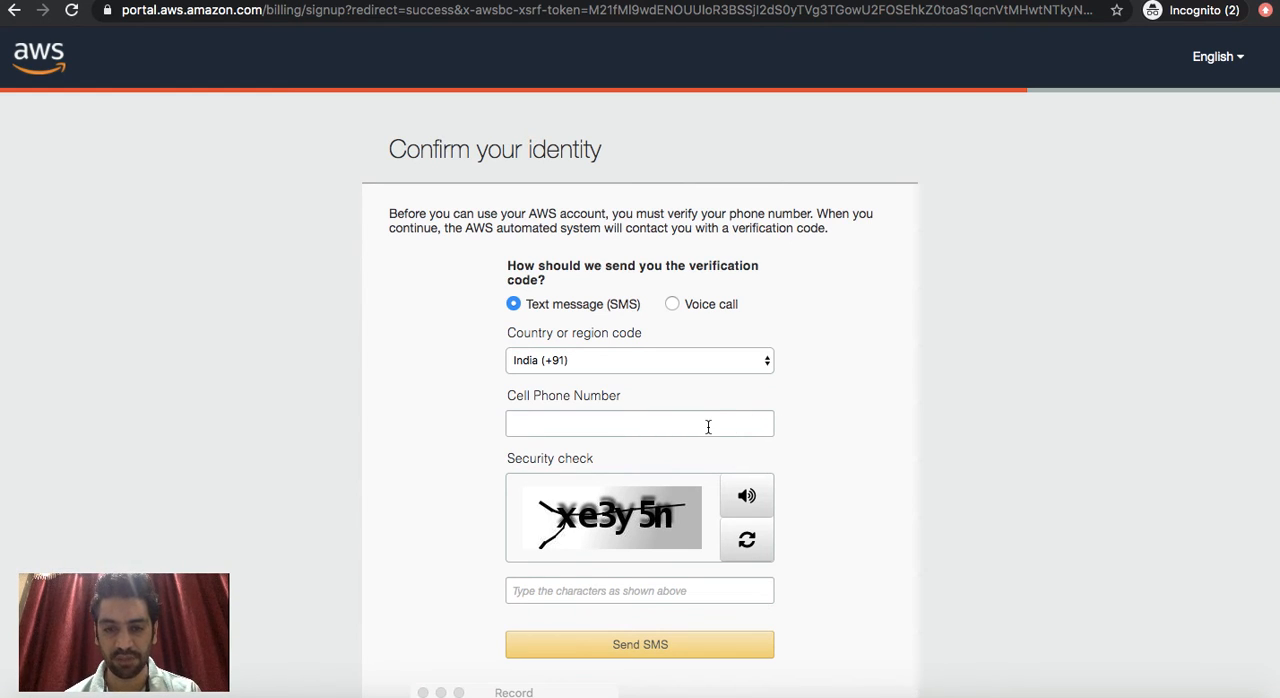
- Enter the cell phone number and security check characters to request the SMS verification code
click(640, 424)
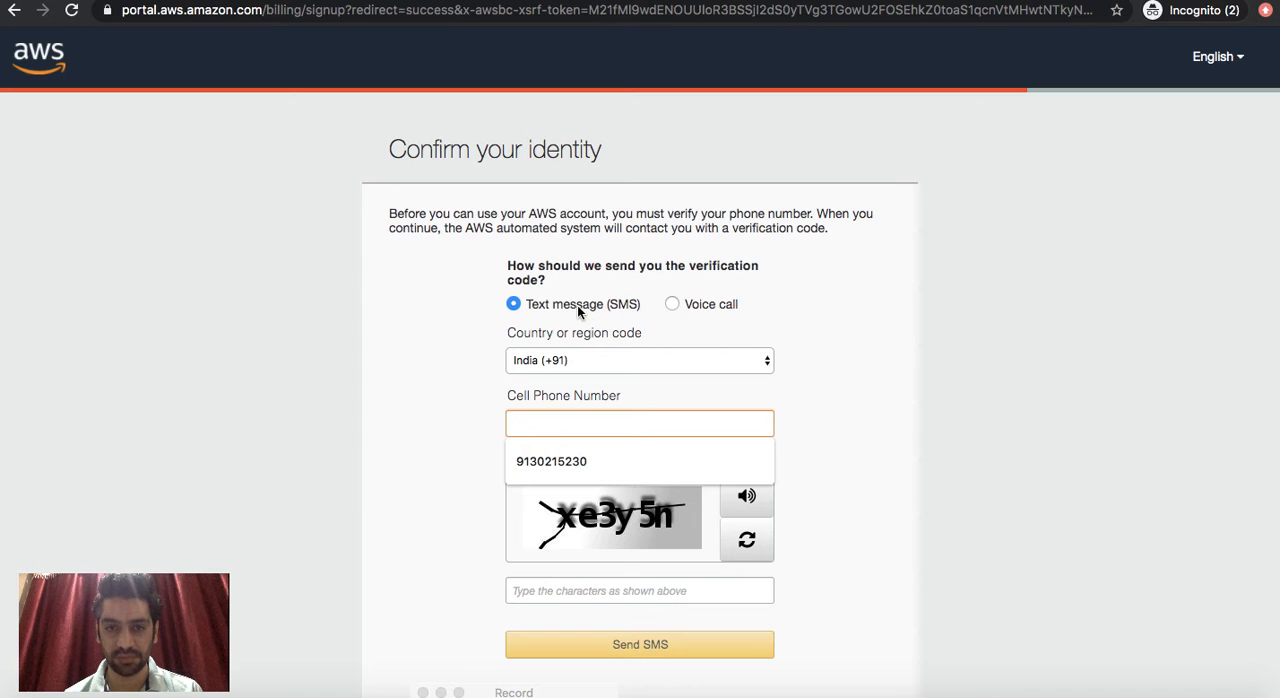
mouse_move(546, 308)
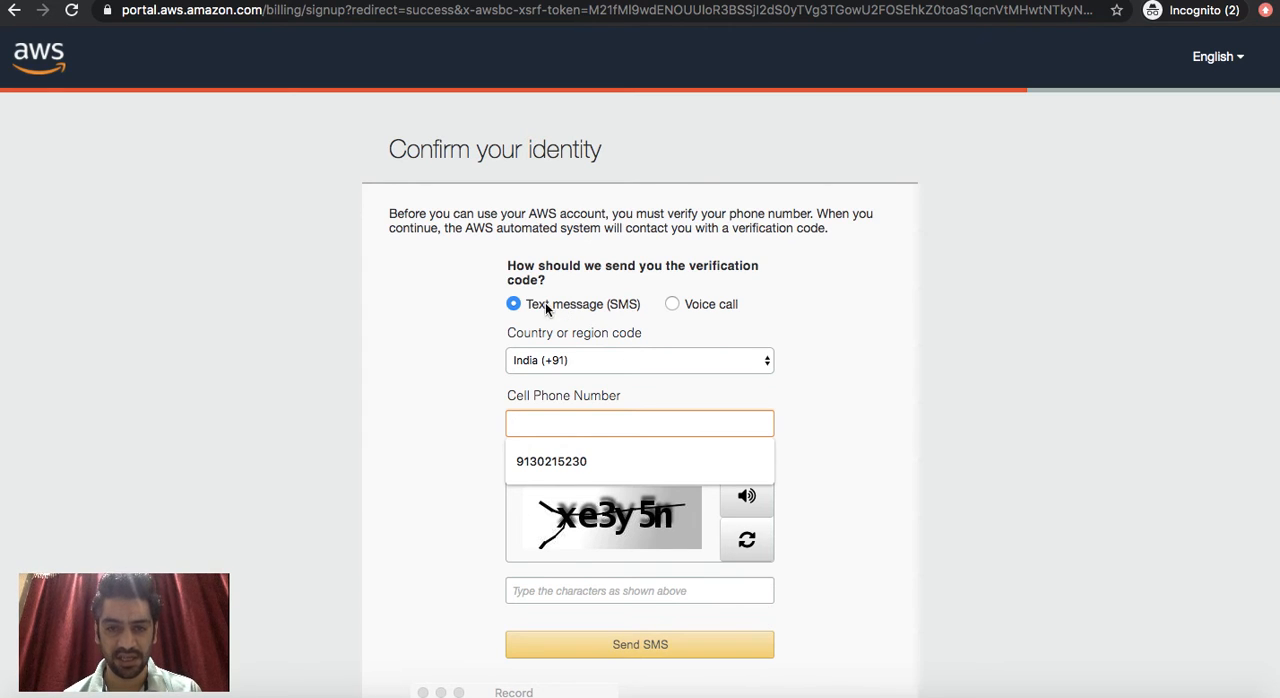
mouse_move(538, 318)
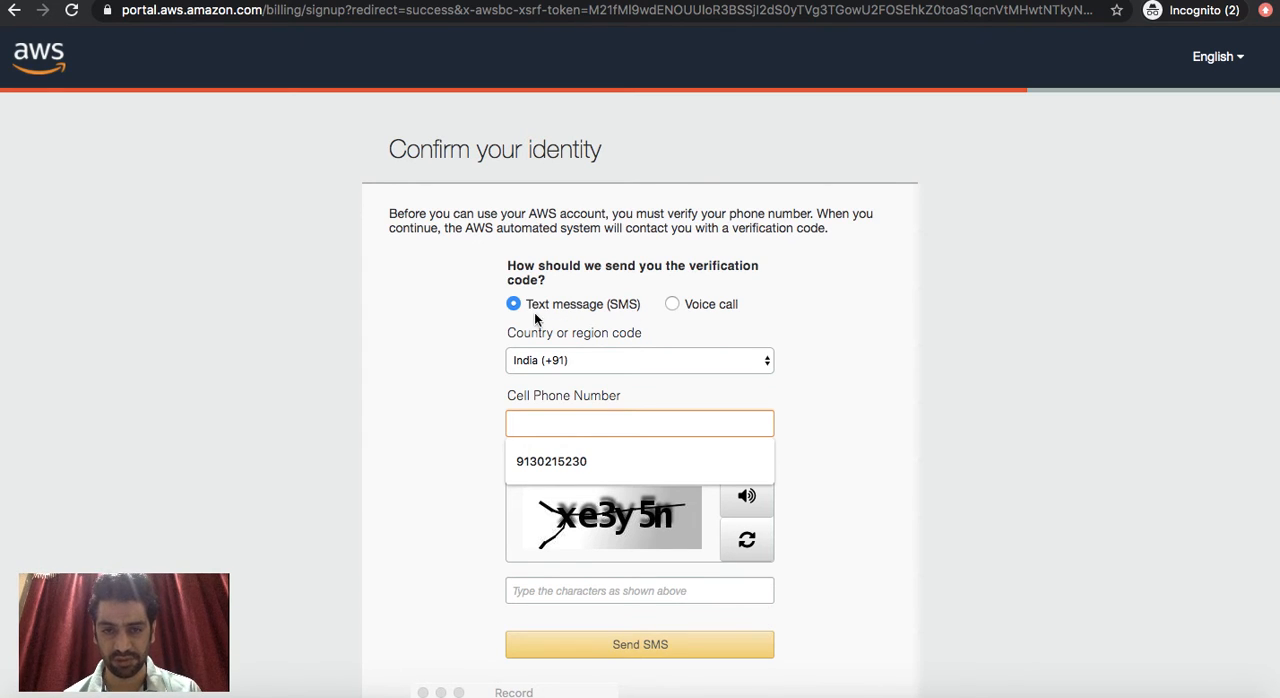
mouse_move(948, 320)
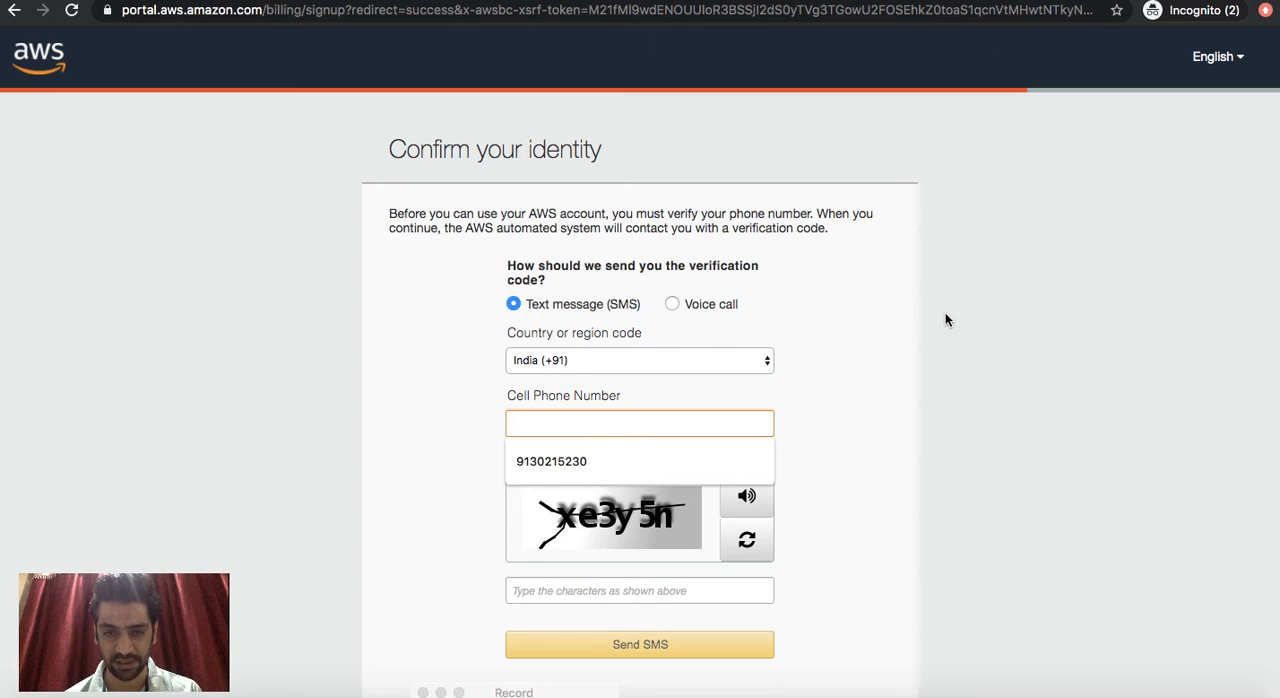
click(640, 644)
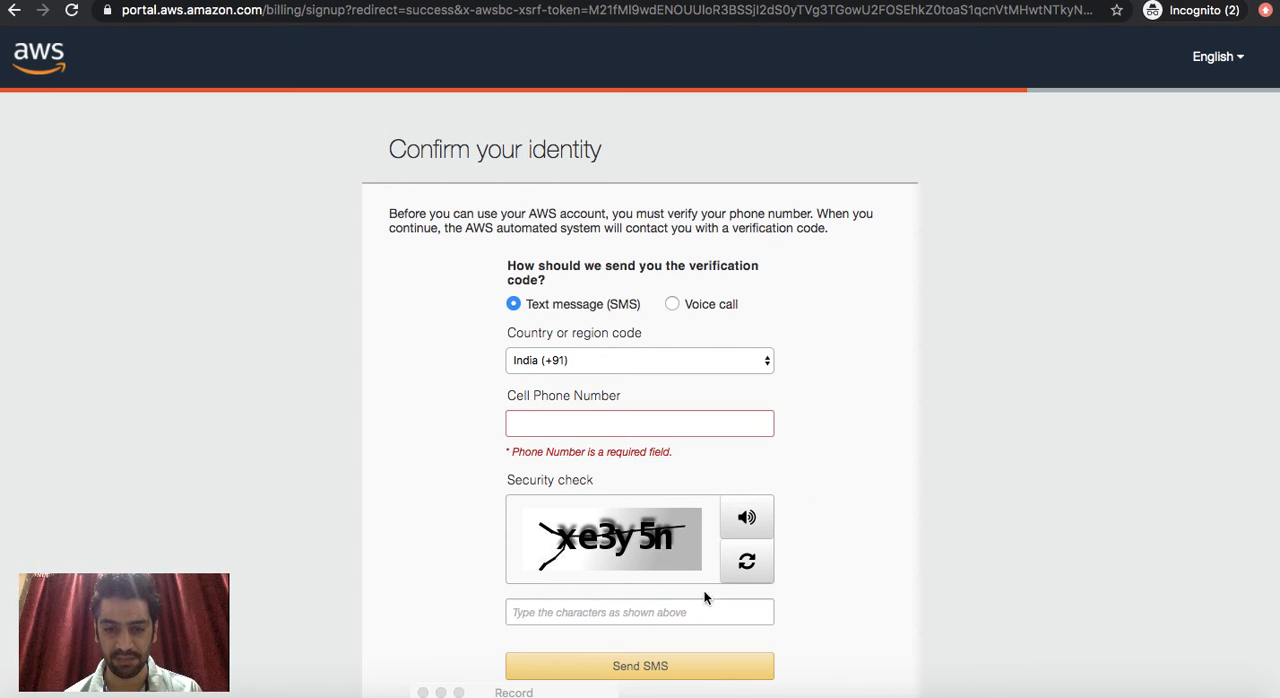
scroll(down, 3)
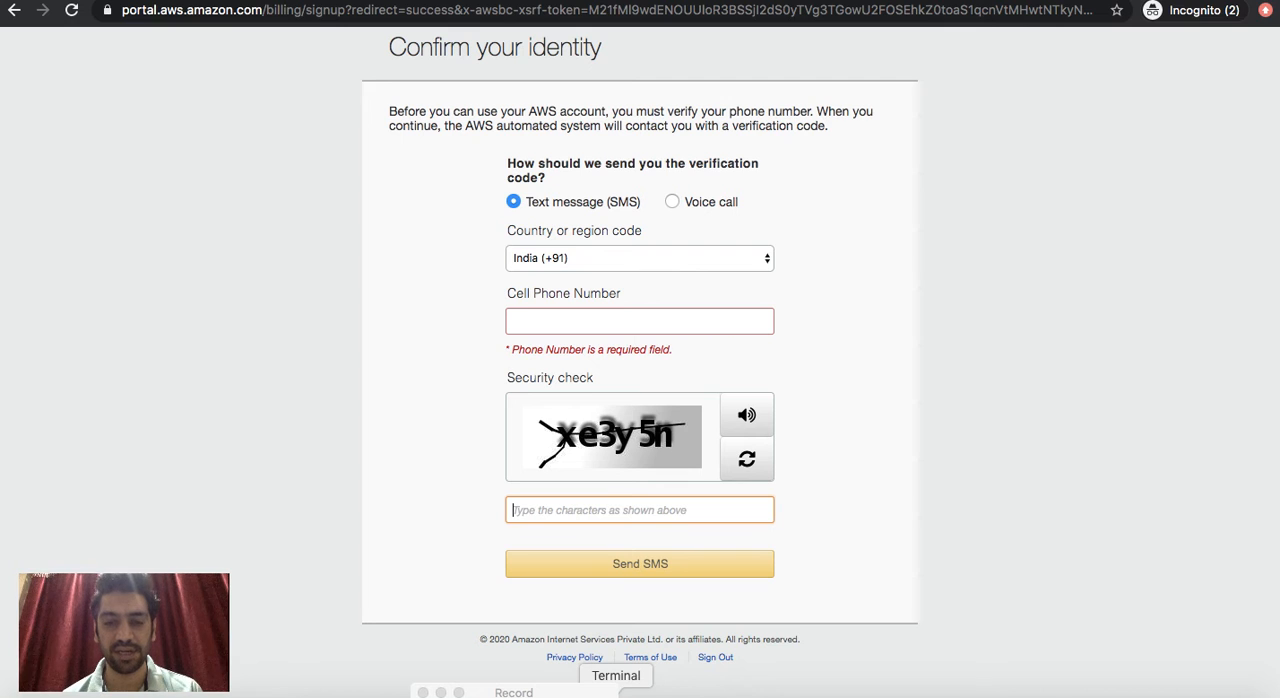
click(640, 564)
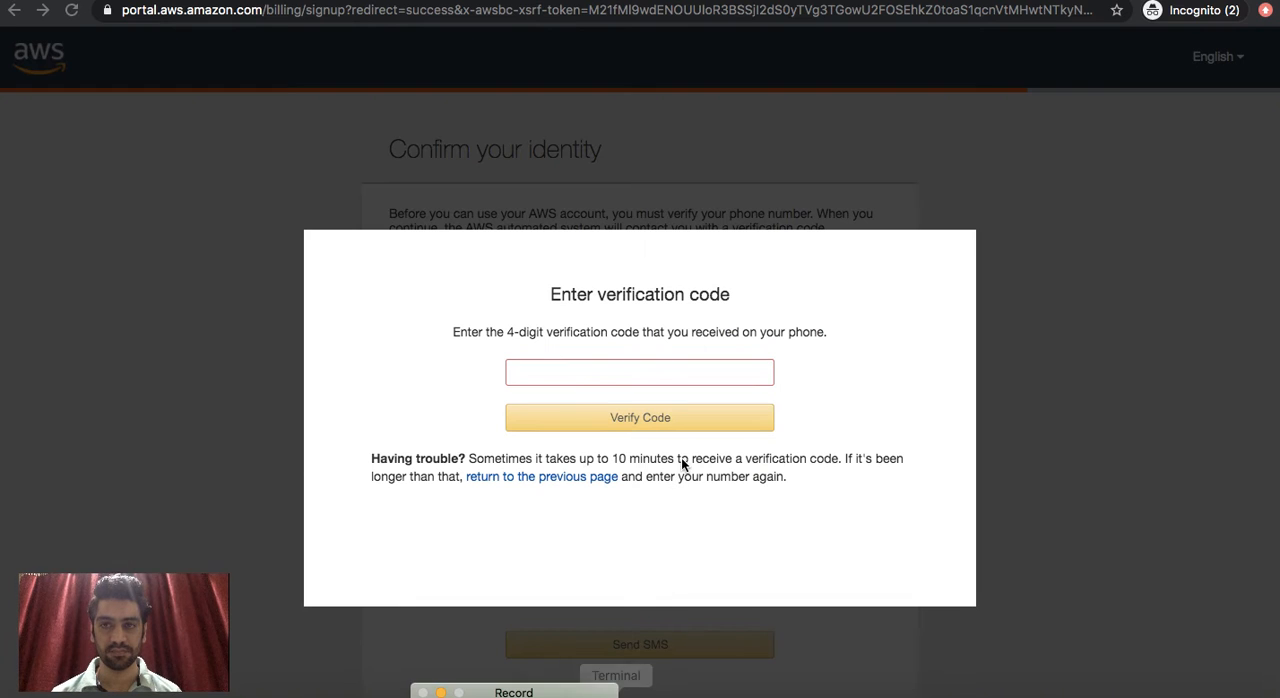
click(640, 372)
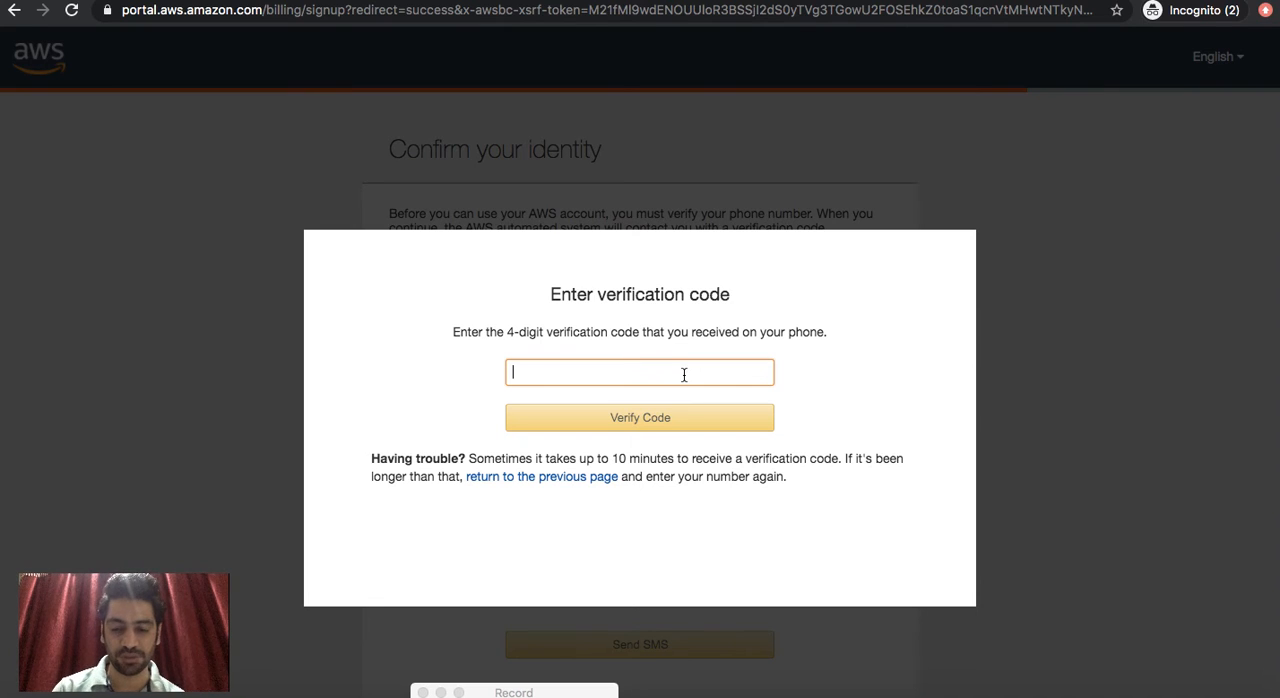
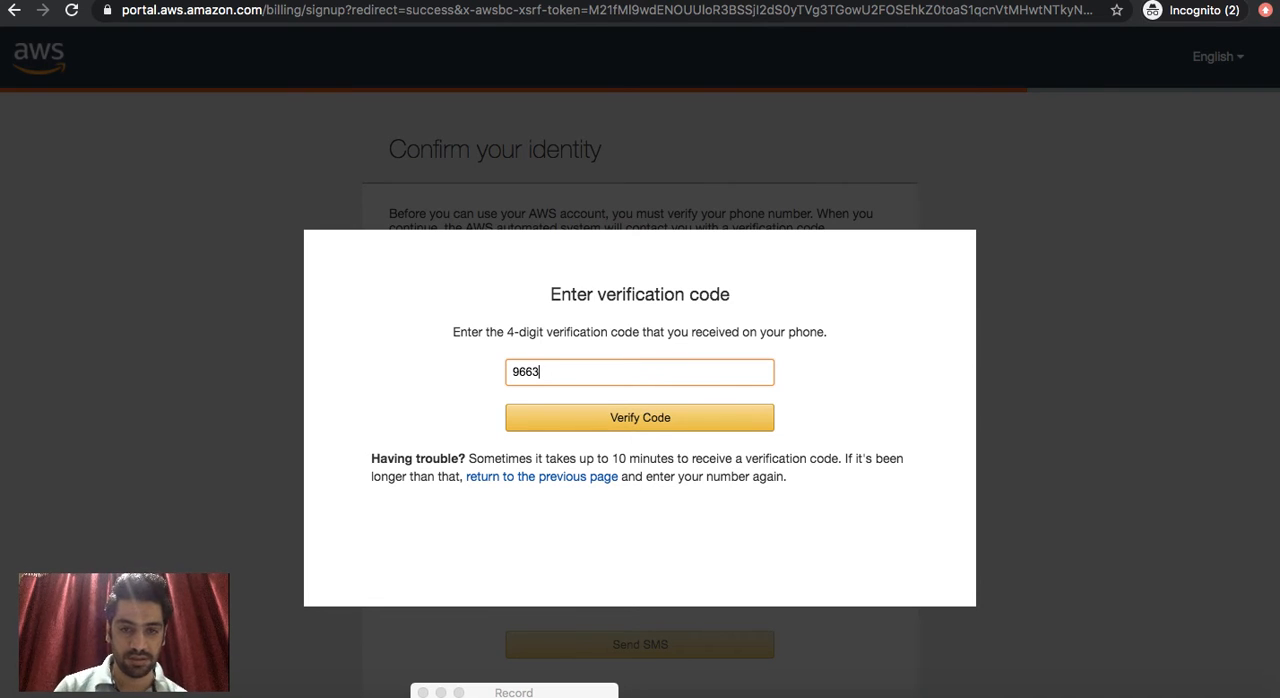
mouse_move(688, 428)
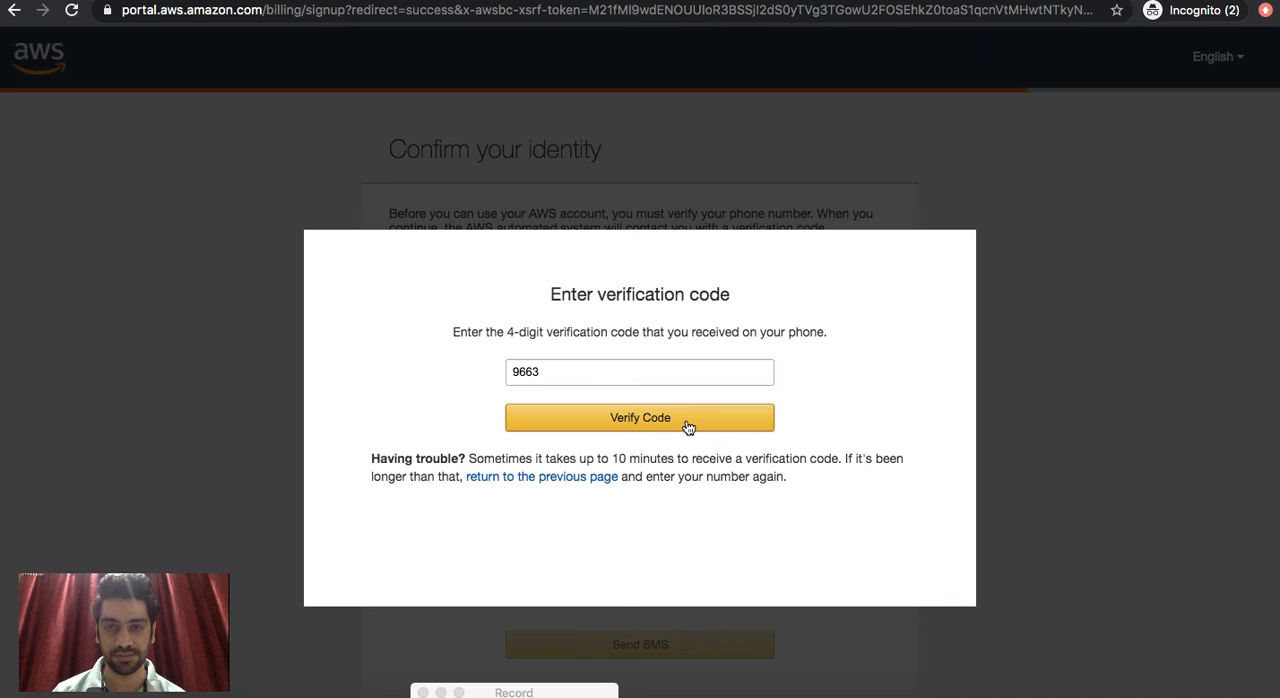
click(640, 416)
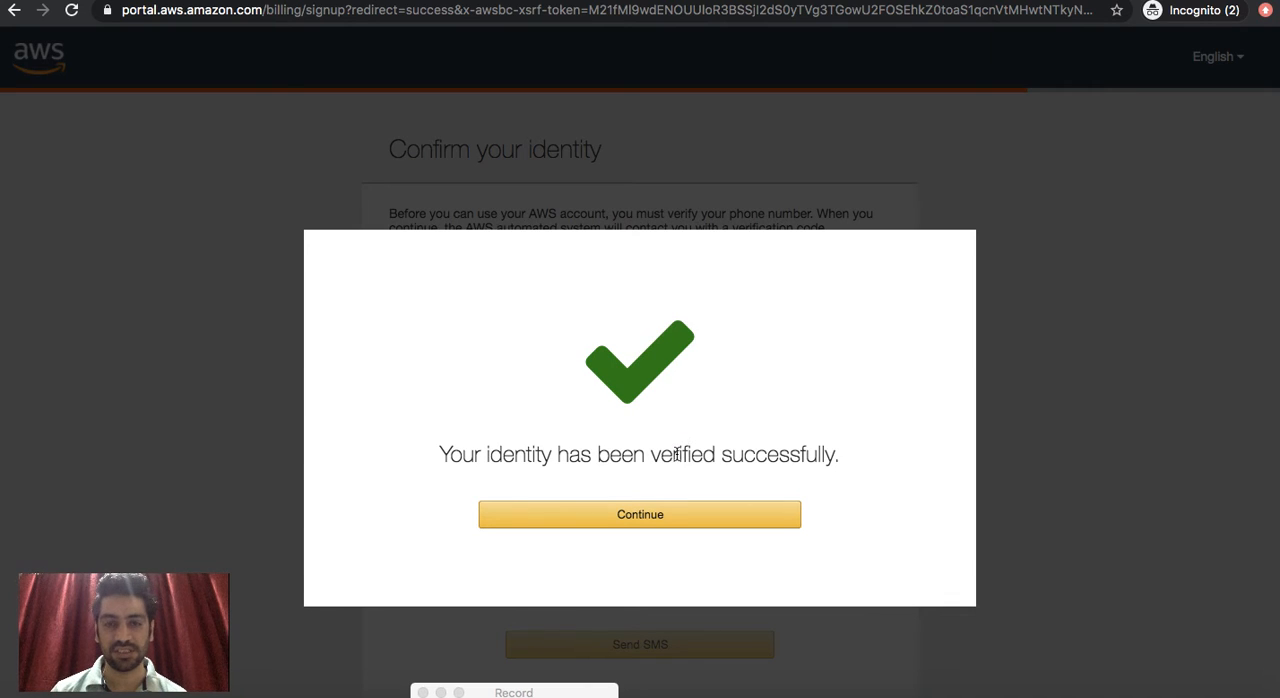
mouse_move(640, 514)
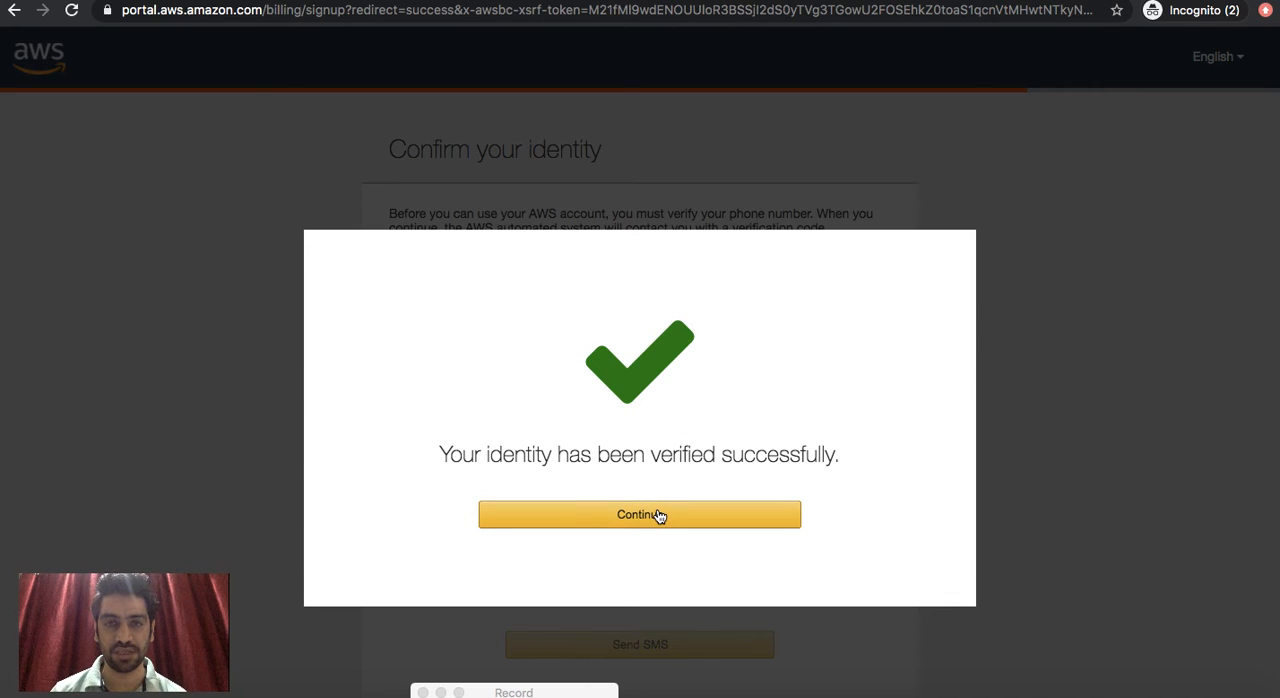
- Continue past the identity success dialog and pick the free Basic support plan
click(640, 514)
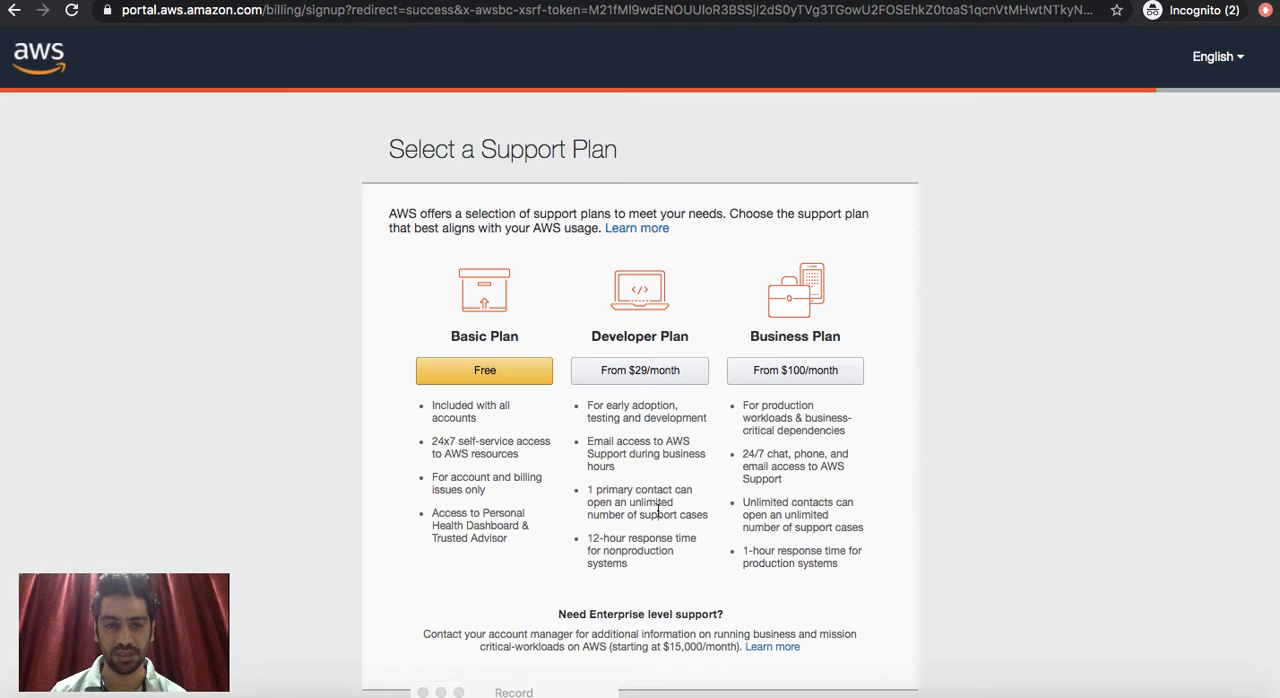
mouse_move(400, 412)
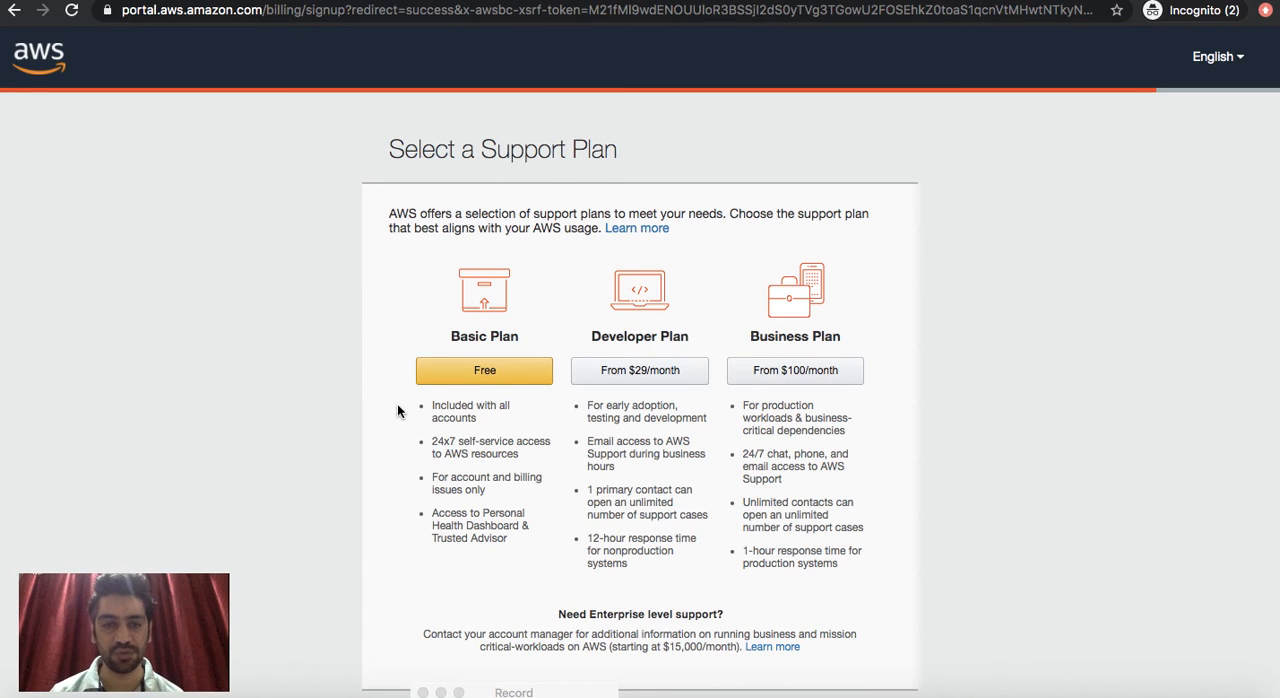
mouse_move(508, 300)
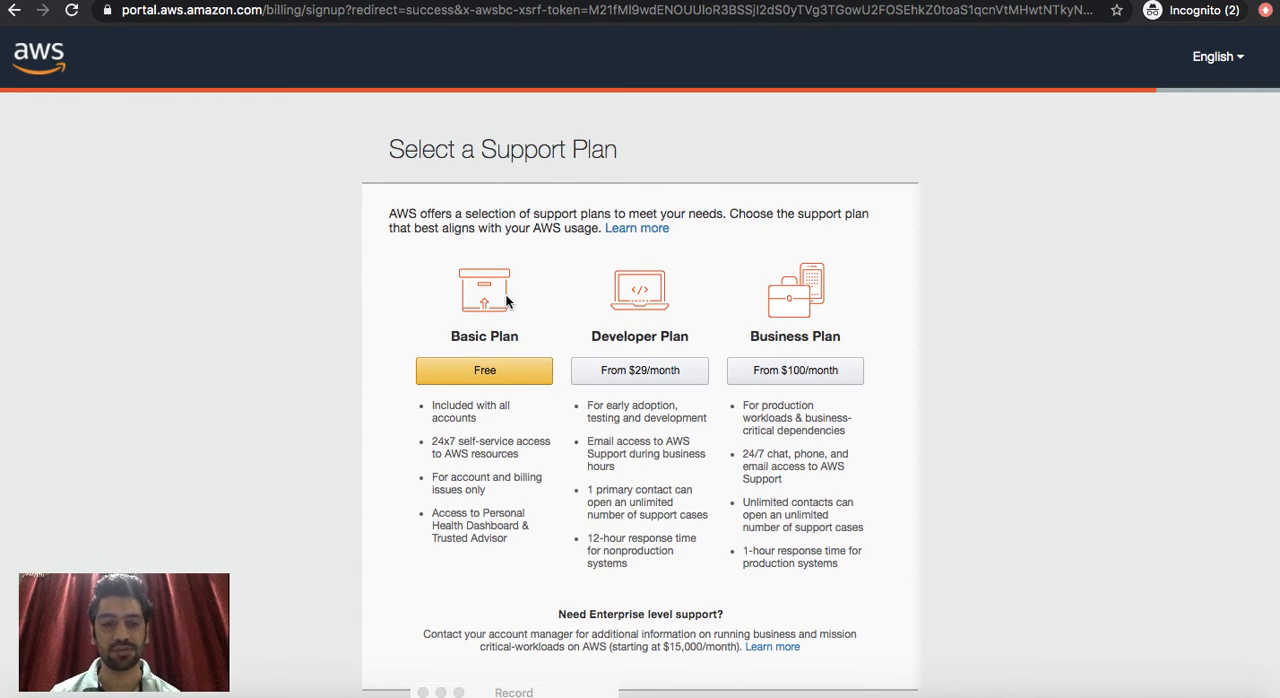
mouse_move(528, 348)
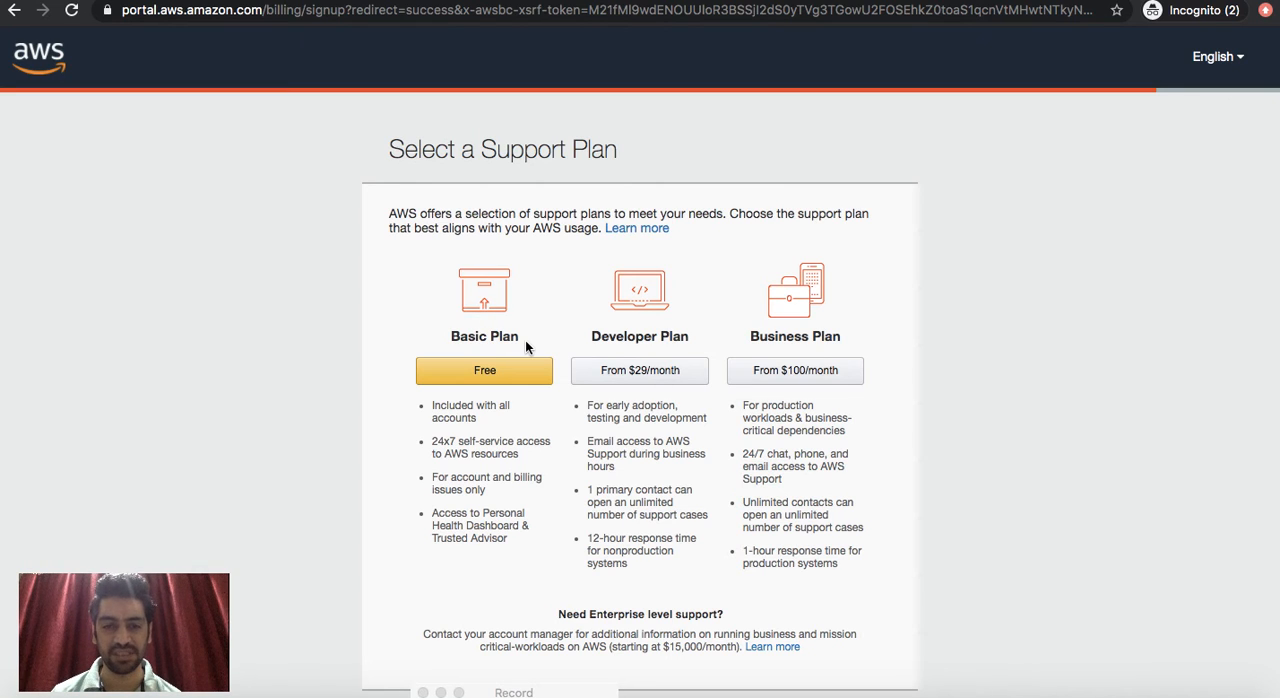
mouse_move(672, 336)
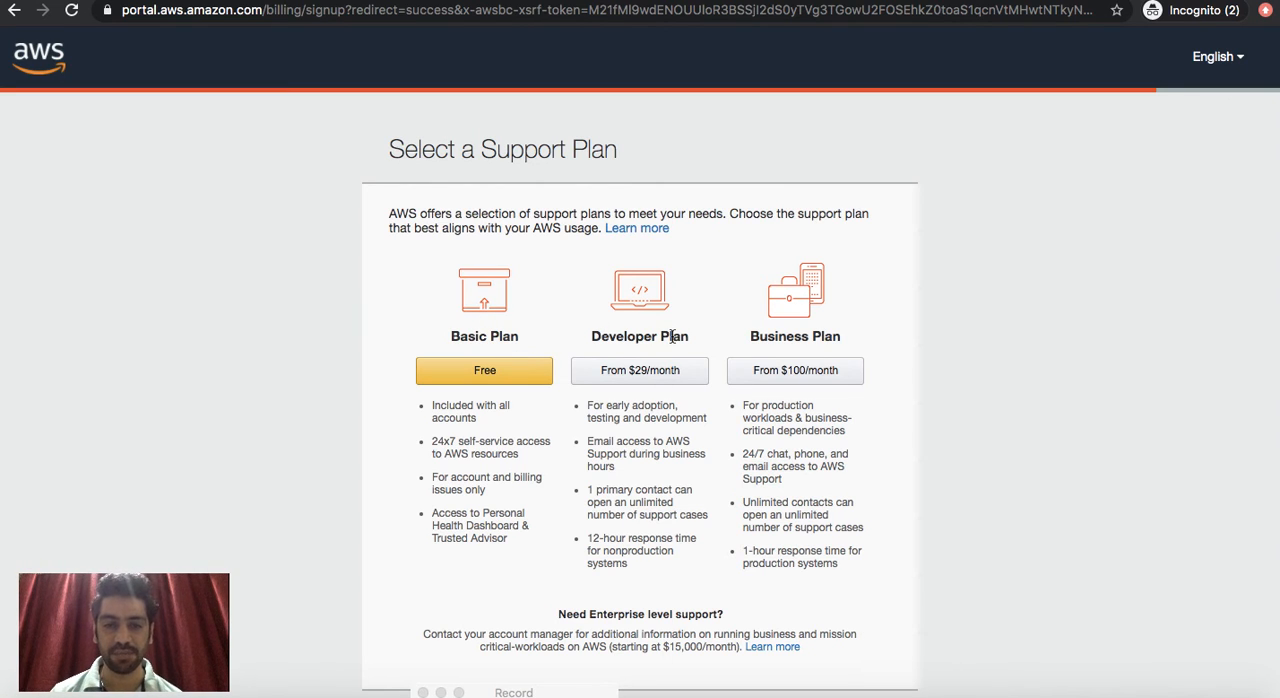
mouse_move(694, 350)
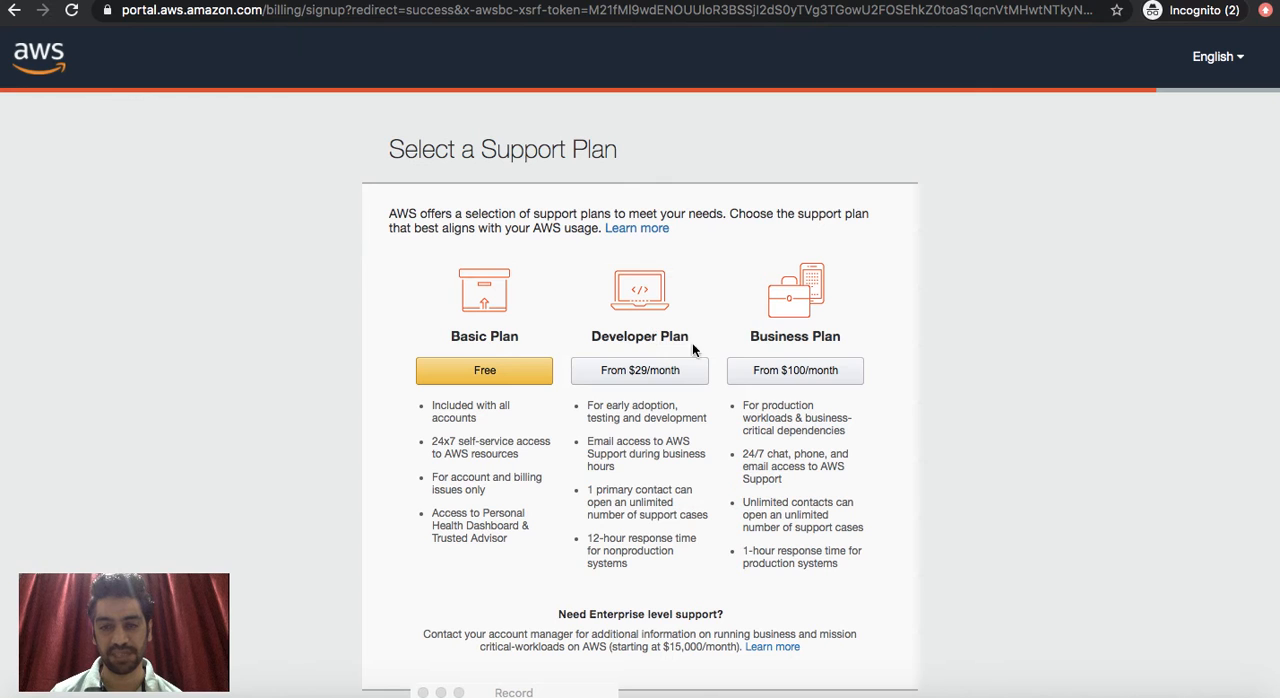
mouse_move(808, 332)
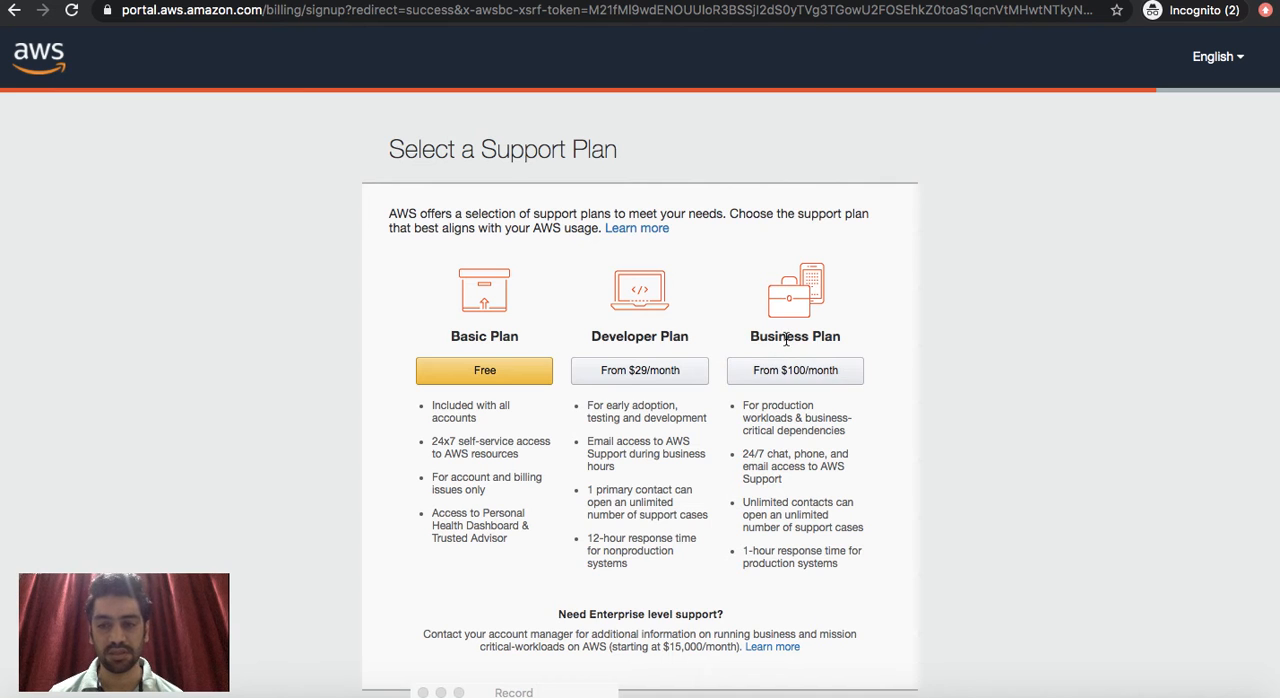
mouse_move(510, 424)
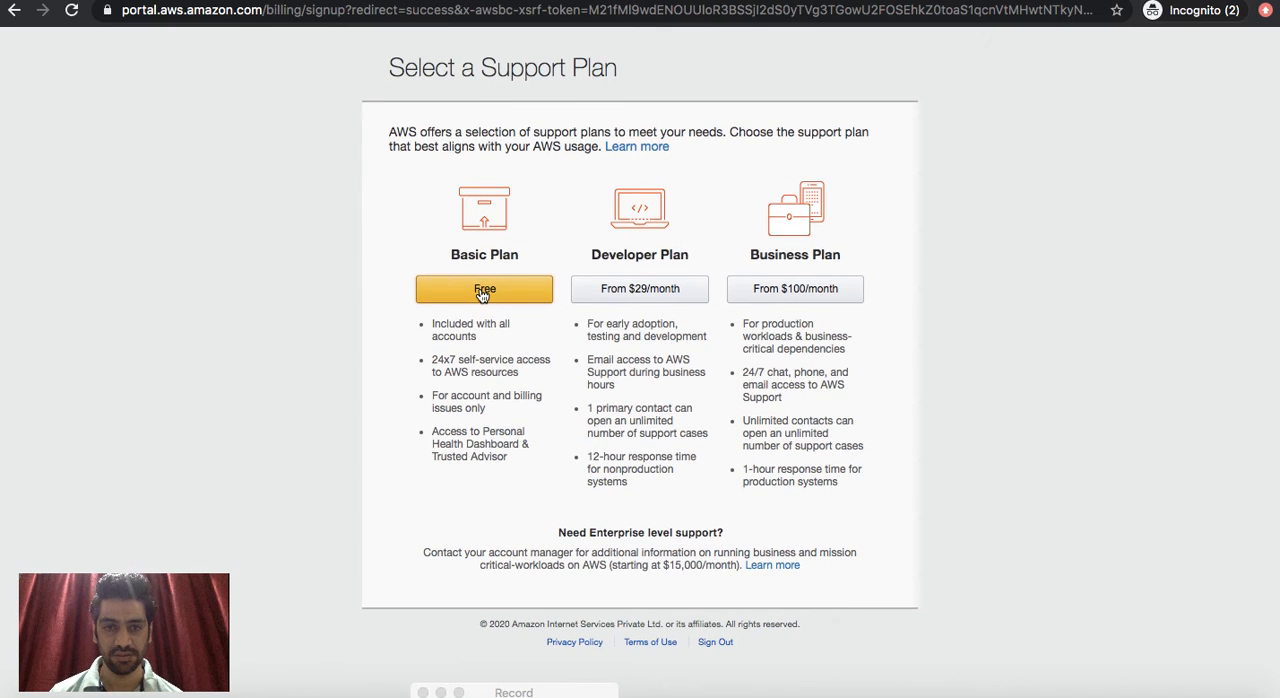
click(484, 288)
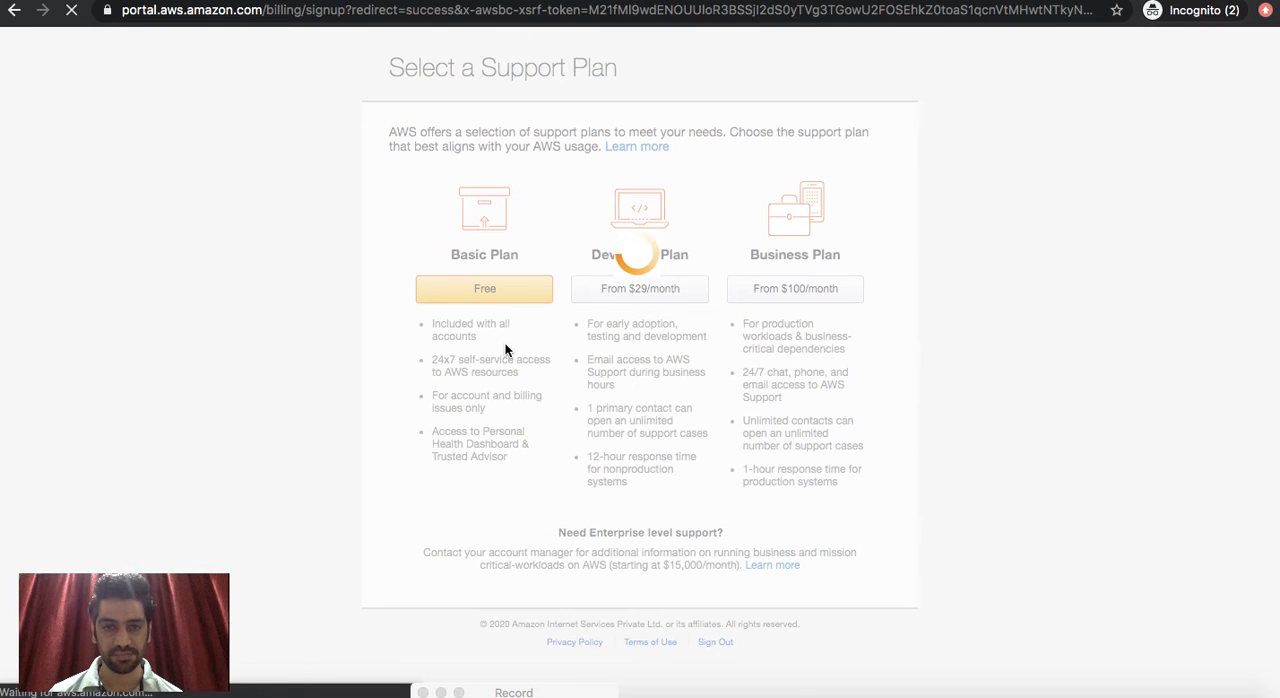
- Confirm the Basic Plan and set the role to Application Architect in Personalize Your Experience
click(484, 288)
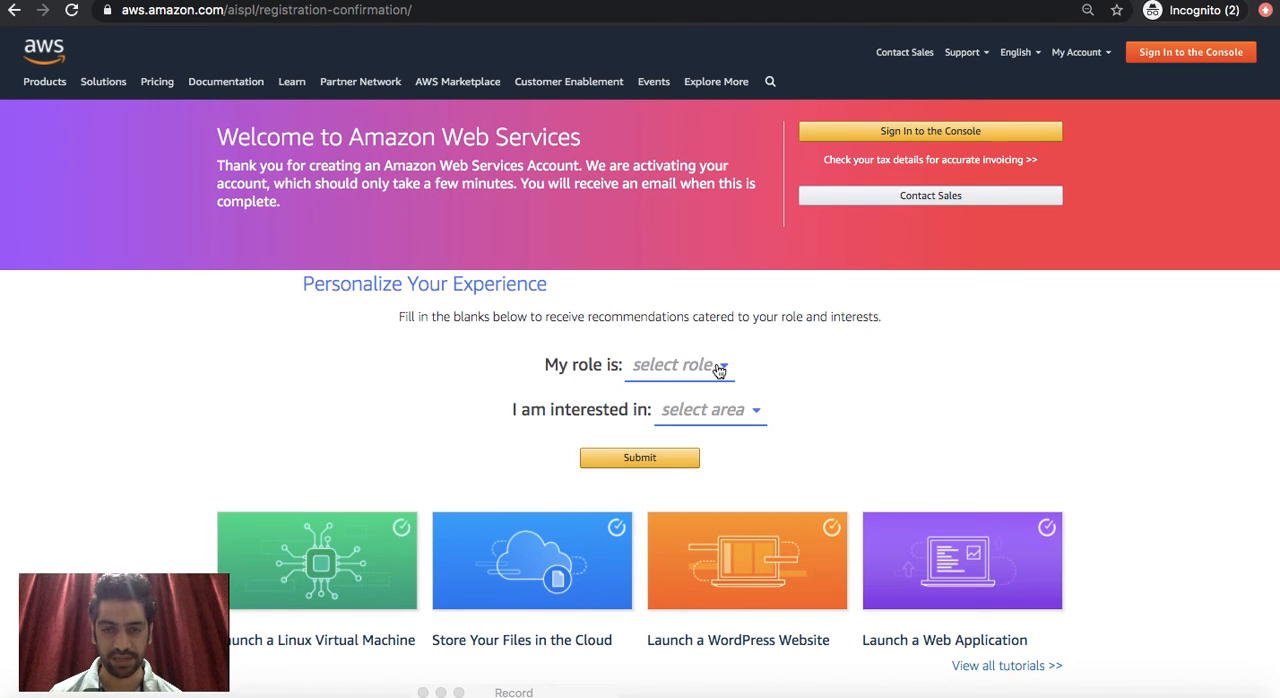
click(680, 364)
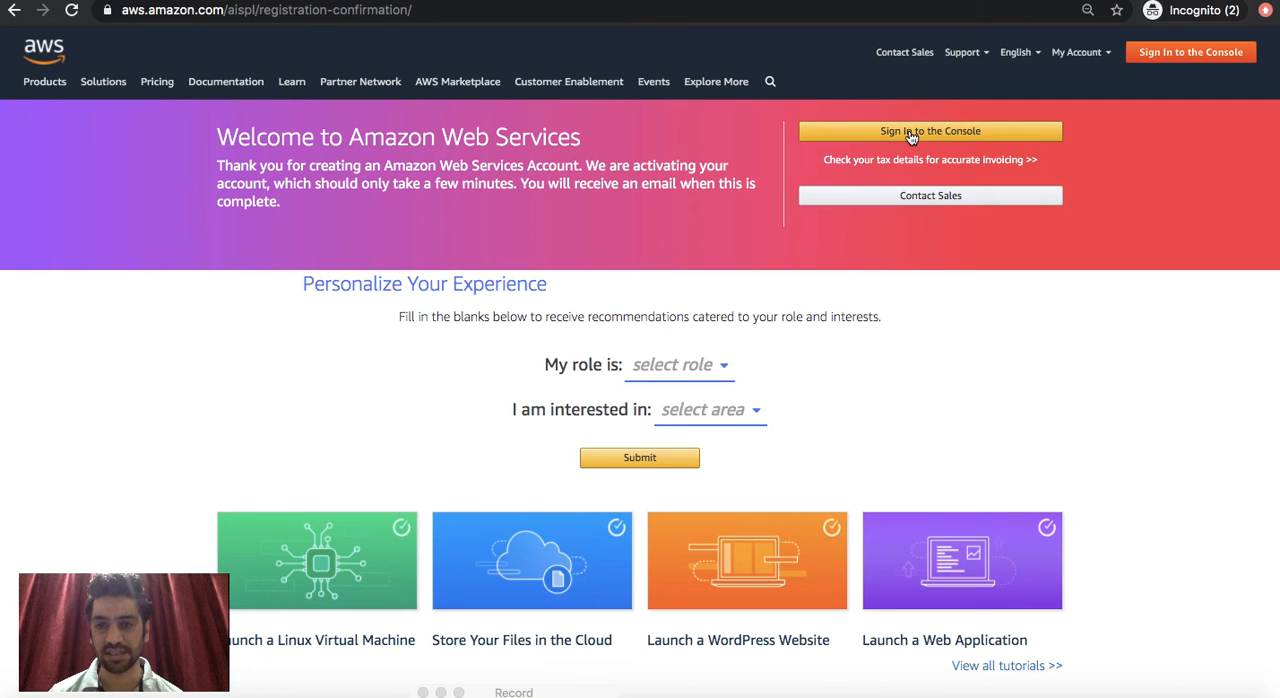
click(928, 132)
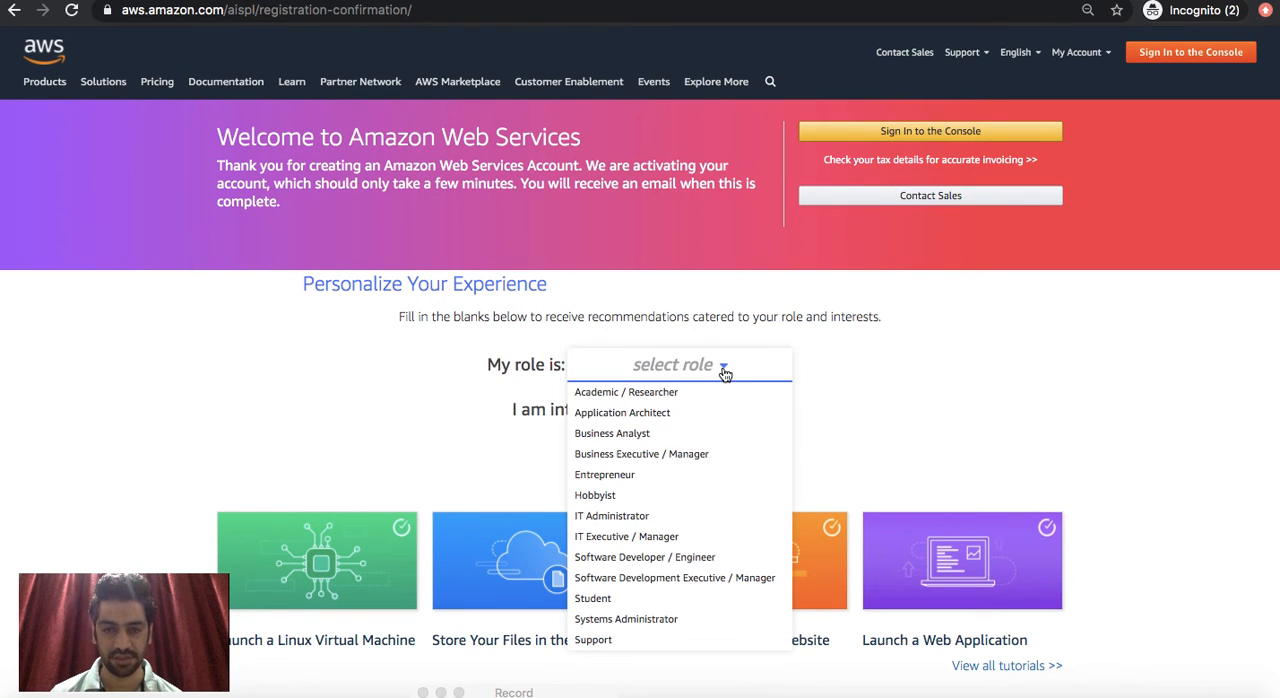
mouse_move(708, 376)
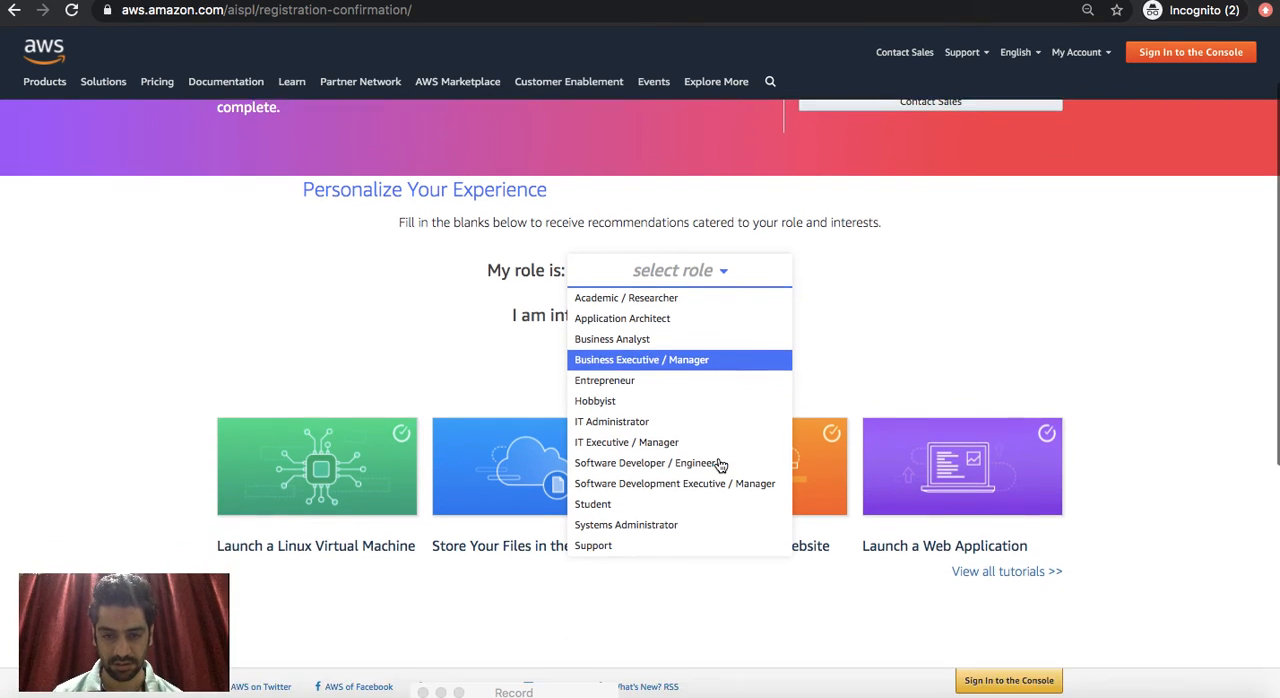
scroll(up, 3)
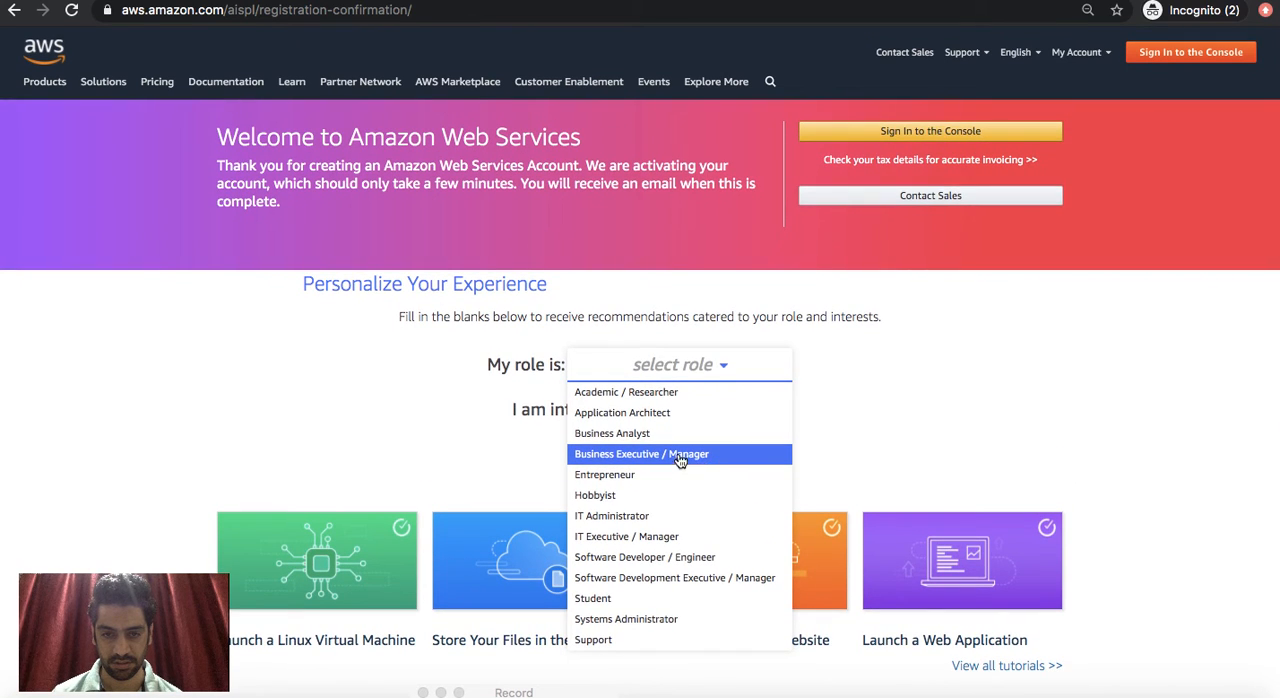
mouse_move(622, 412)
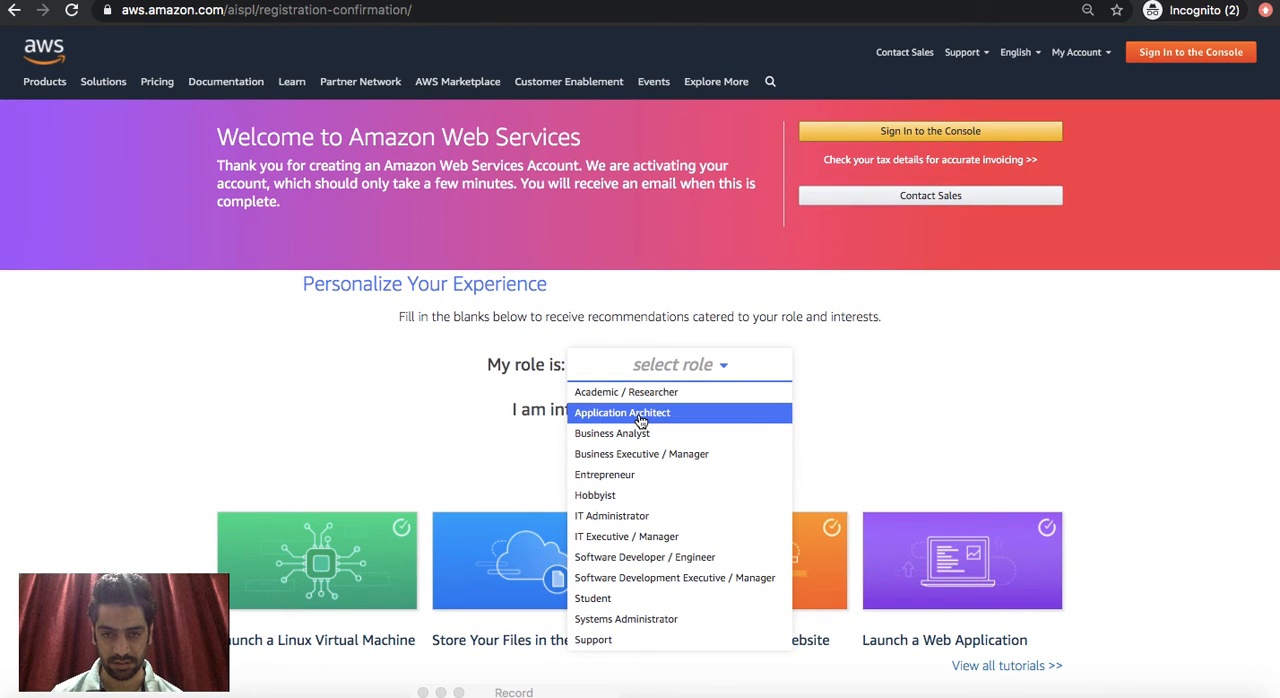
click(622, 412)
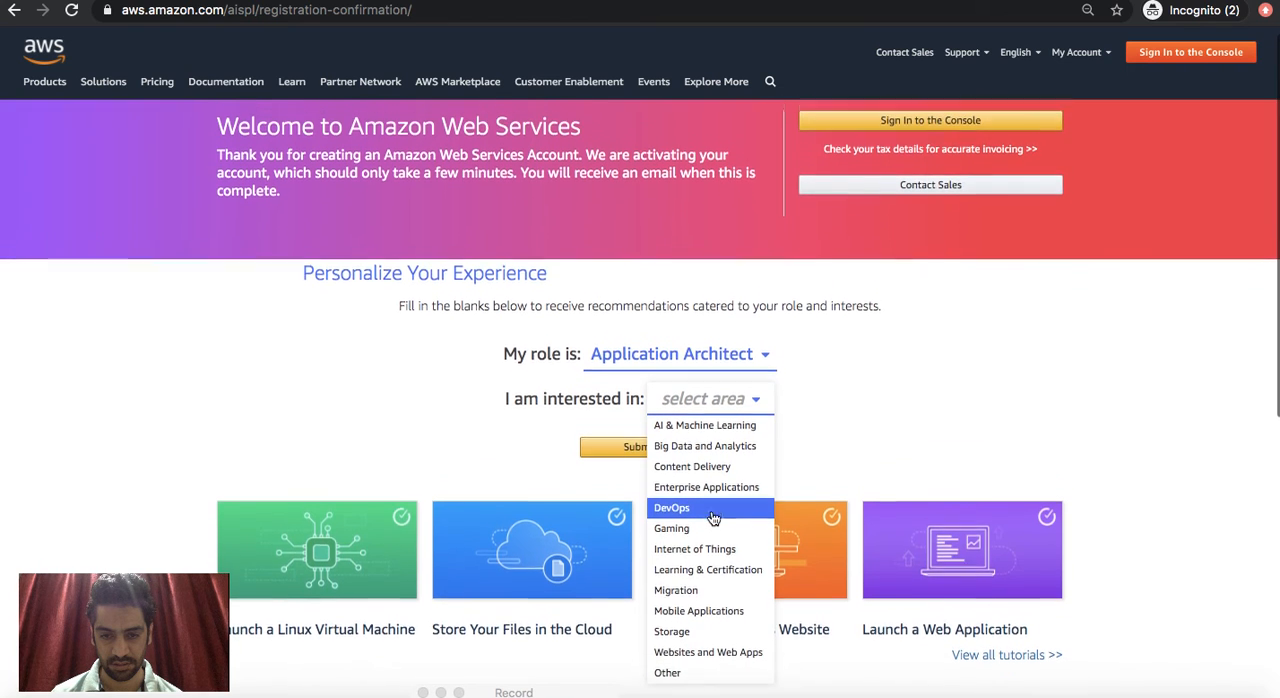
- Set the area of interest to DevOps and submit the personalization form
click(668, 672)
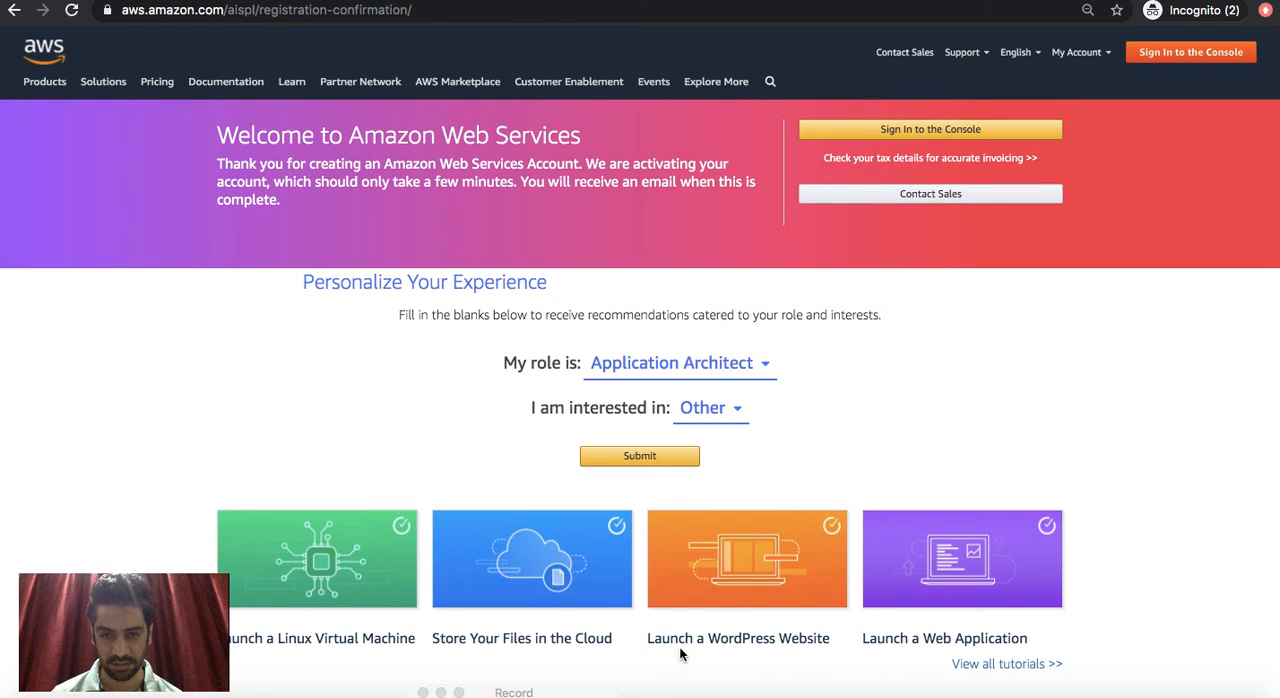
click(710, 406)
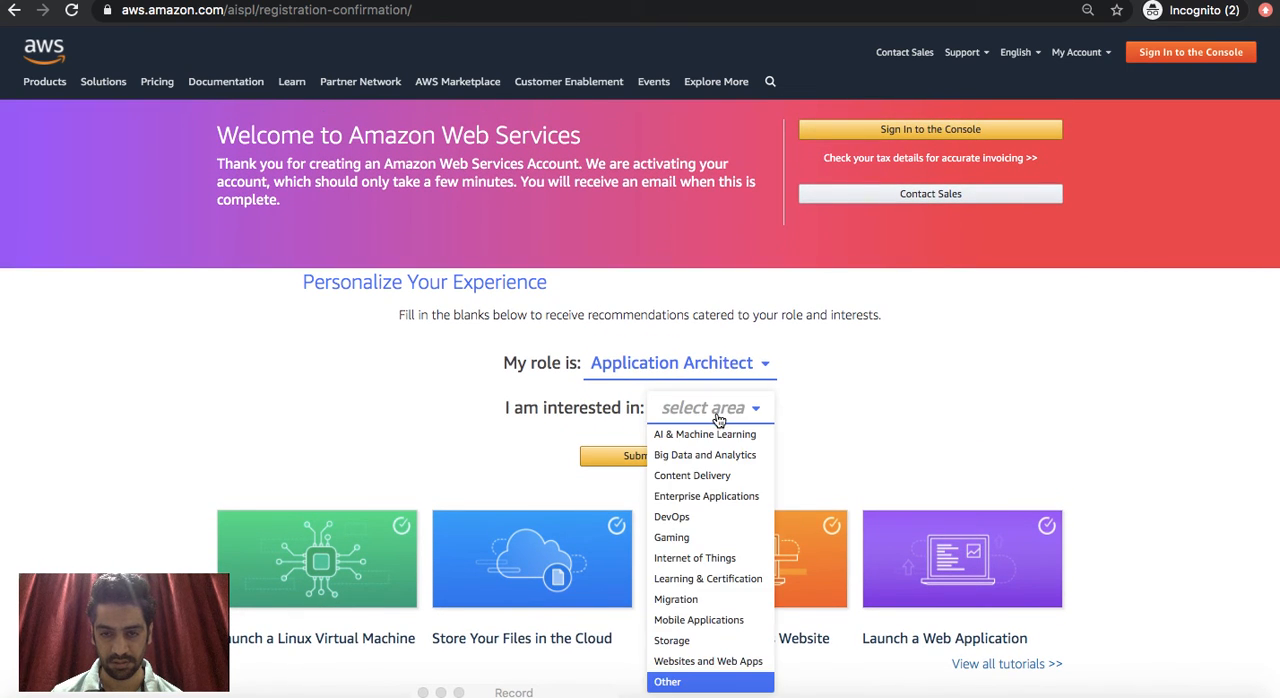
mouse_move(704, 434)
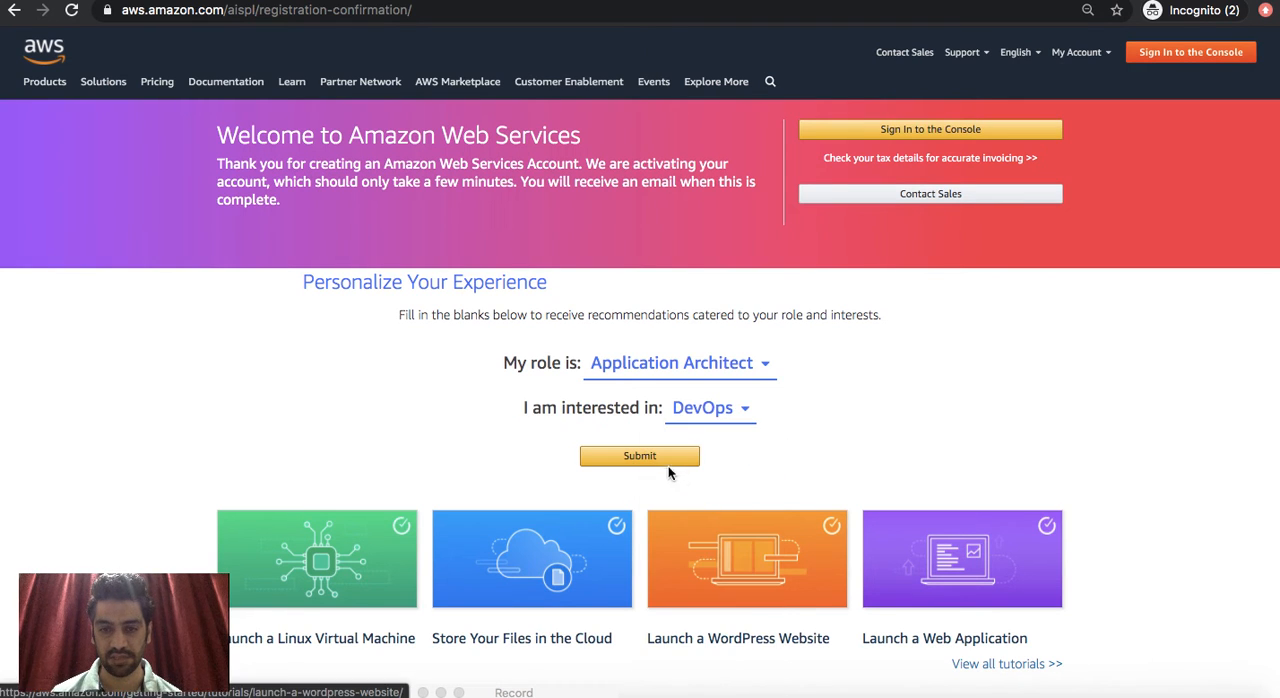
click(640, 456)
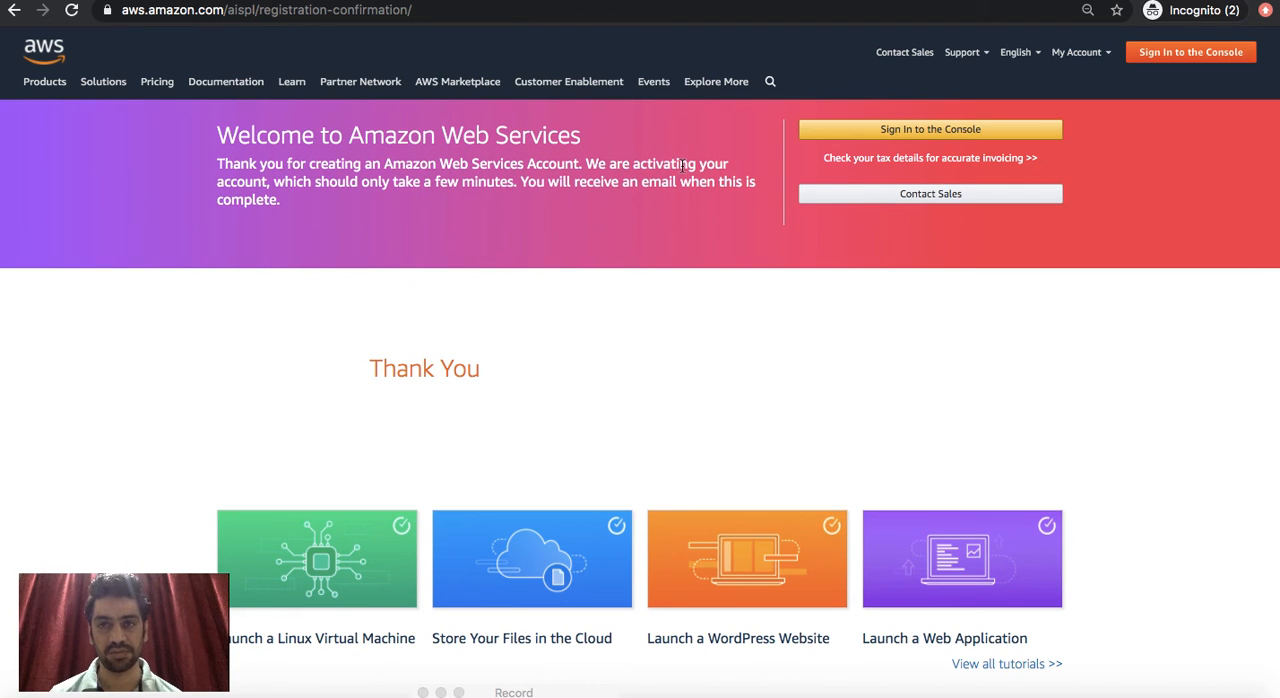
mouse_move(646, 432)
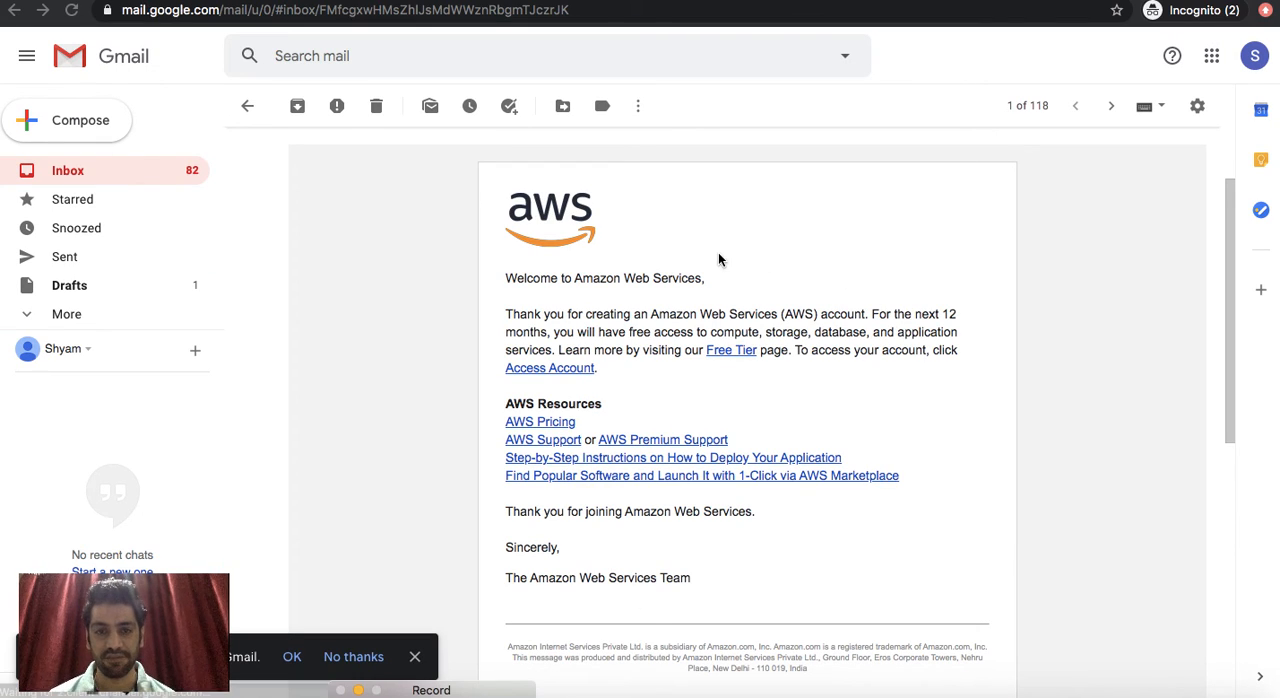
mouse_move(604, 292)
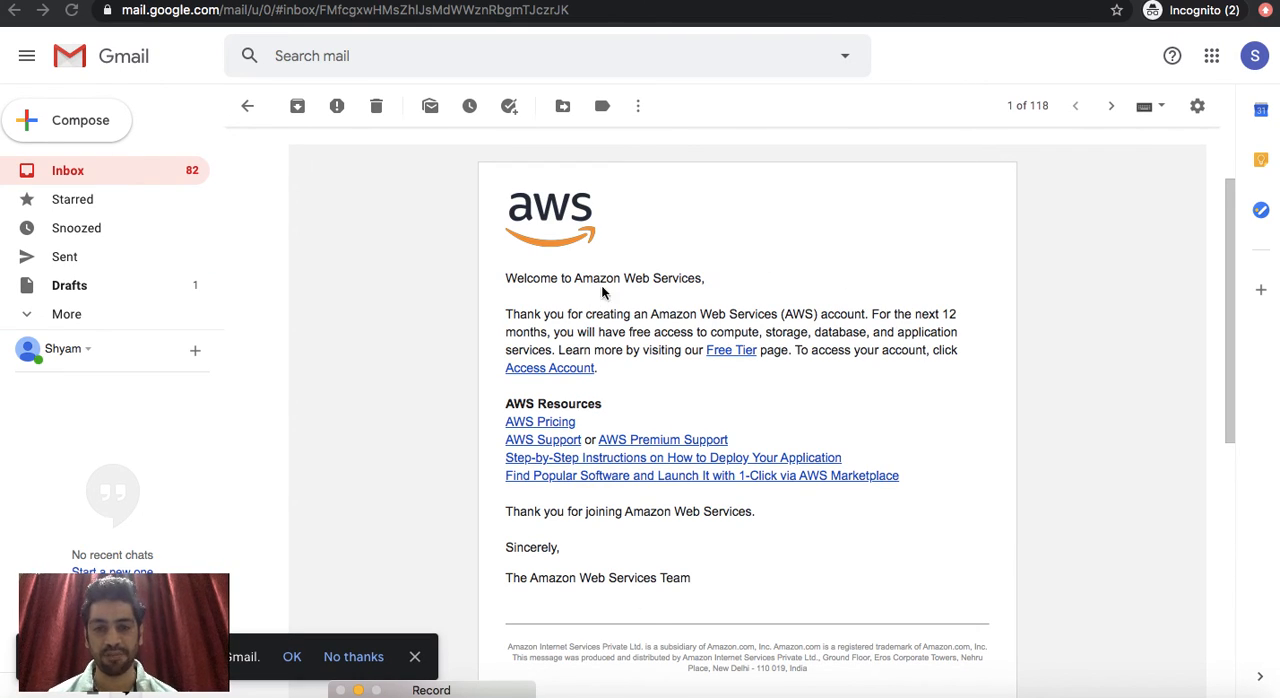
mouse_move(716, 376)
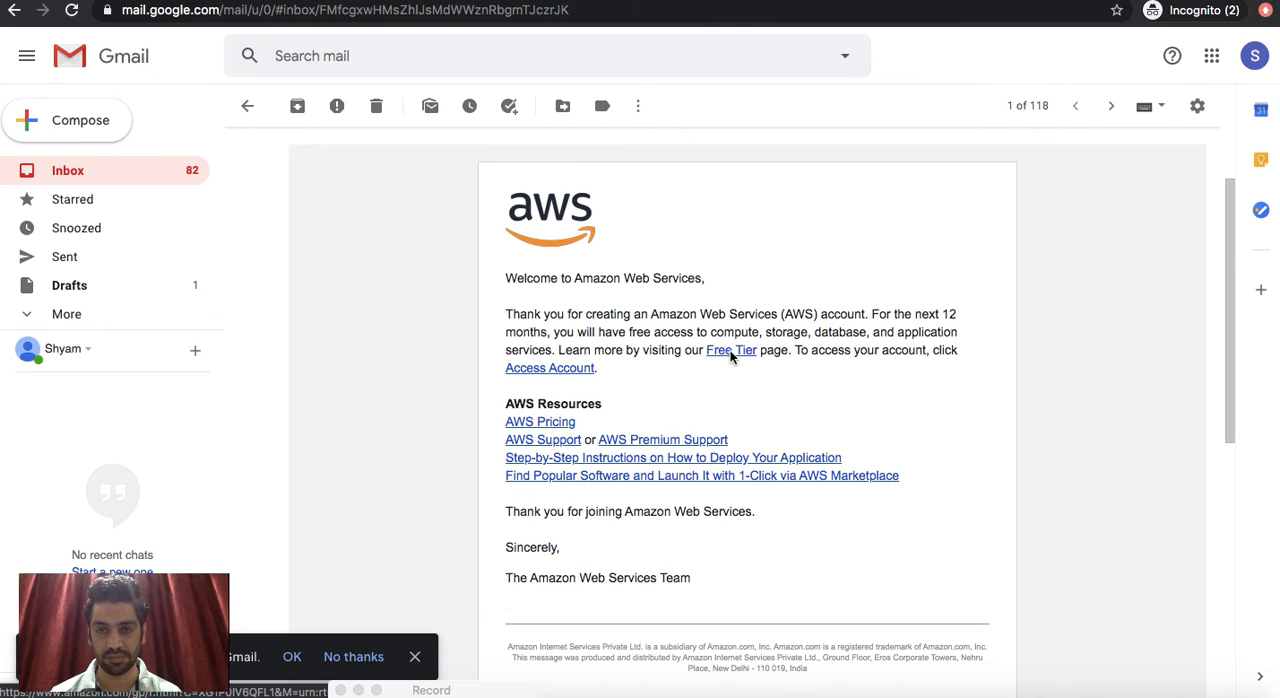
mouse_move(484, 416)
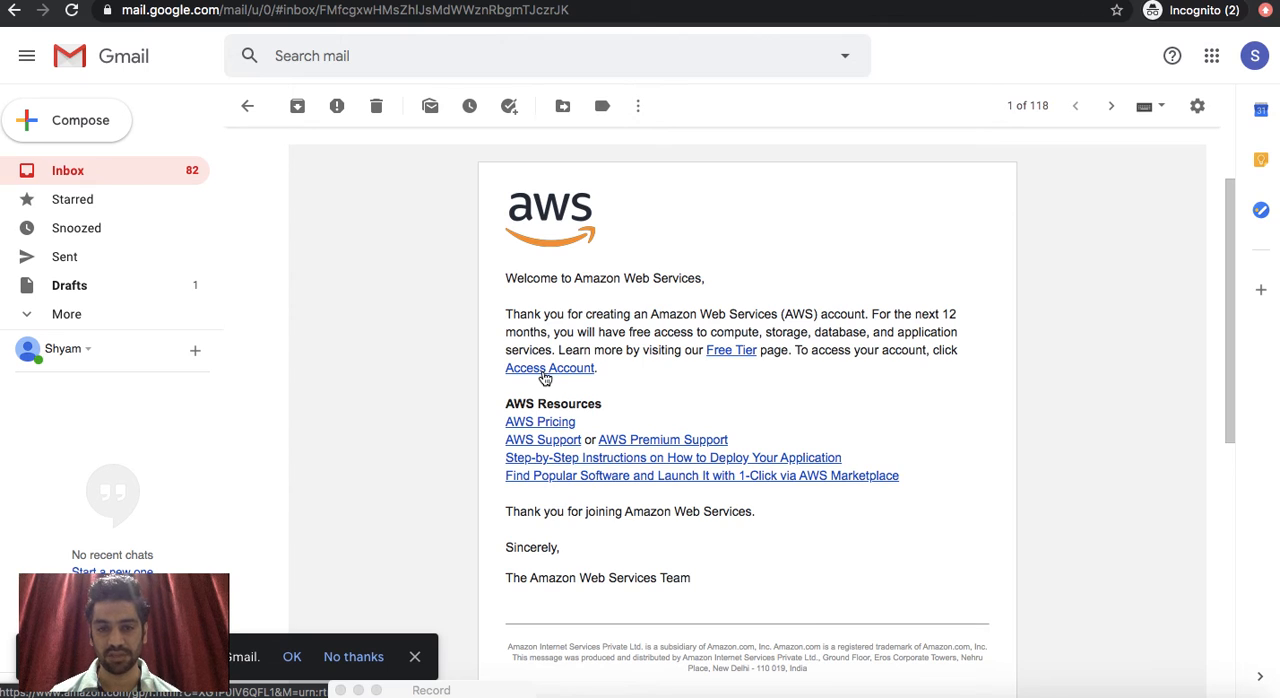
- Open the Access Account link from the Welcome to Amazon Web Services email in Gmail
click(548, 368)
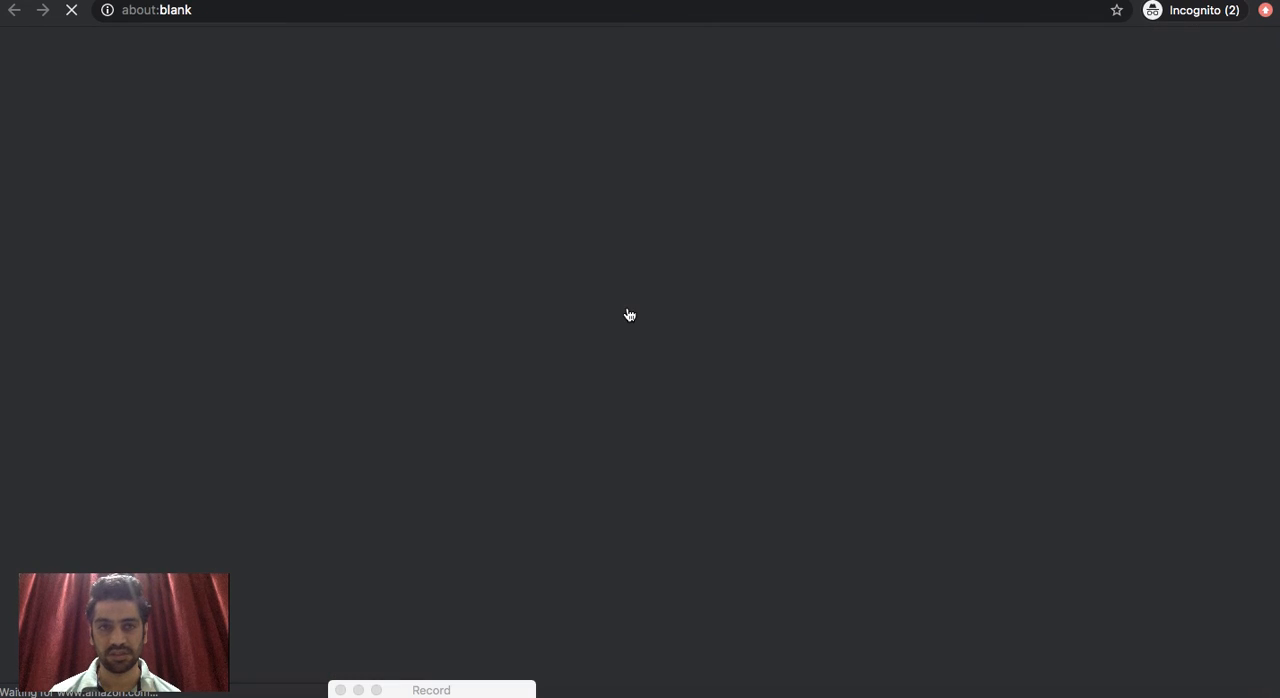
mouse_move(812, 272)
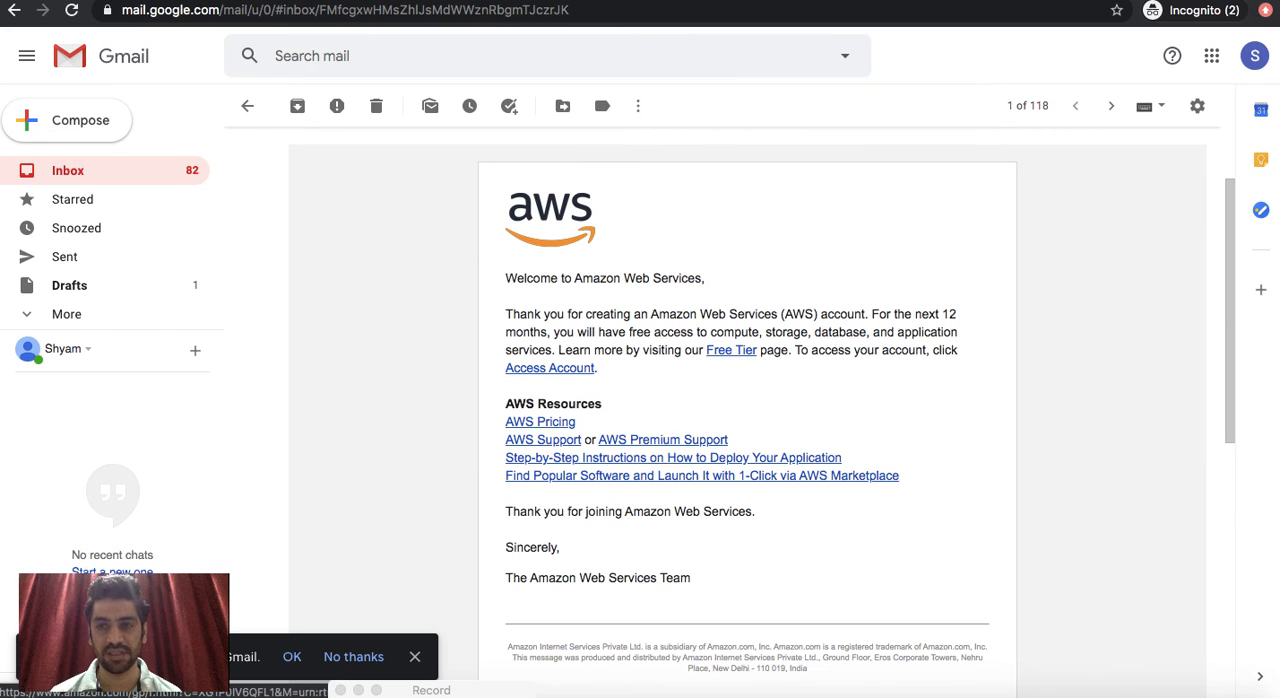
click(732, 350)
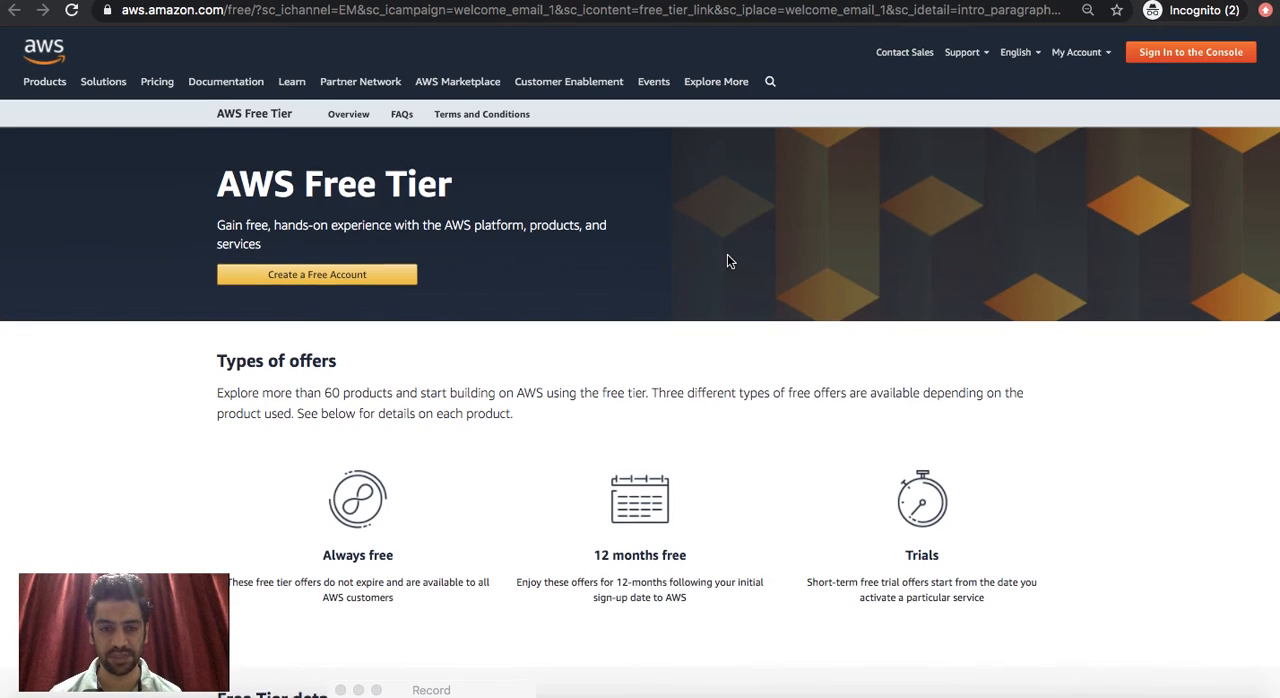
scroll(down, 3)
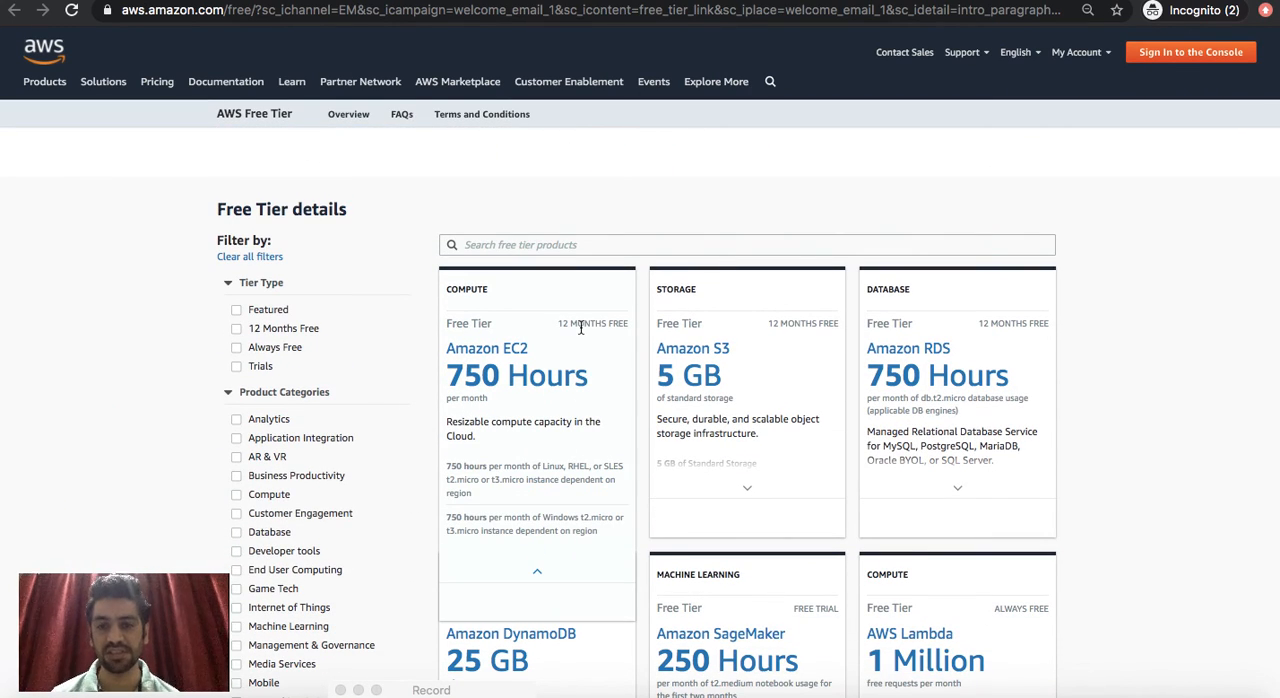
click(536, 572)
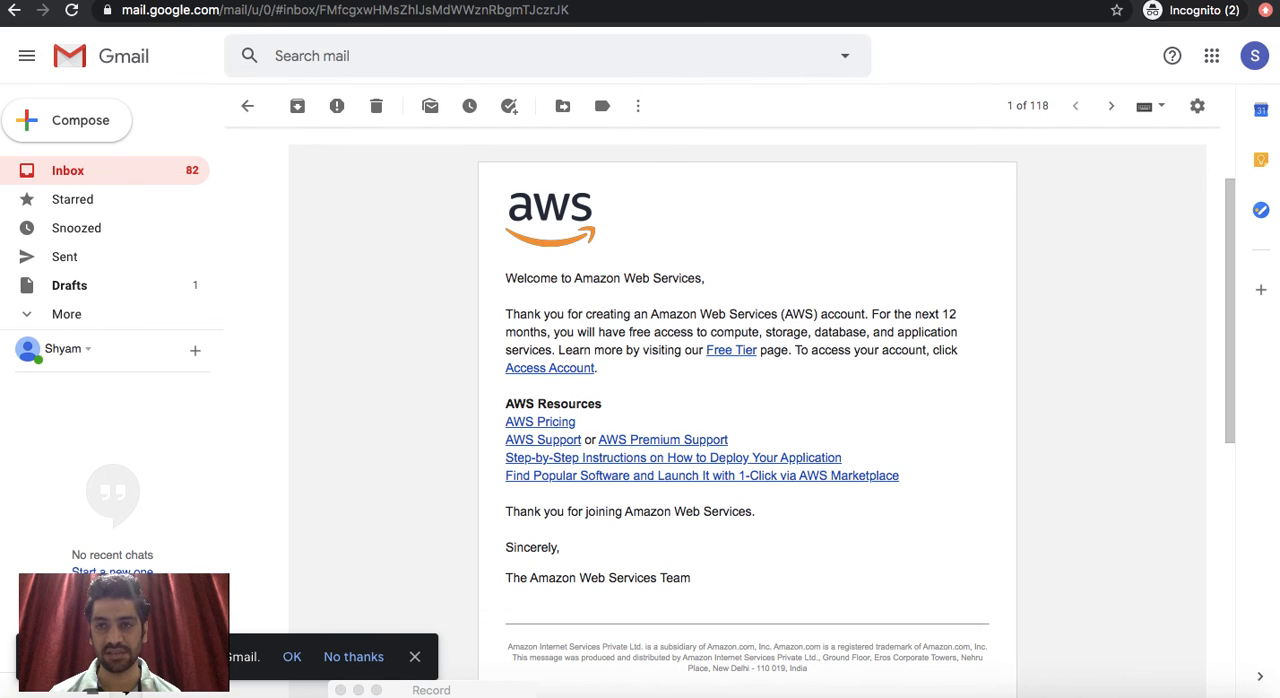
- Sign in as the root user with the account email and land on the Billing & Cost Management Dashboard
click(548, 368)
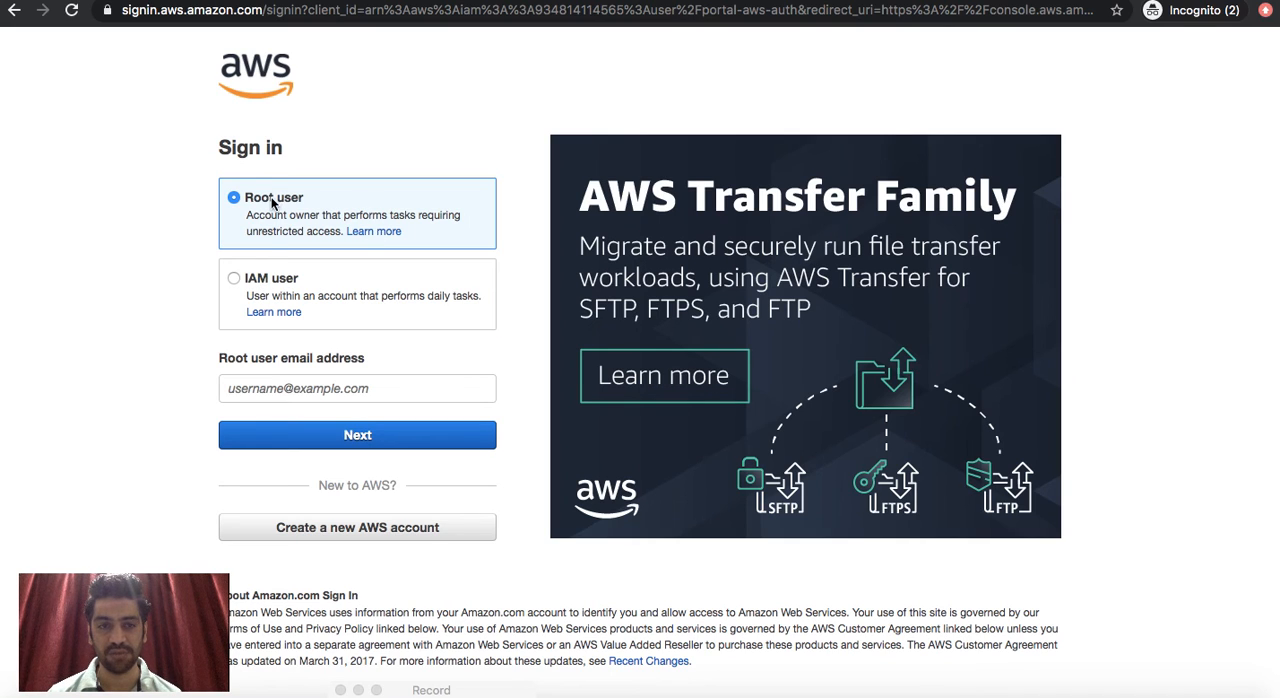
mouse_move(296, 210)
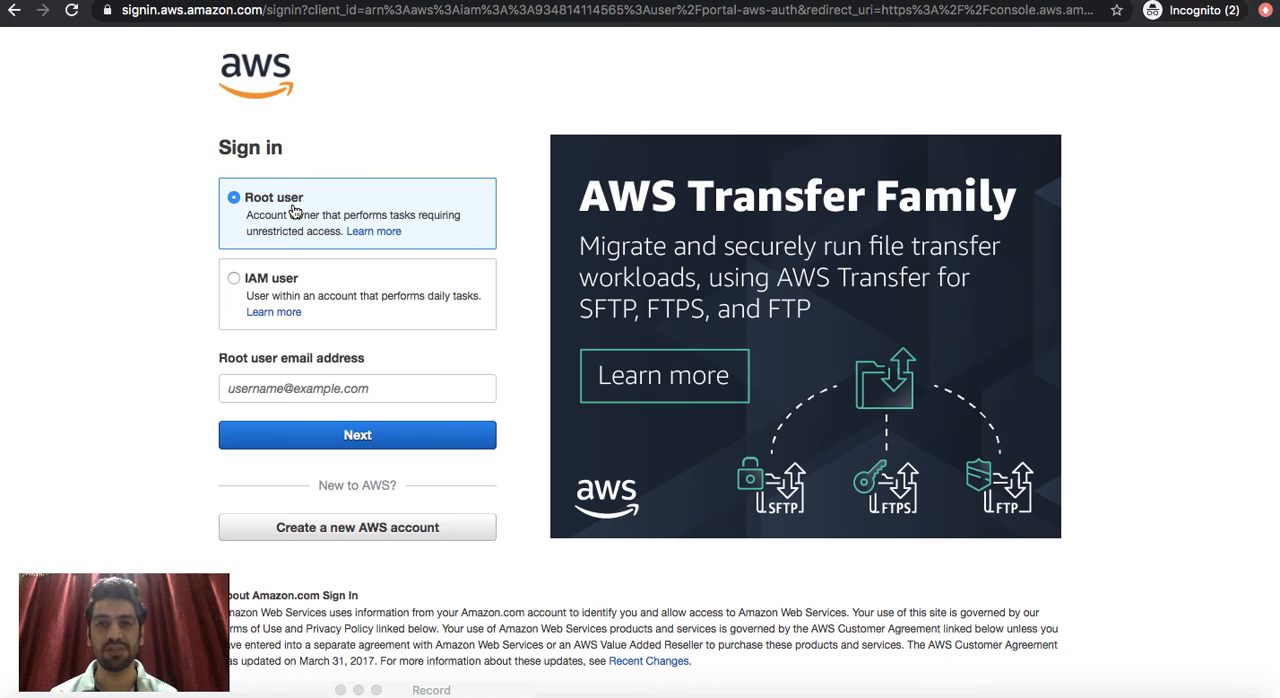
click(356, 388)
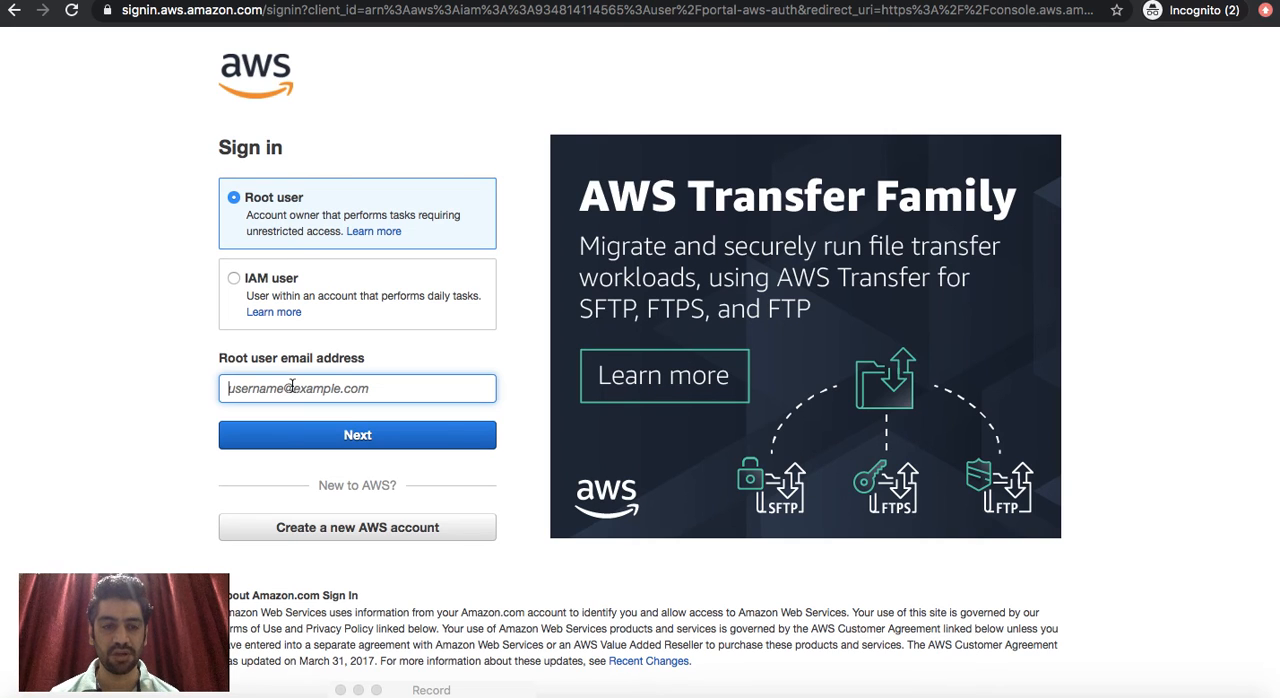
click(234, 276)
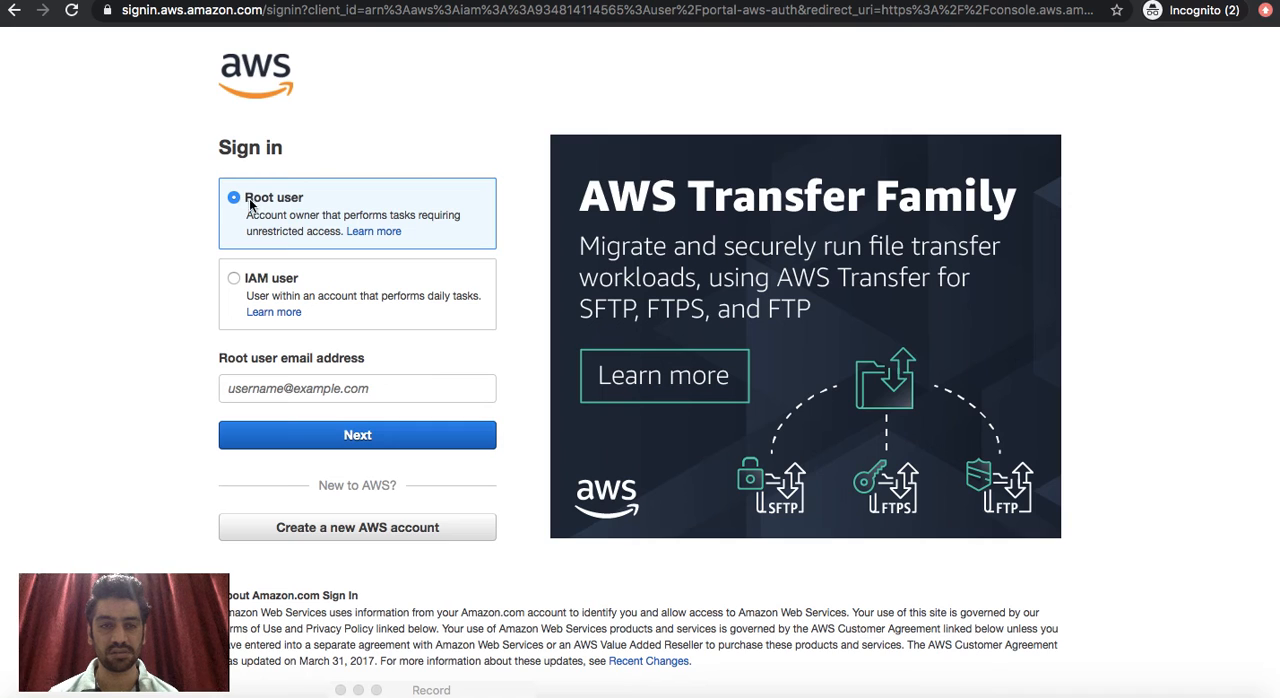
click(356, 388)
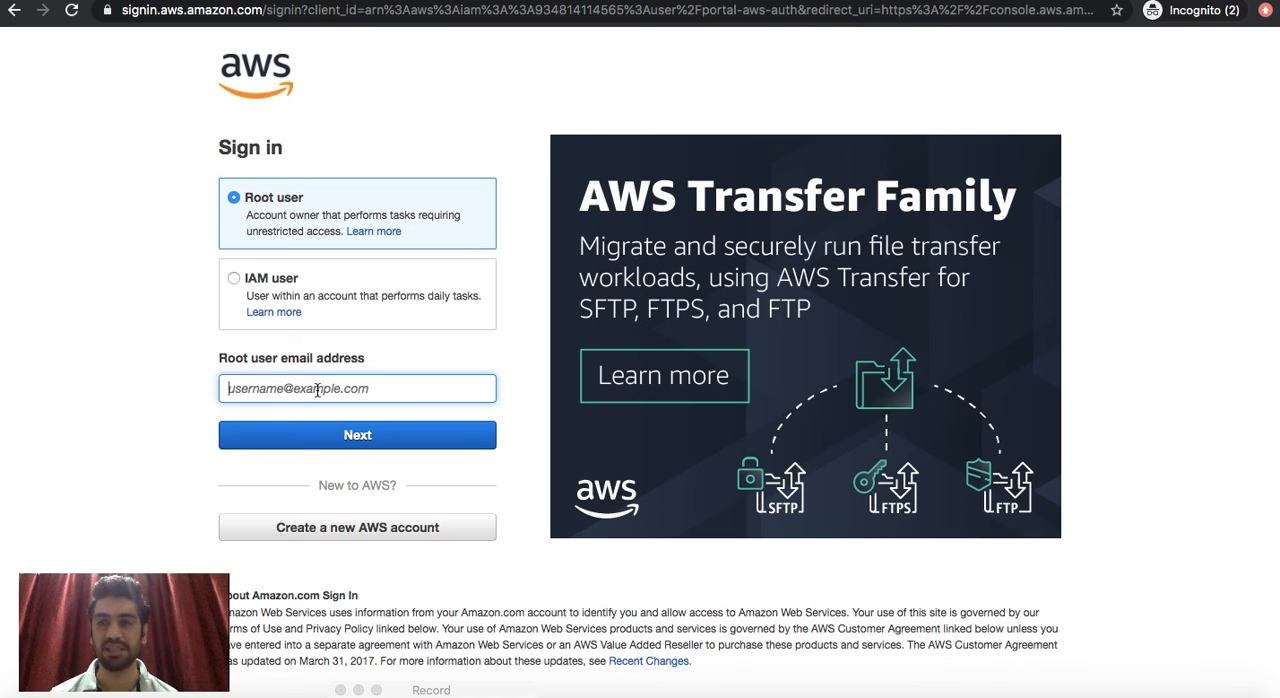
mouse_move(406, 436)
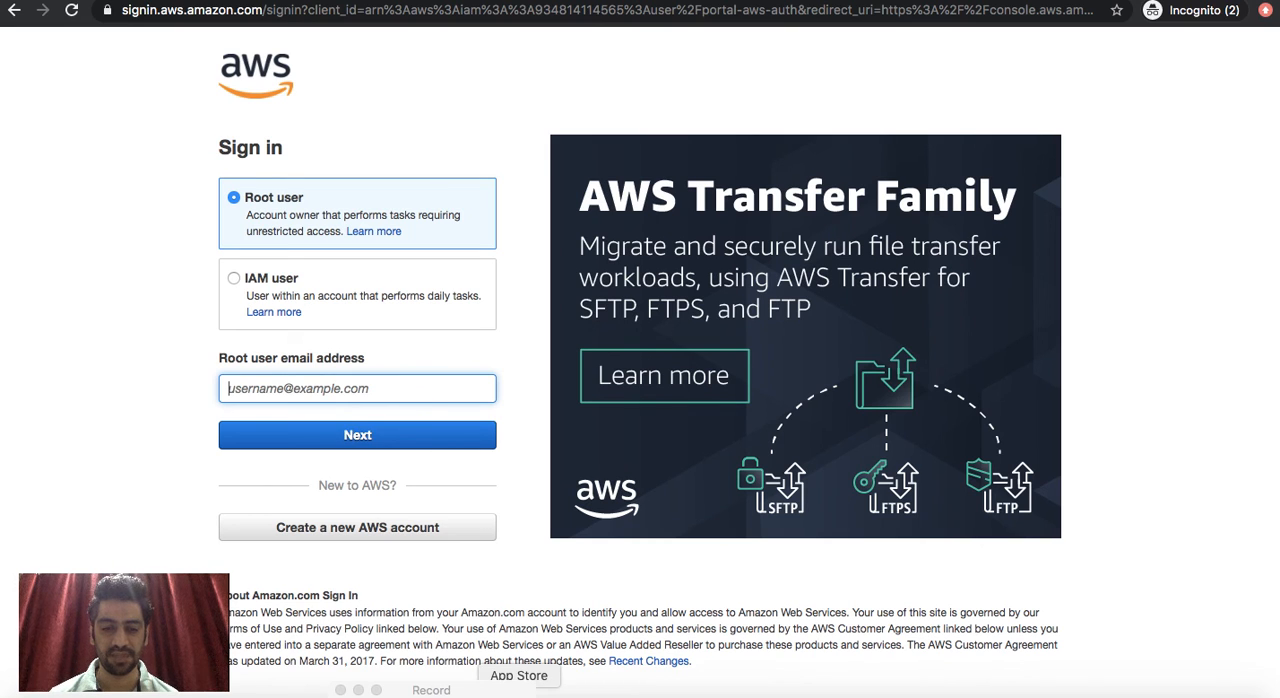
click(356, 434)
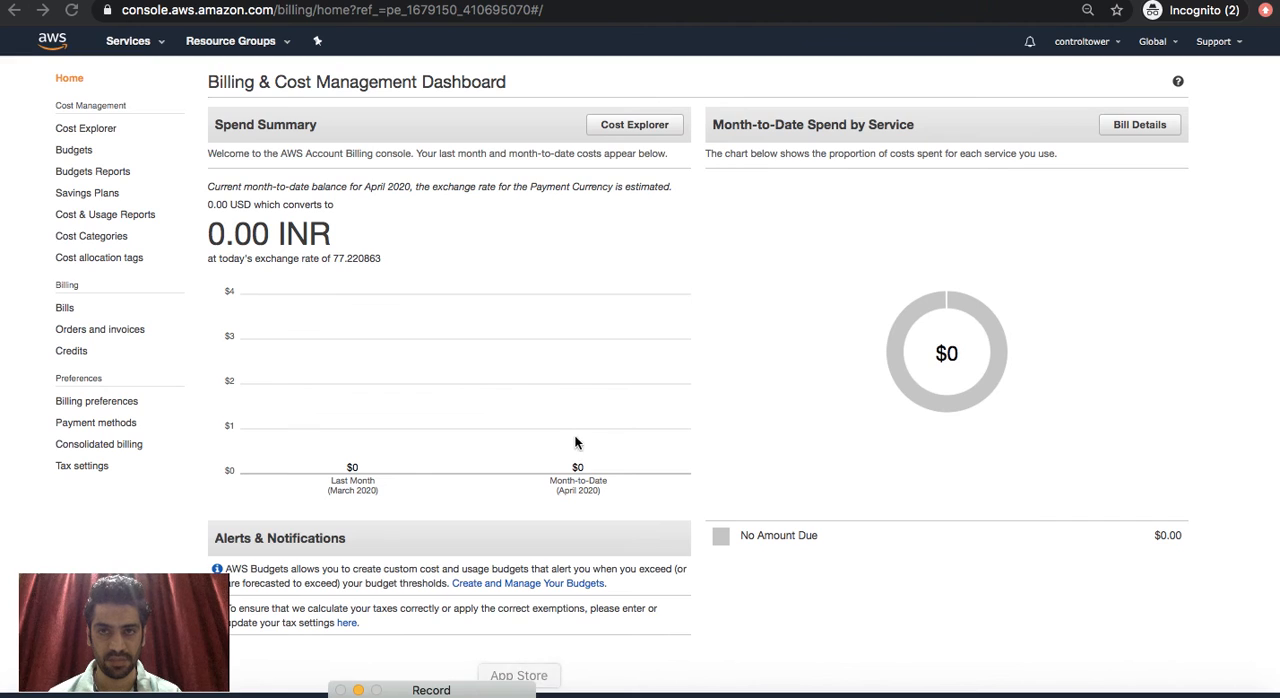
mouse_move(490, 224)
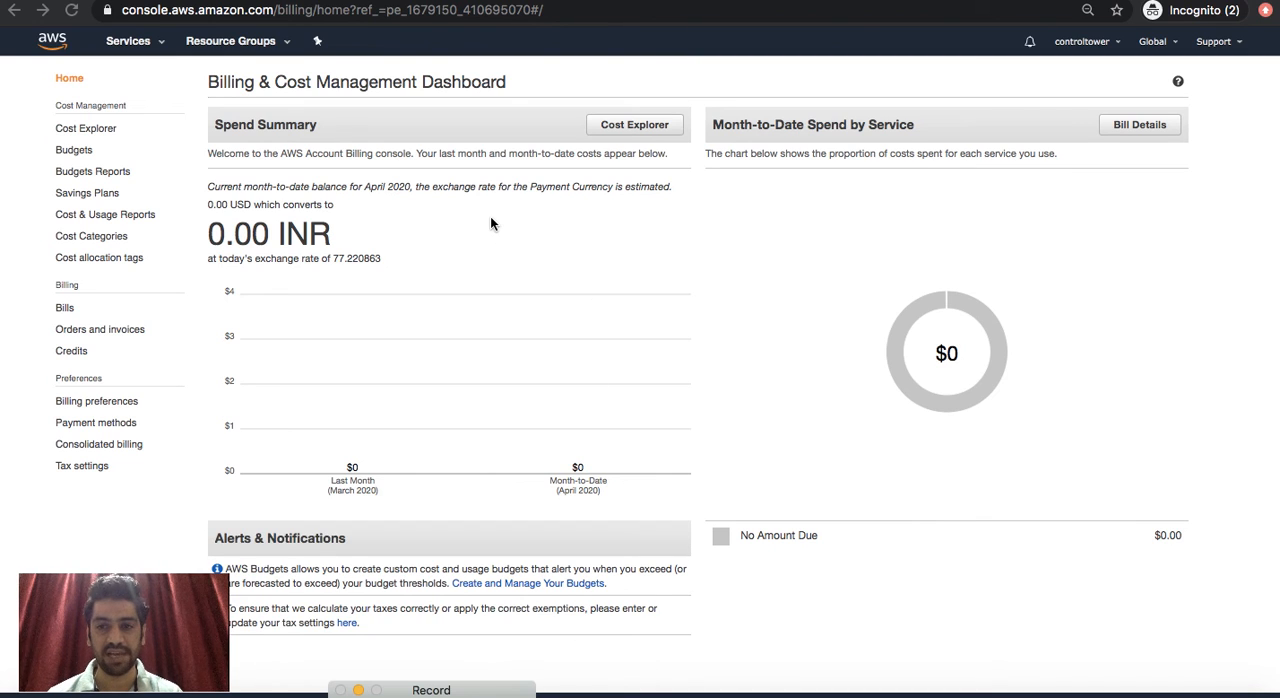
mouse_move(1076, 52)
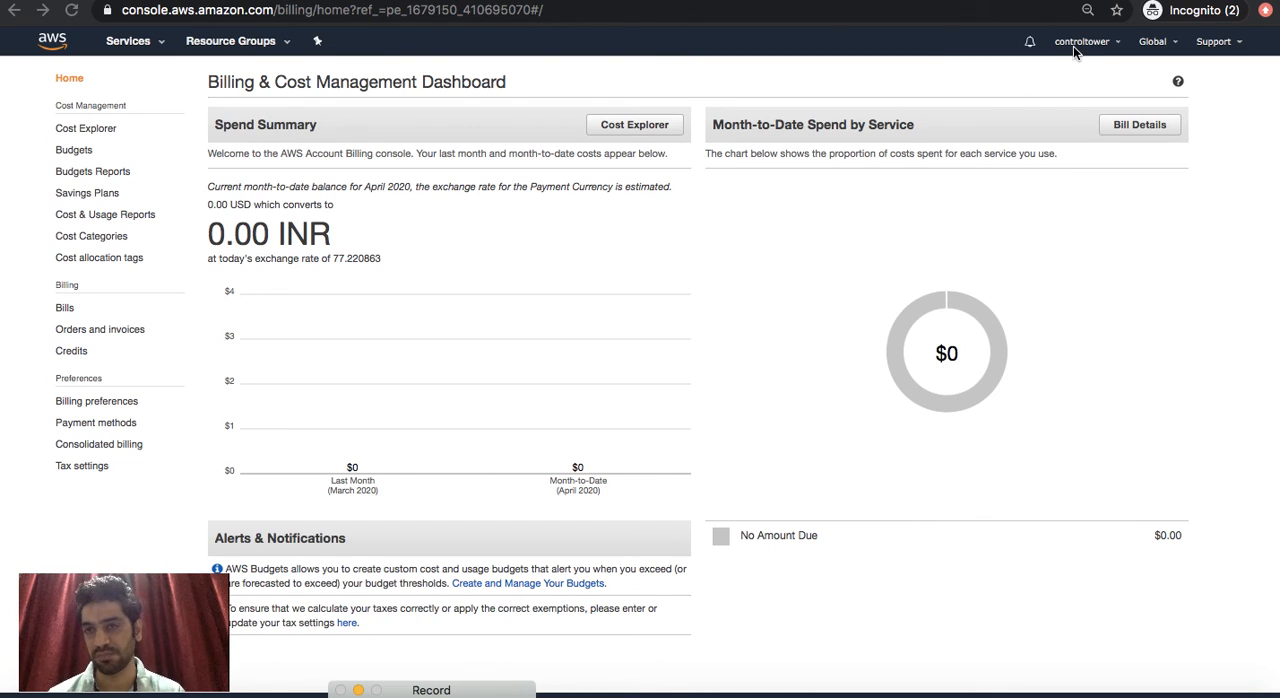
mouse_move(970, 56)
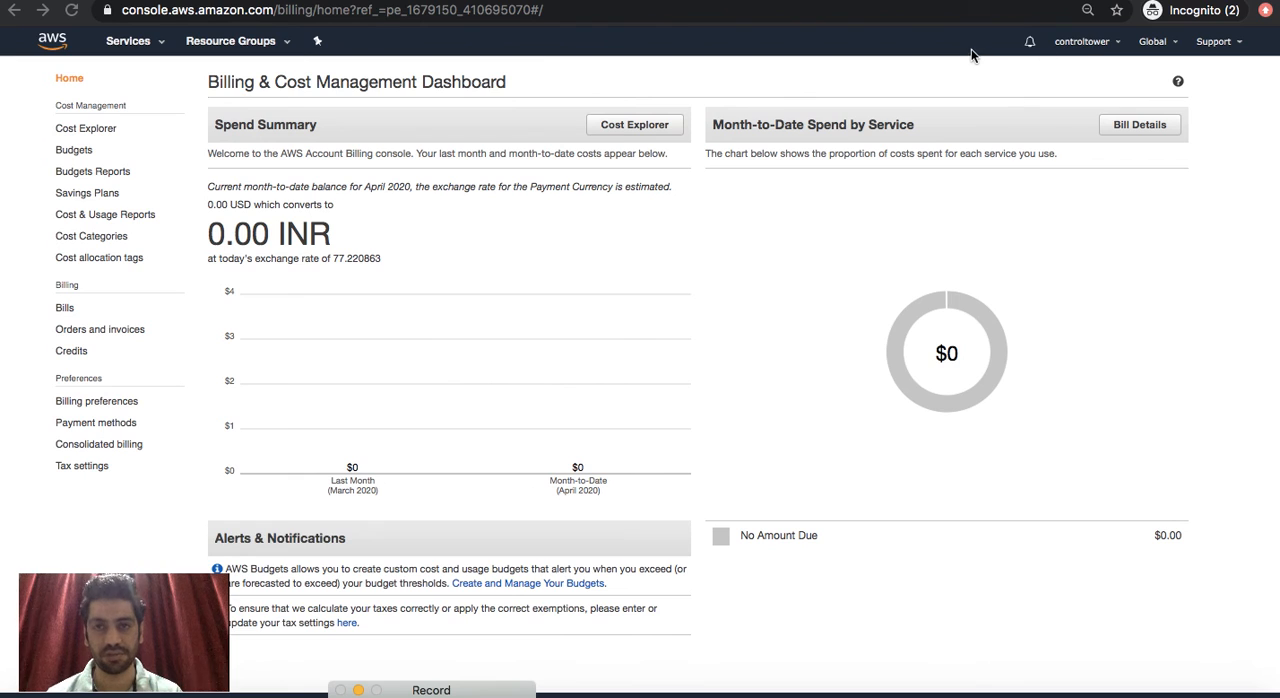
mouse_move(776, 118)
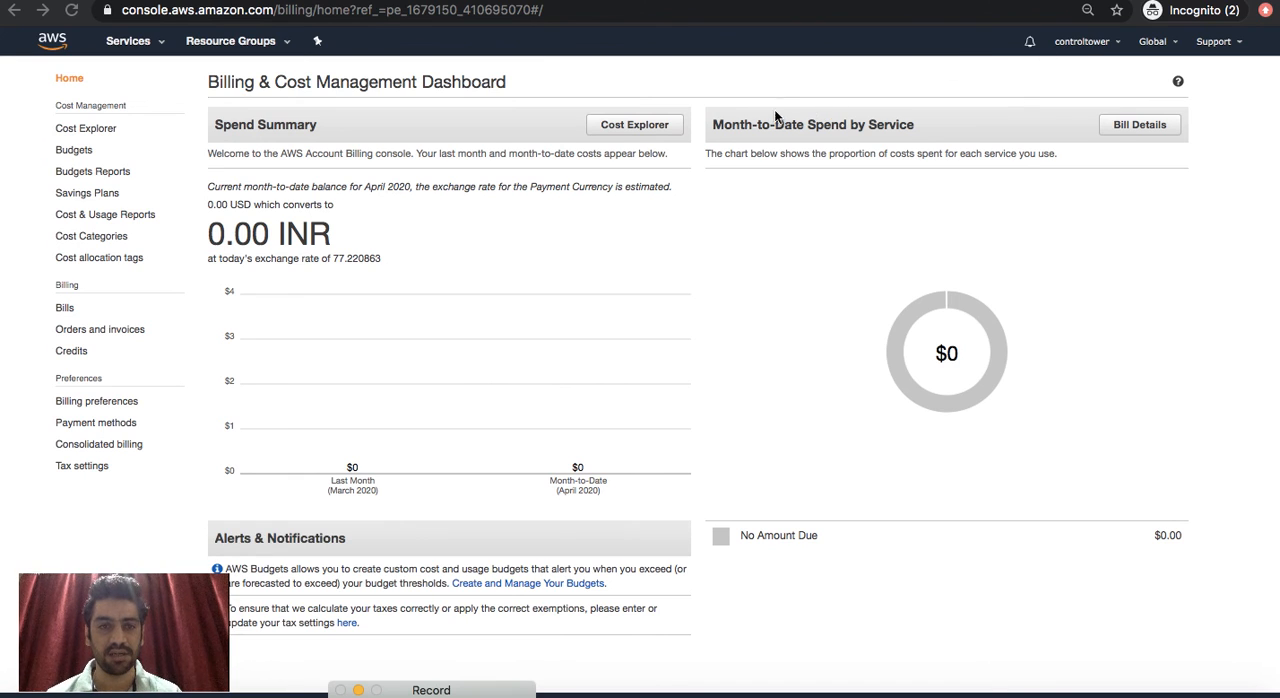
mouse_move(288, 130)
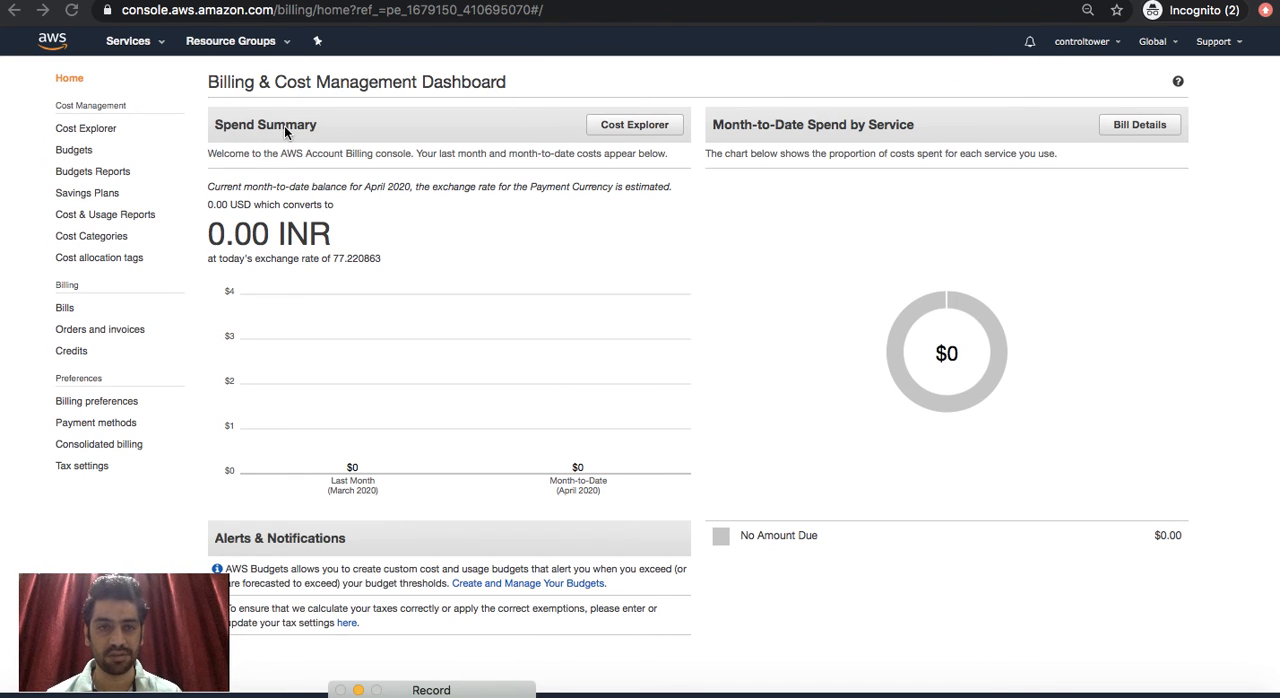
mouse_move(378, 132)
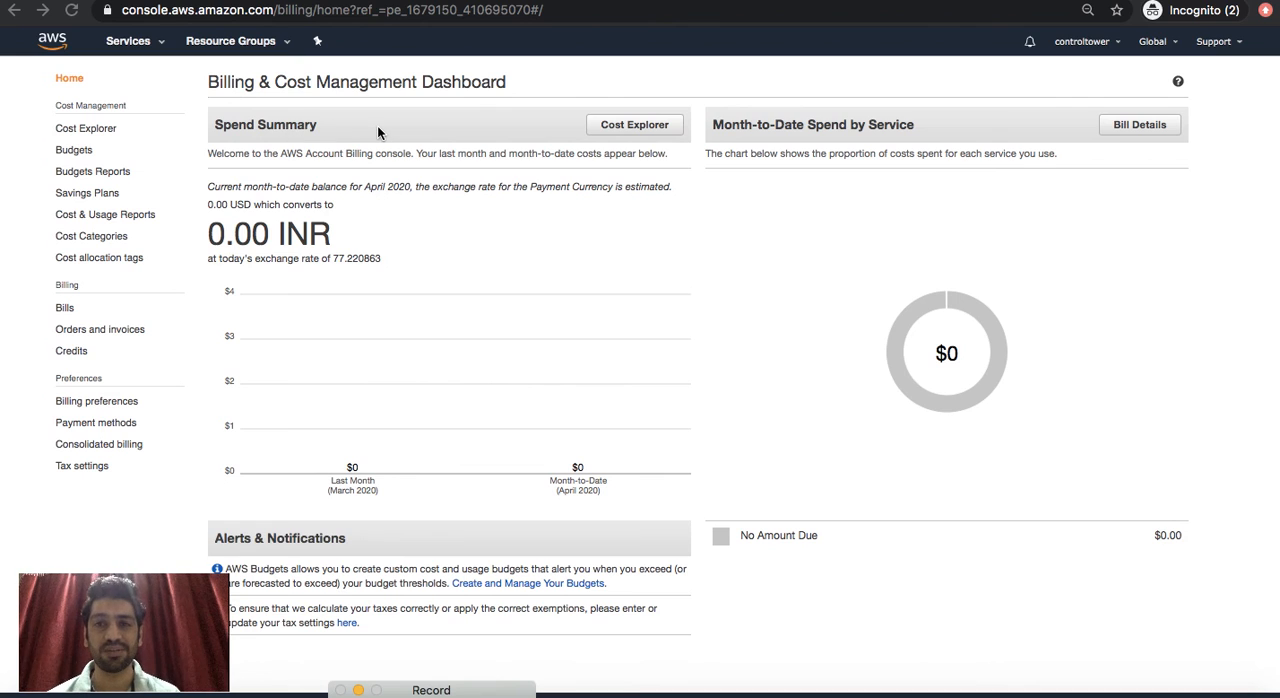
mouse_move(444, 158)
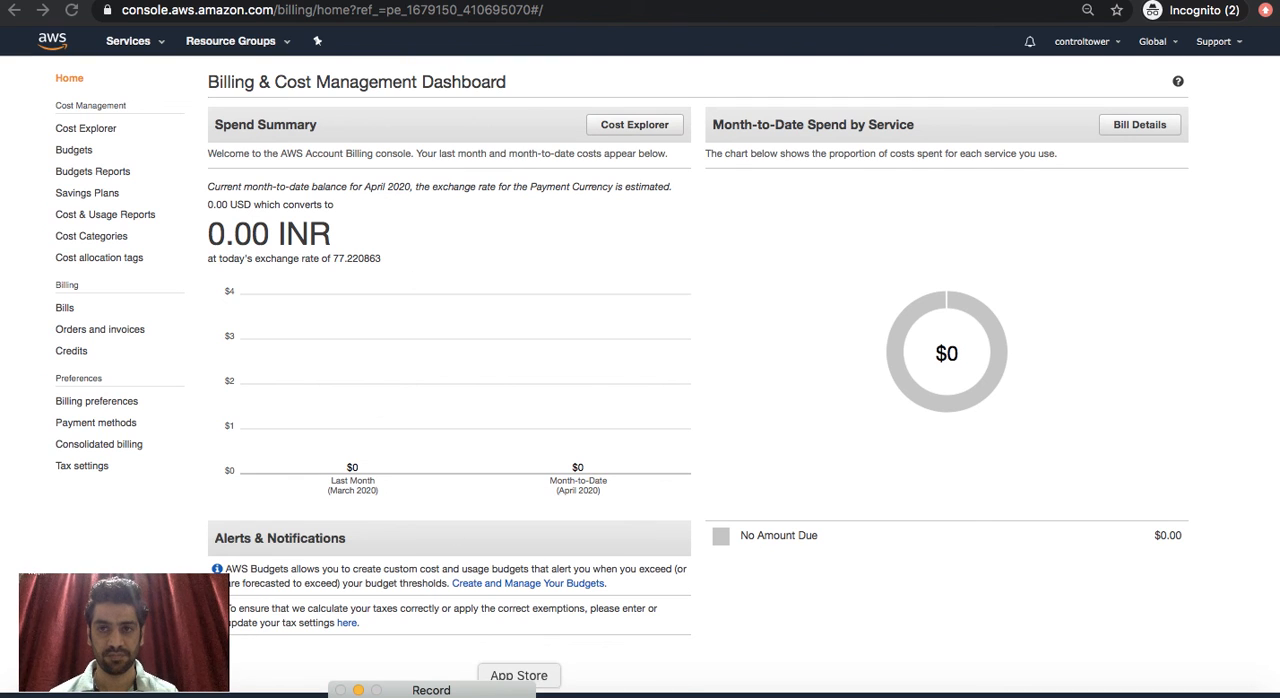
mouse_move(672, 440)
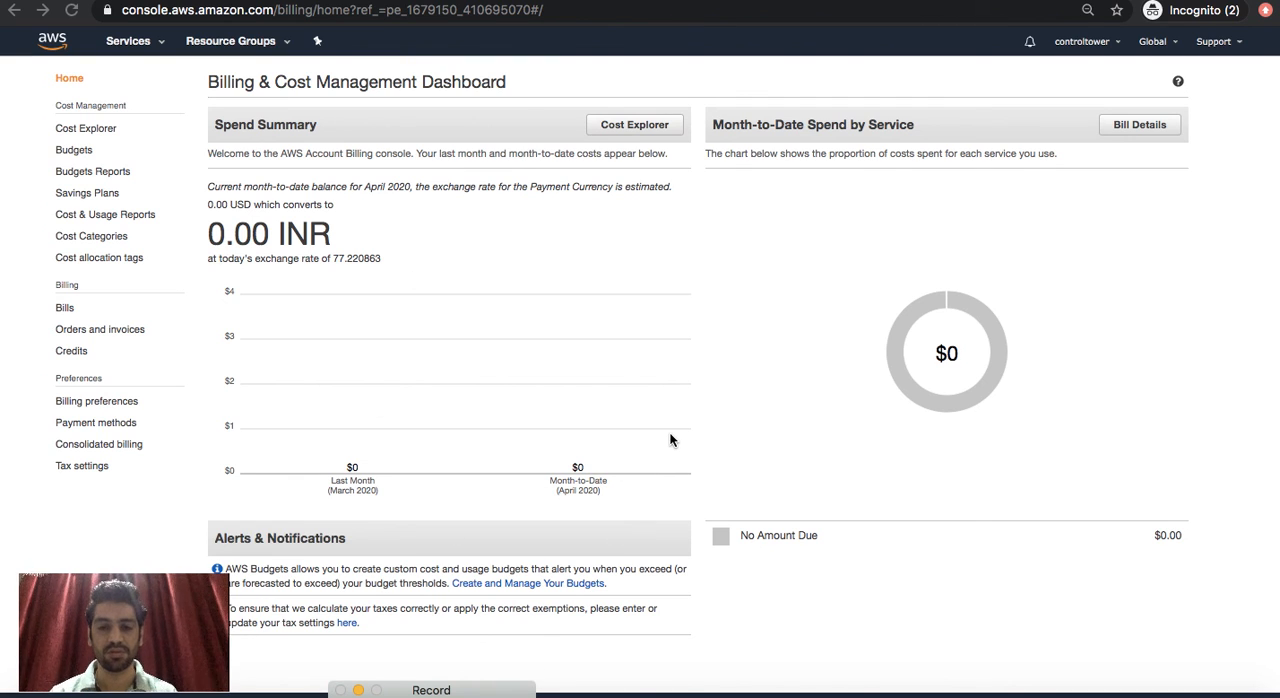